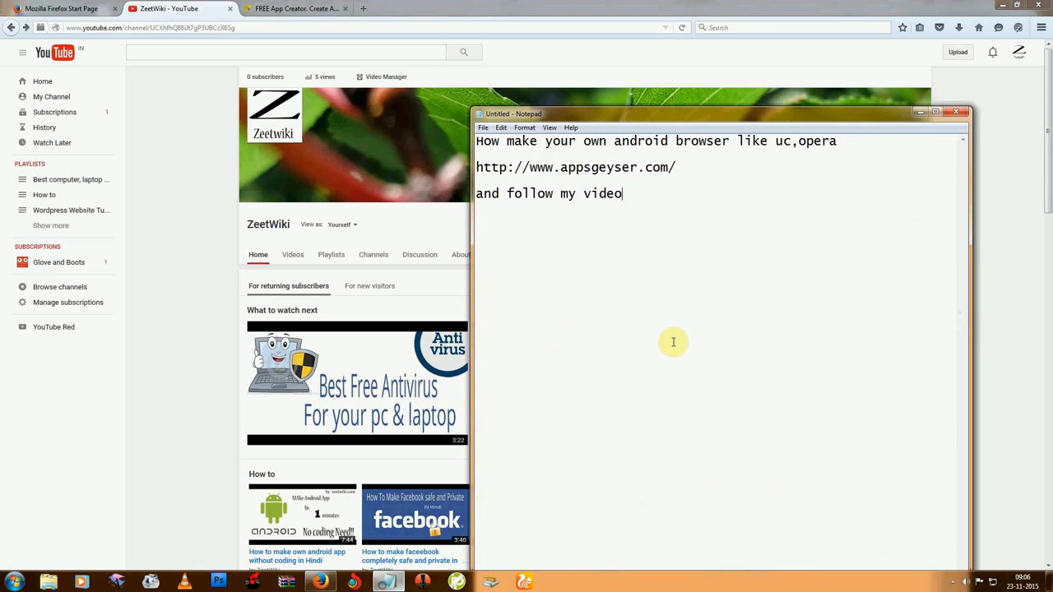
Step: Insert 'app' after 'browser' in Notepad's first line
left_click_drag(495, 140, 654, 141)
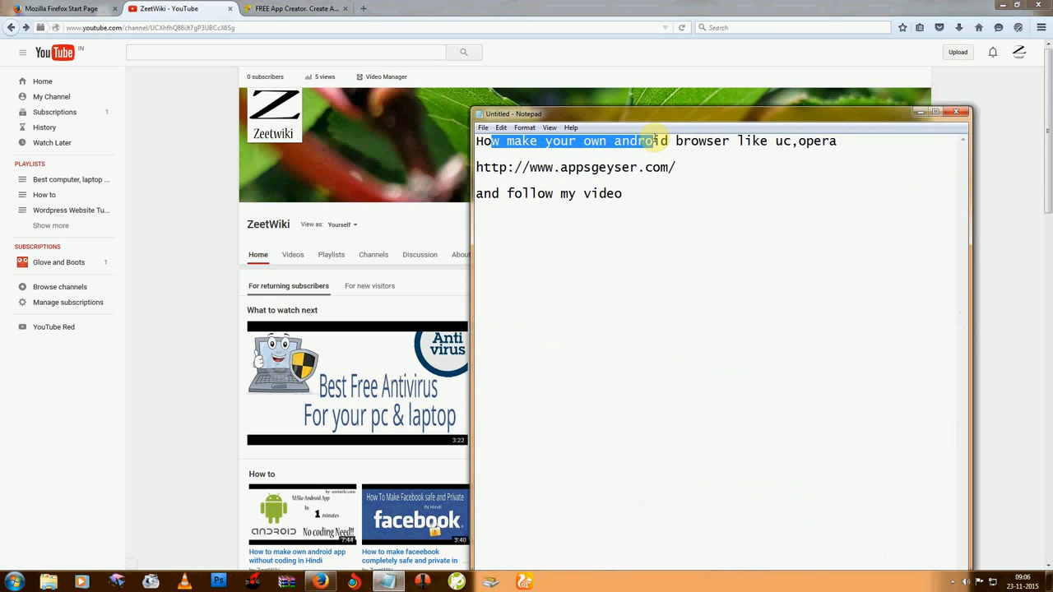
double_click(697, 141)
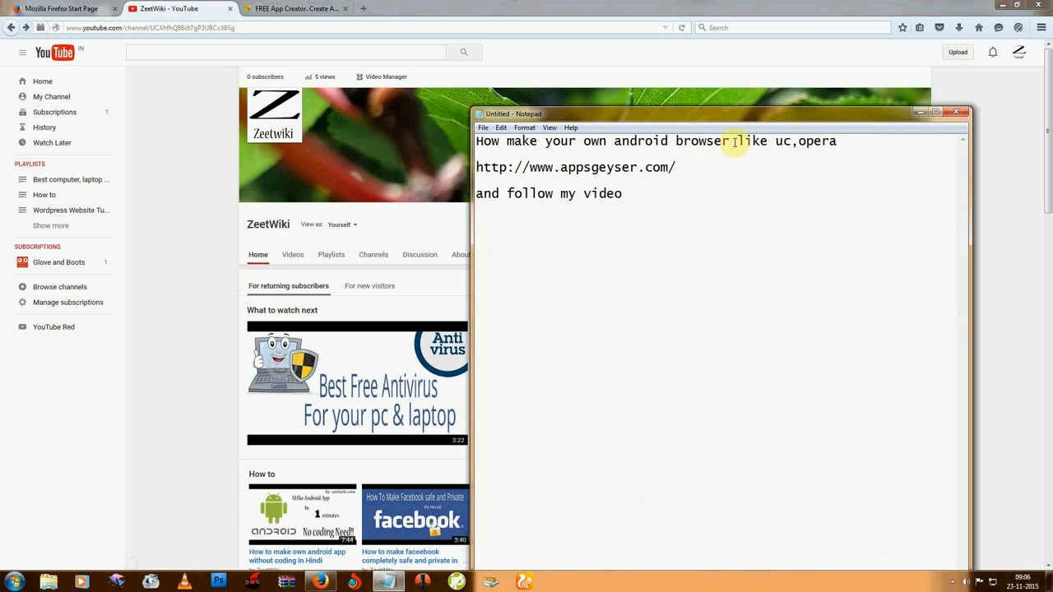
type("app")
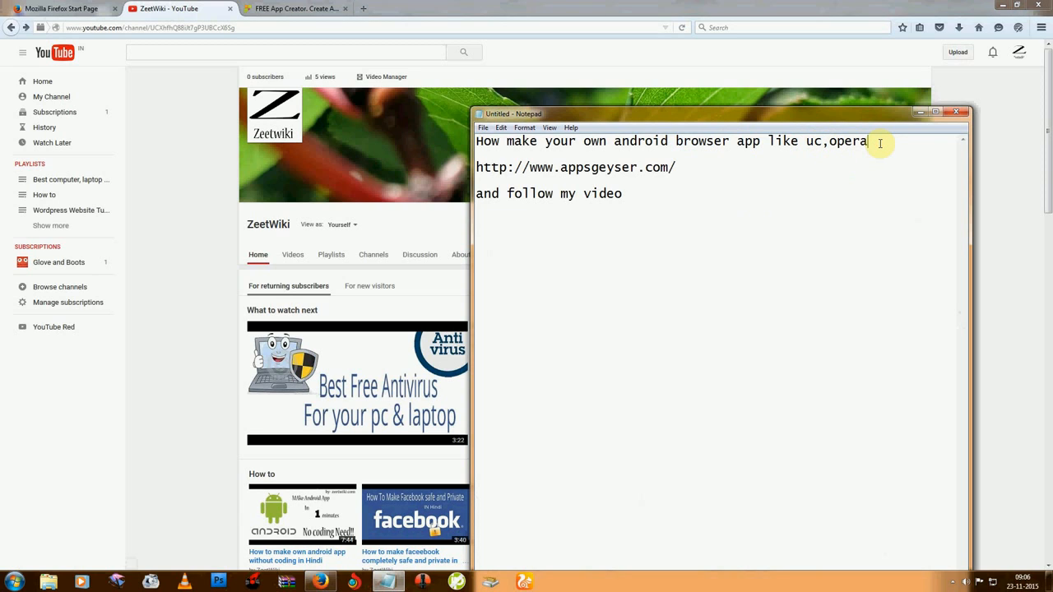
mouse_move(808, 216)
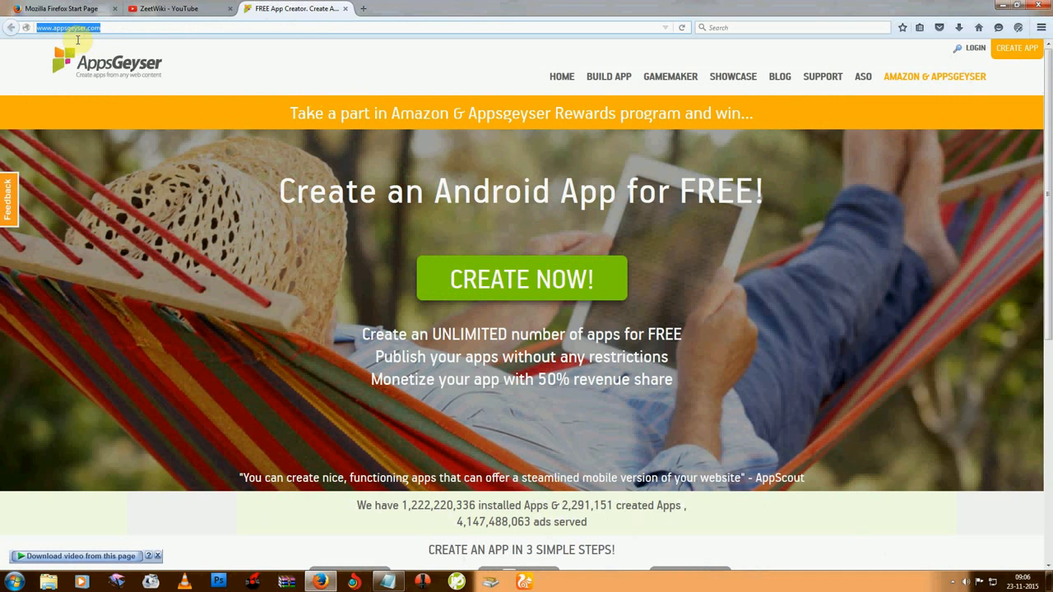
mouse_move(543, 289)
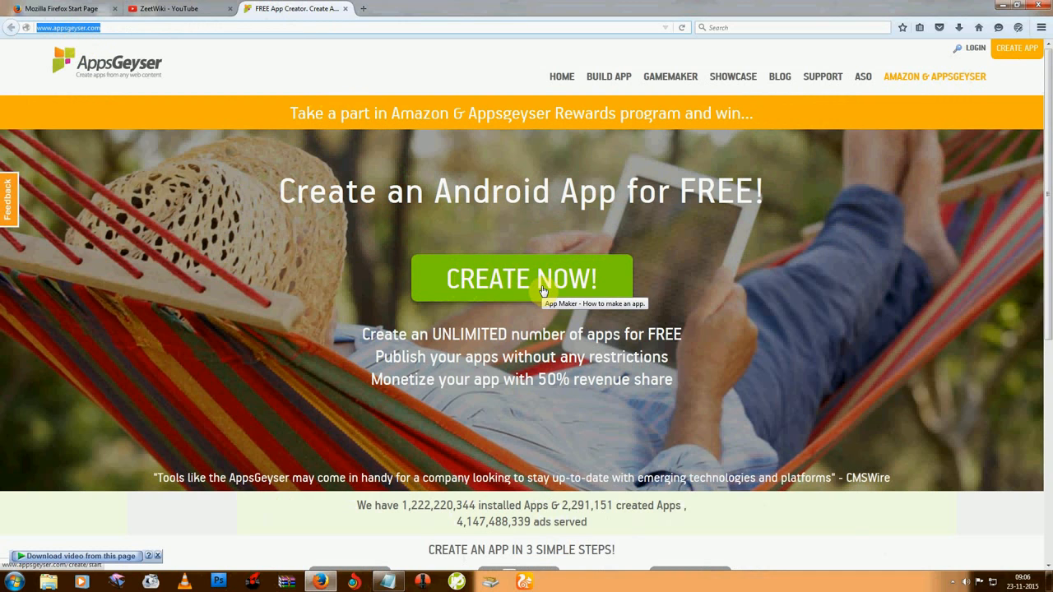
Step: Click CREATE NOW! on the AppsGeyser home page to reach the template gallery
left_click(522, 279)
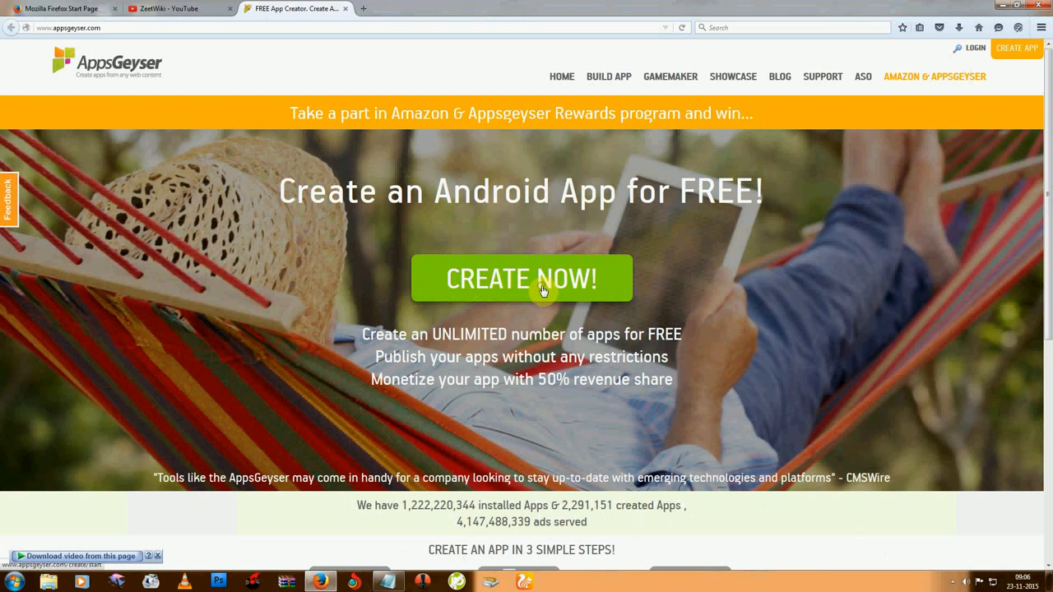
left_click(522, 278)
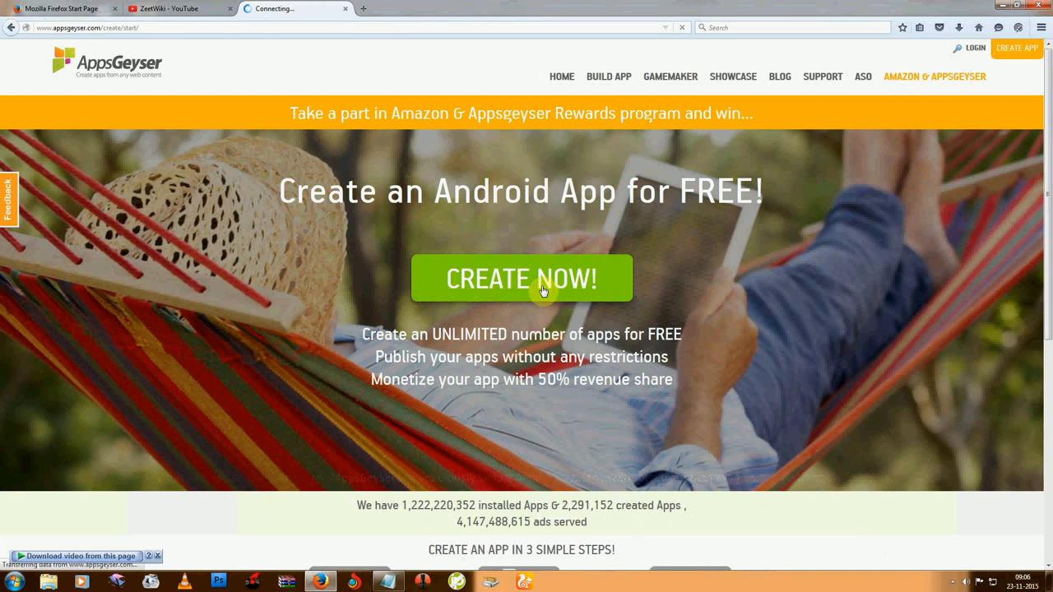
left_click(521, 278)
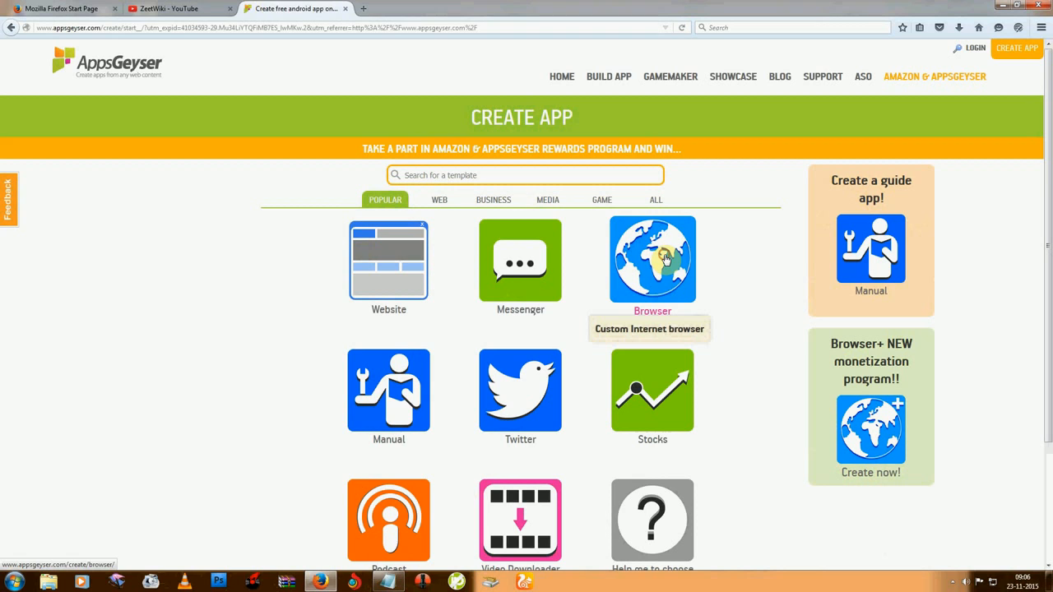
Step: Choose the Browser template and scroll to its app settings with default links
left_click(653, 260)
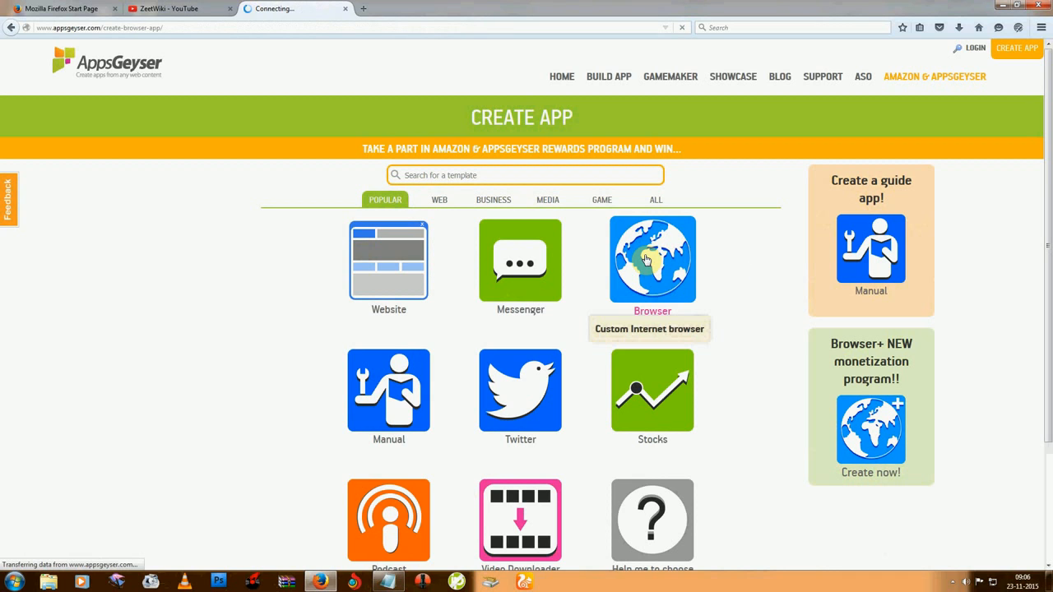
left_click(653, 259)
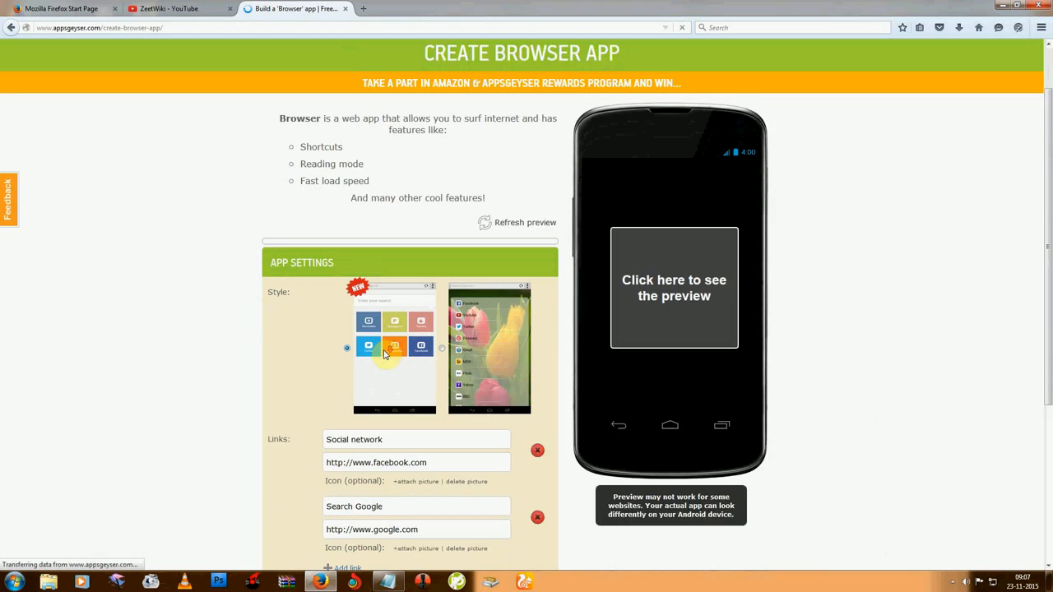
scroll("down", 3)
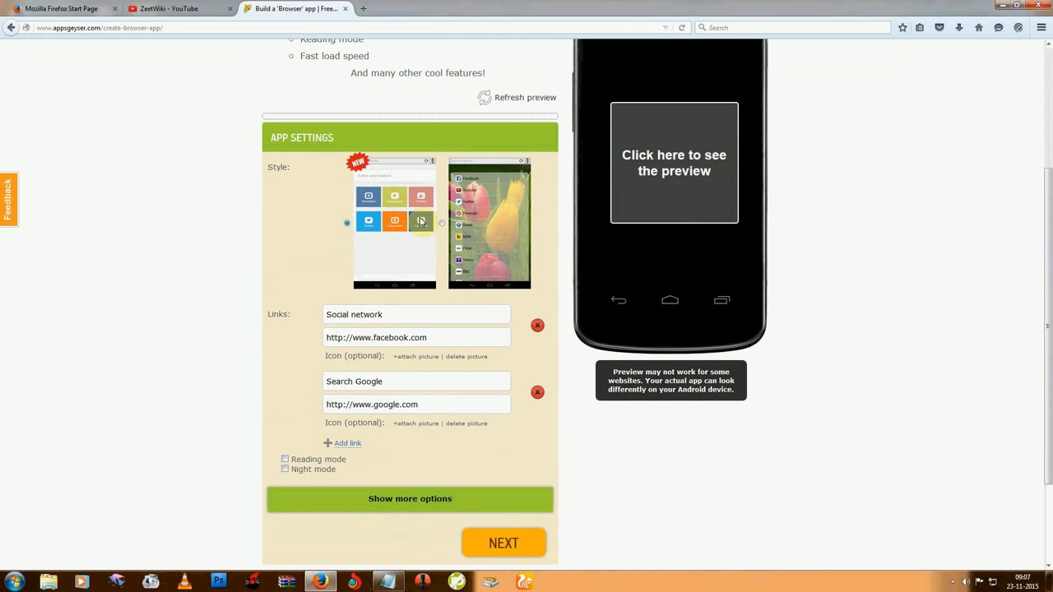
Step: Add a third link titled 'zeetwiki'
left_click(347, 442)
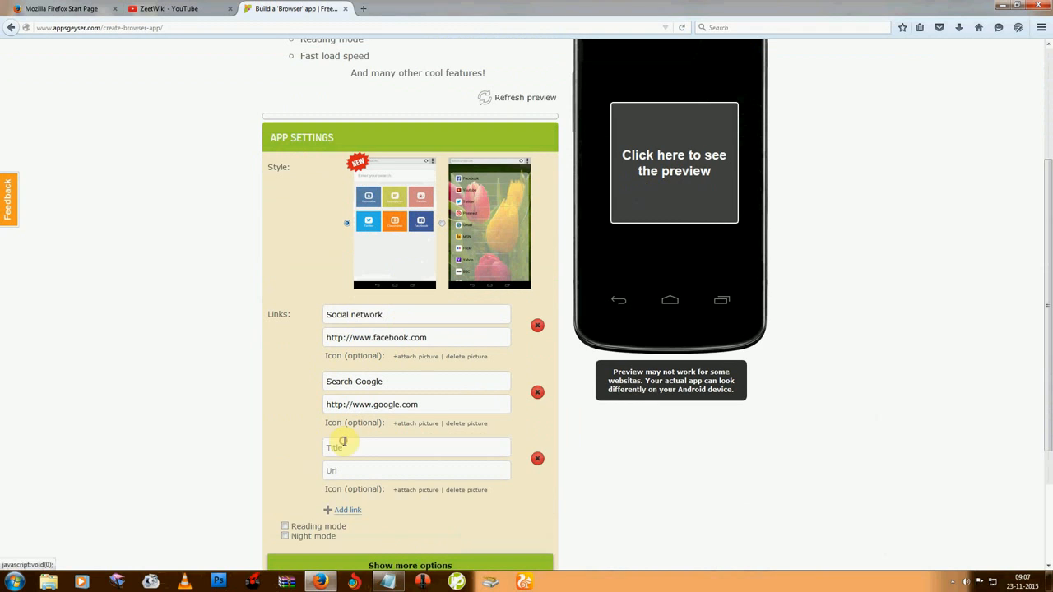
left_click(344, 447)
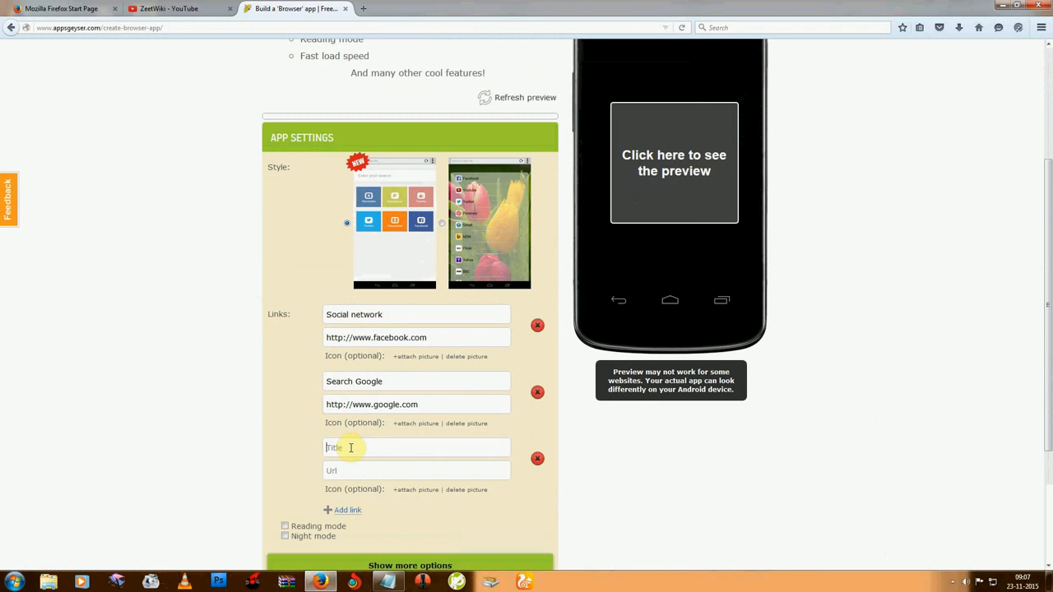
type("zeetwi")
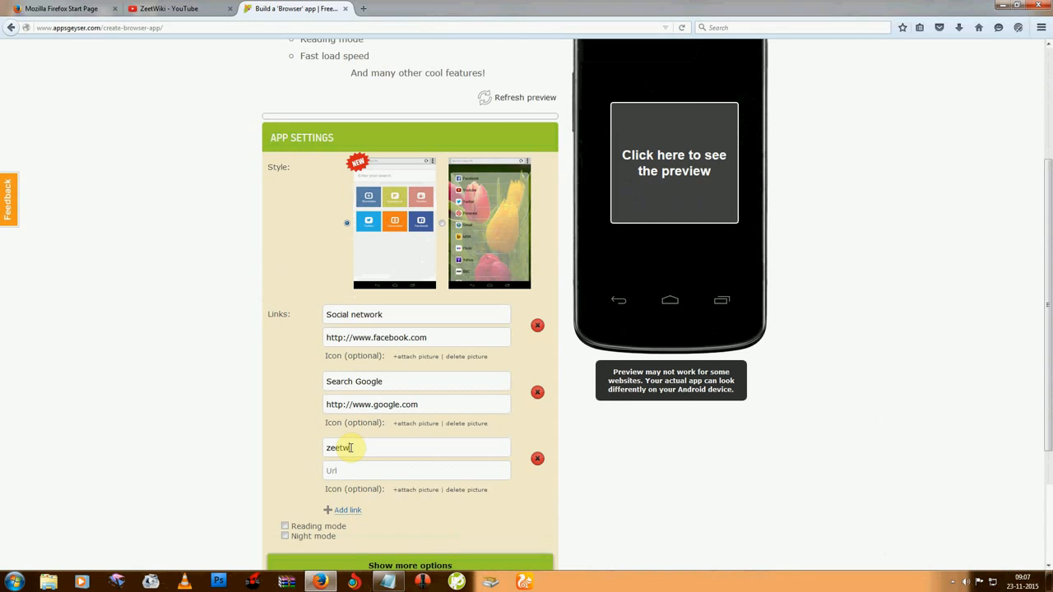
type("ki")
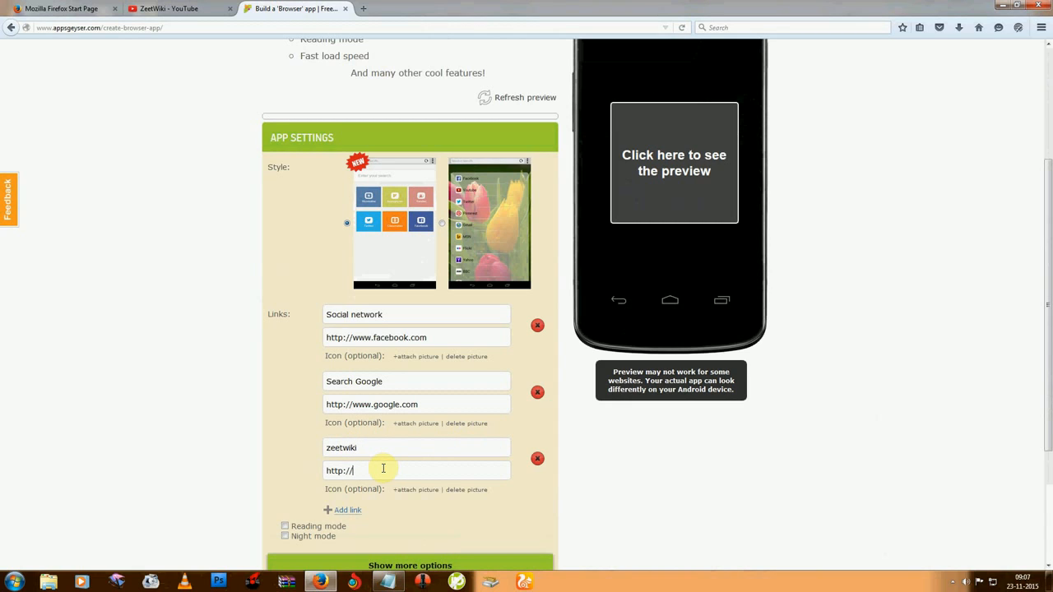
type("zeetwi")
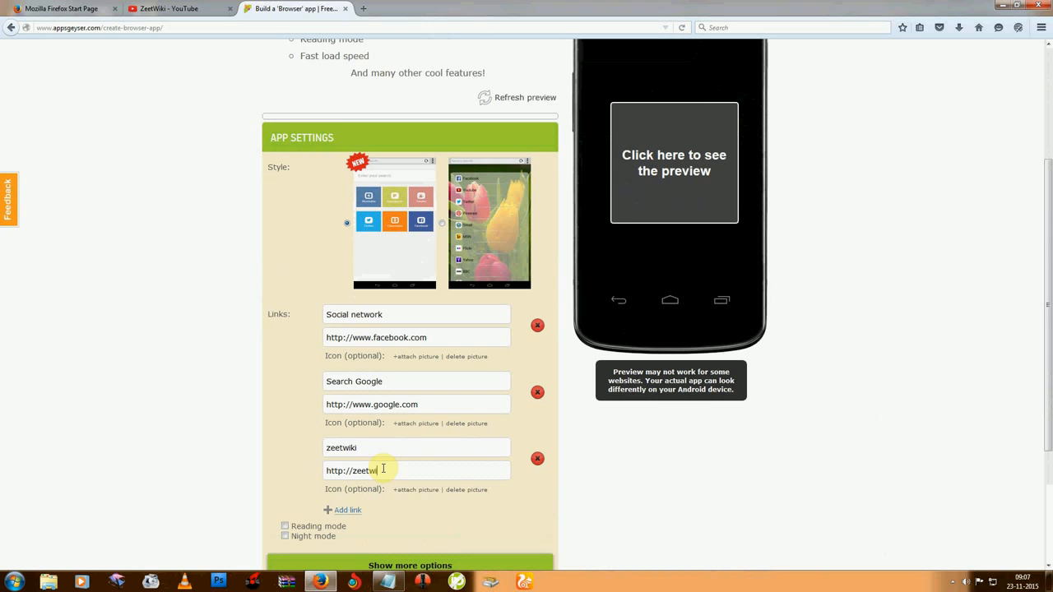
type(".com")
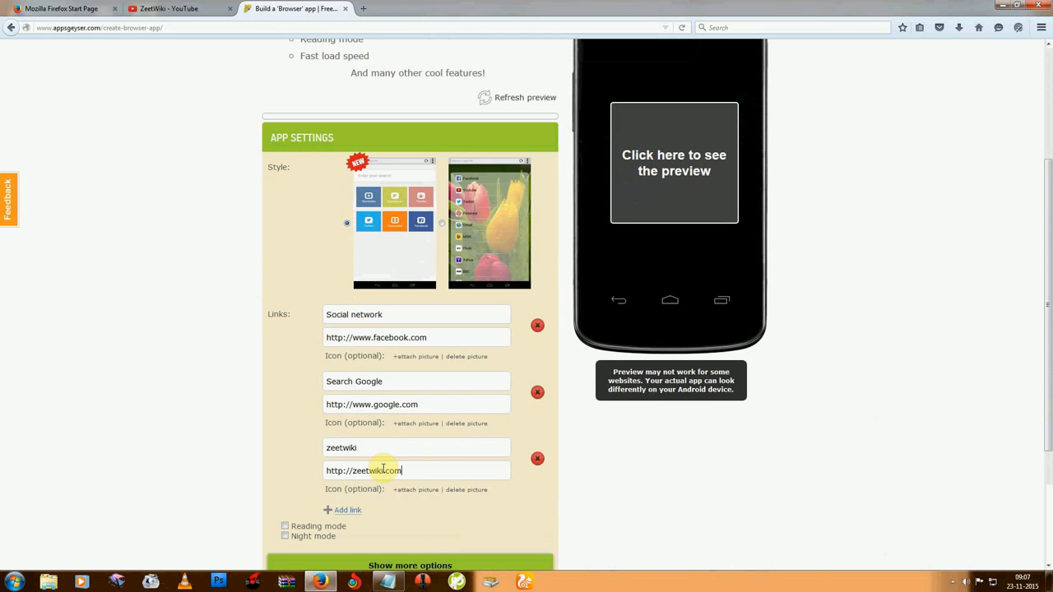
scroll("down", 3)
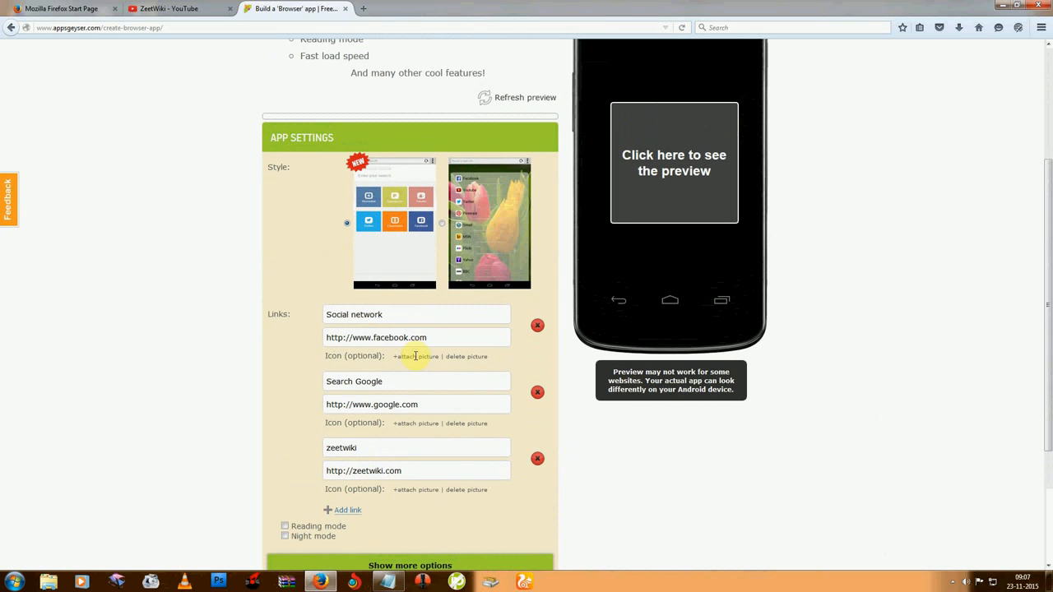
scroll("down", 3)
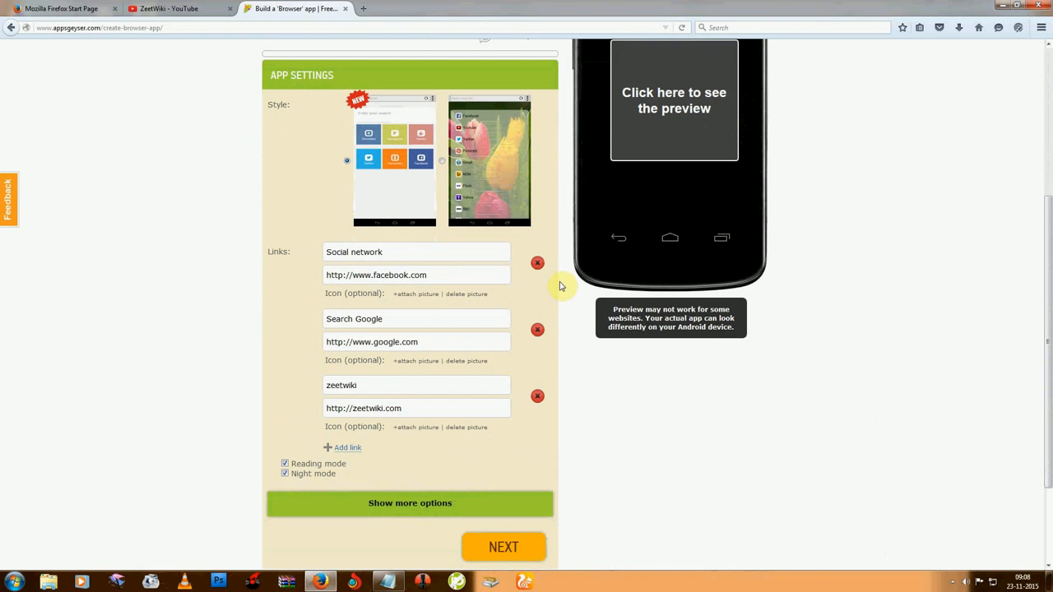
Step: Enable Back, Refresh and Pin to desktop buttons plus Touch facebook color changer
scroll("down", 3)
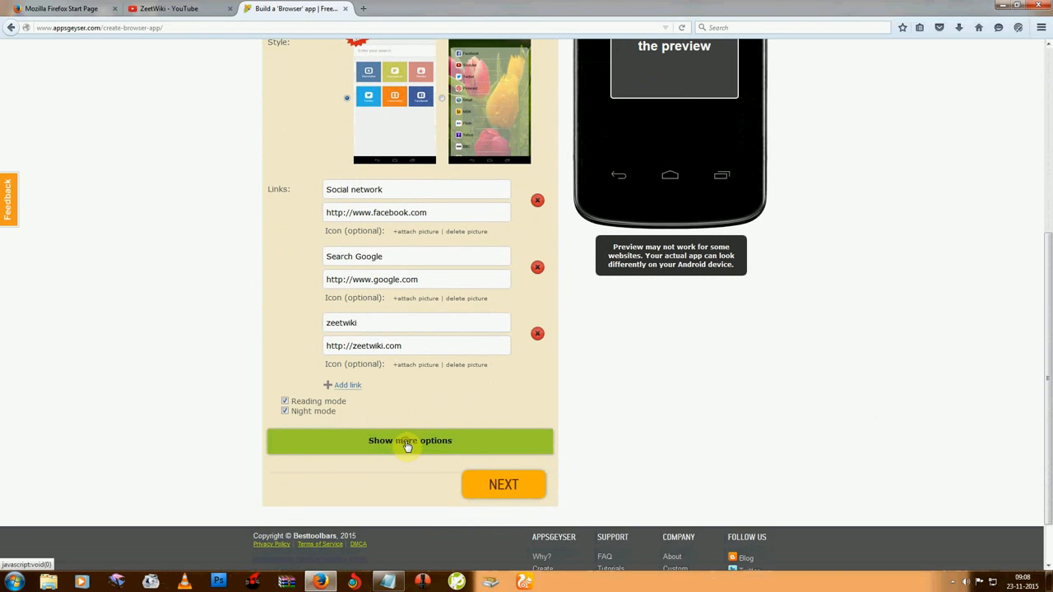
left_click(409, 441)
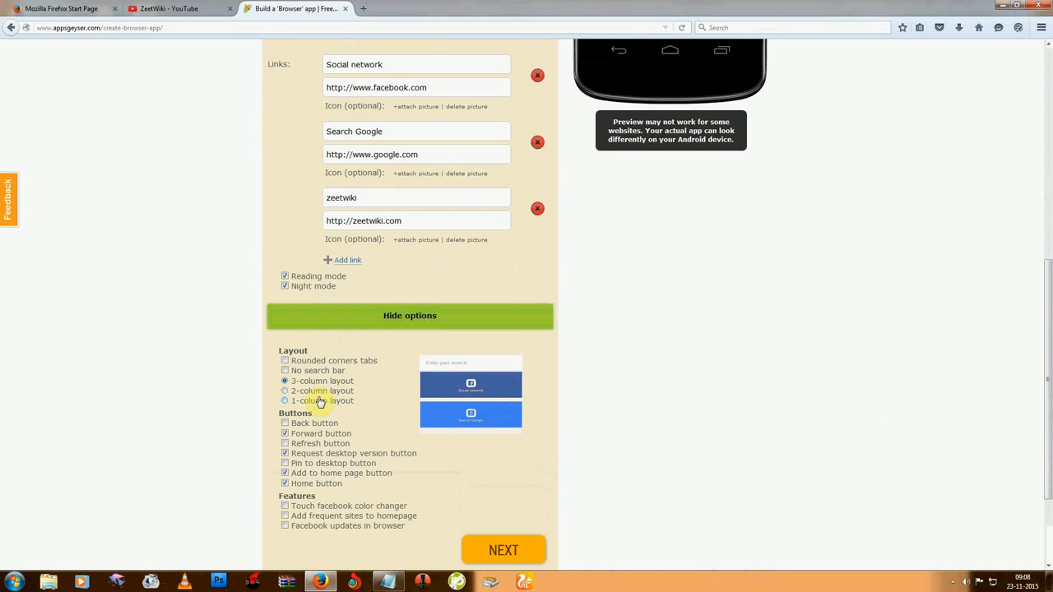
left_click(285, 391)
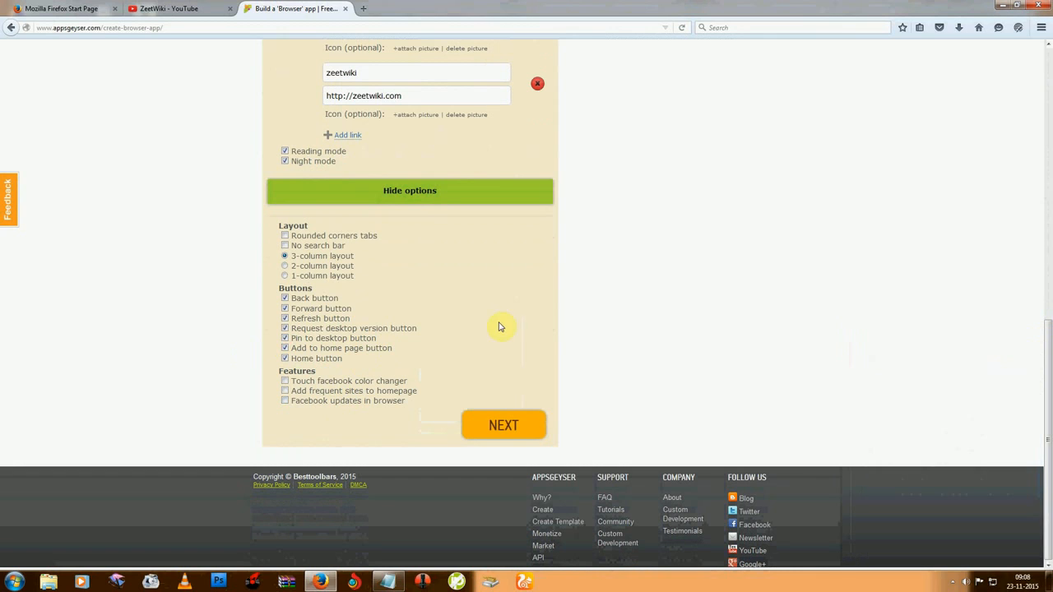
mouse_move(335, 394)
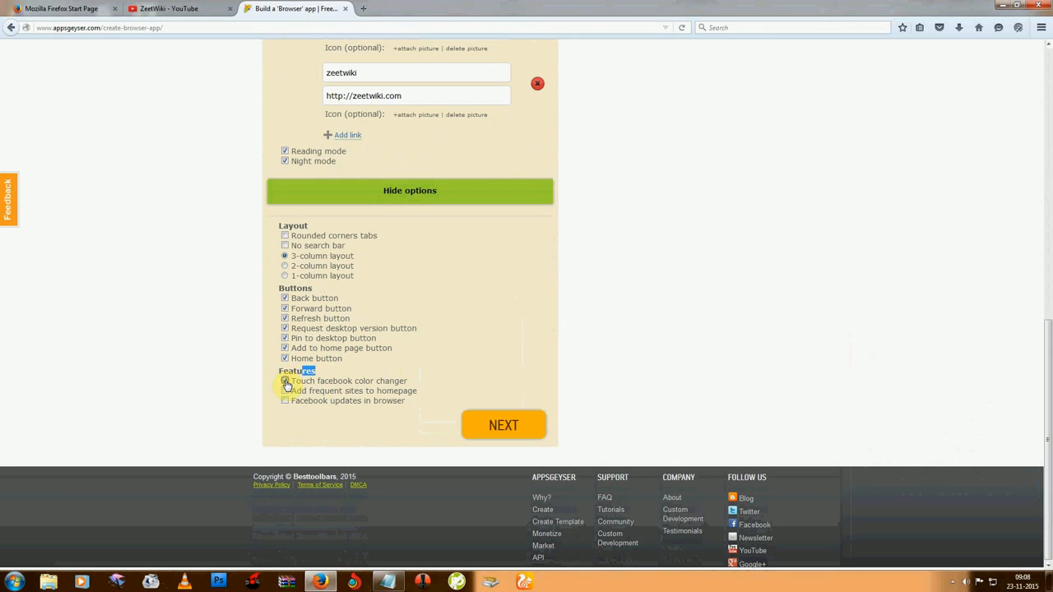
left_click(286, 381)
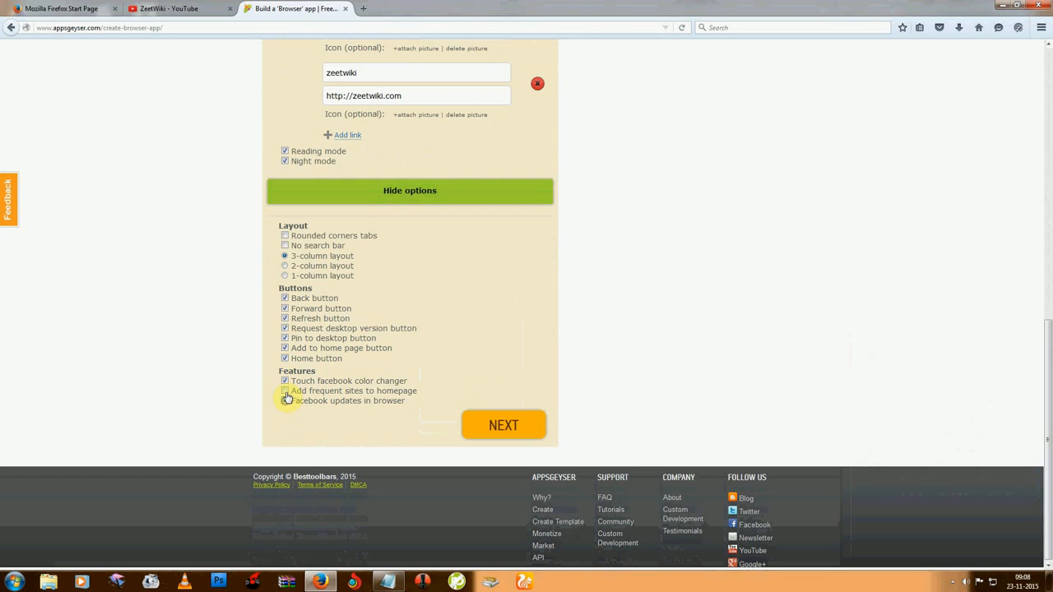
left_click(285, 391)
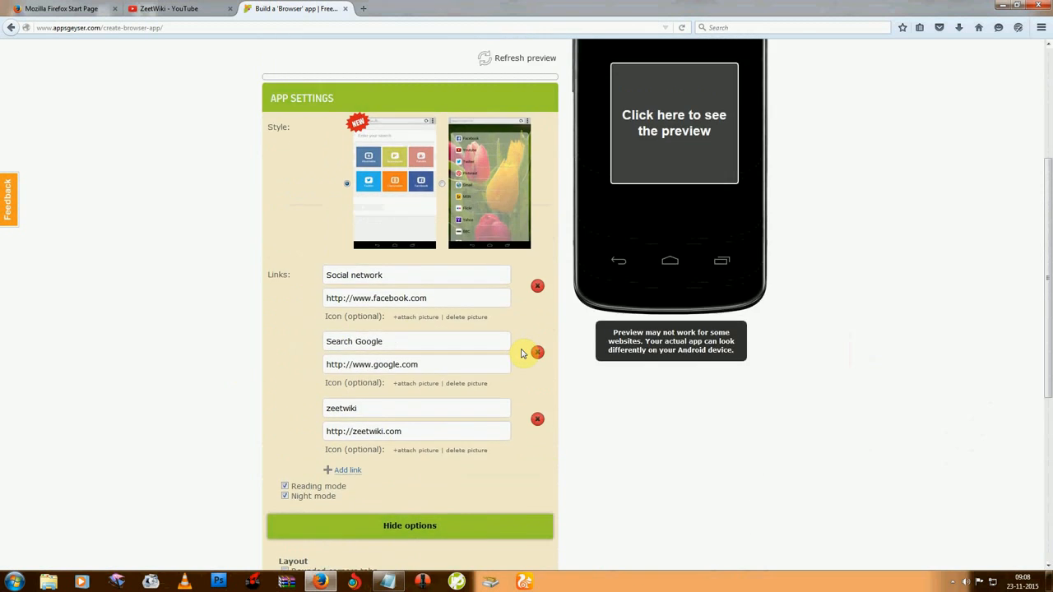
Step: Name the app 'Zeet max' and continue to the Description step
left_click(410, 525)
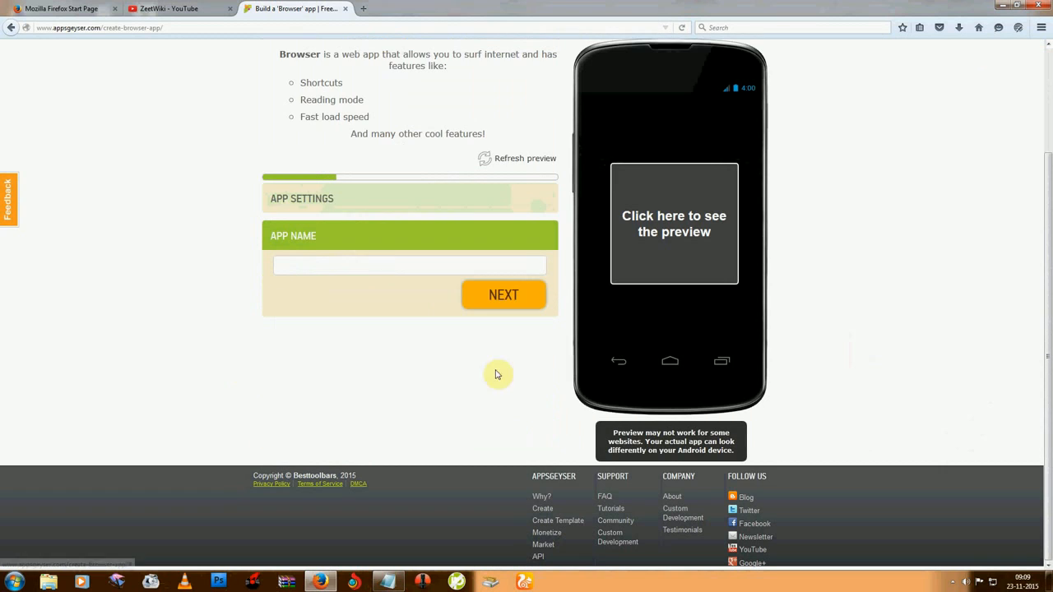
left_click(343, 265)
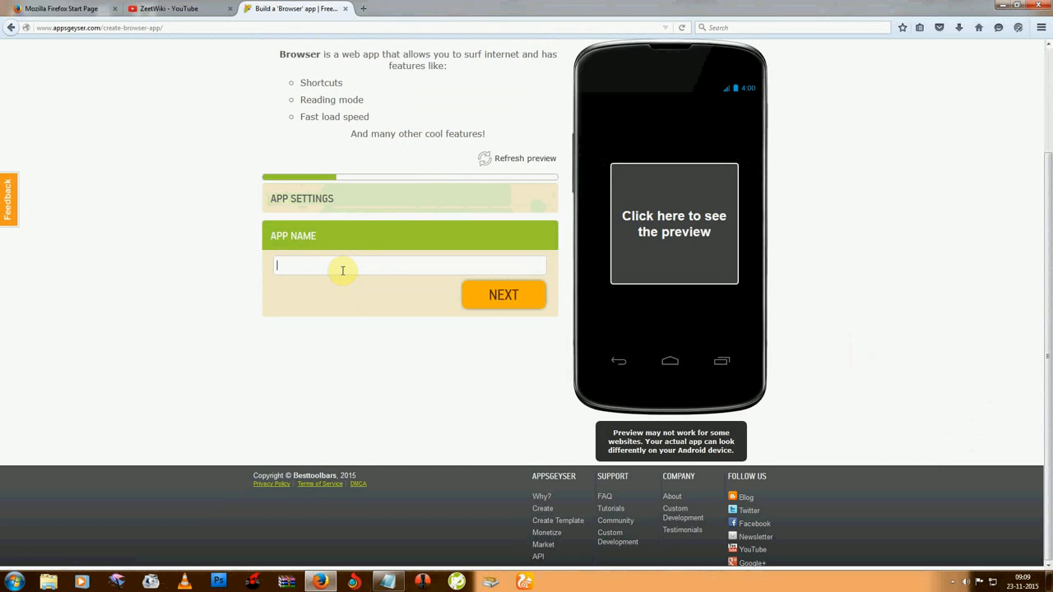
type("Zeet")
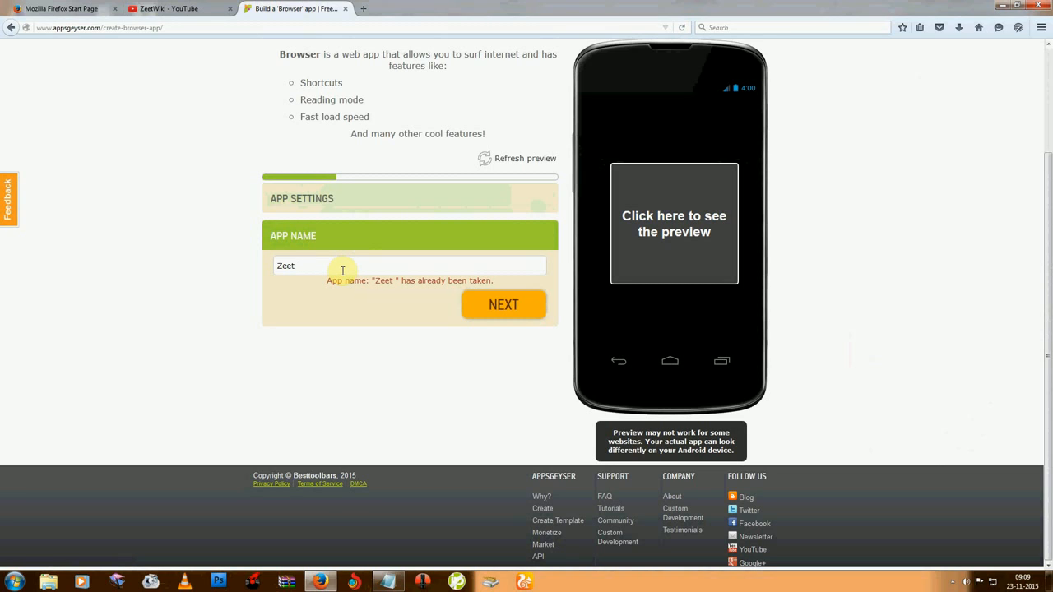
key("Backspace")
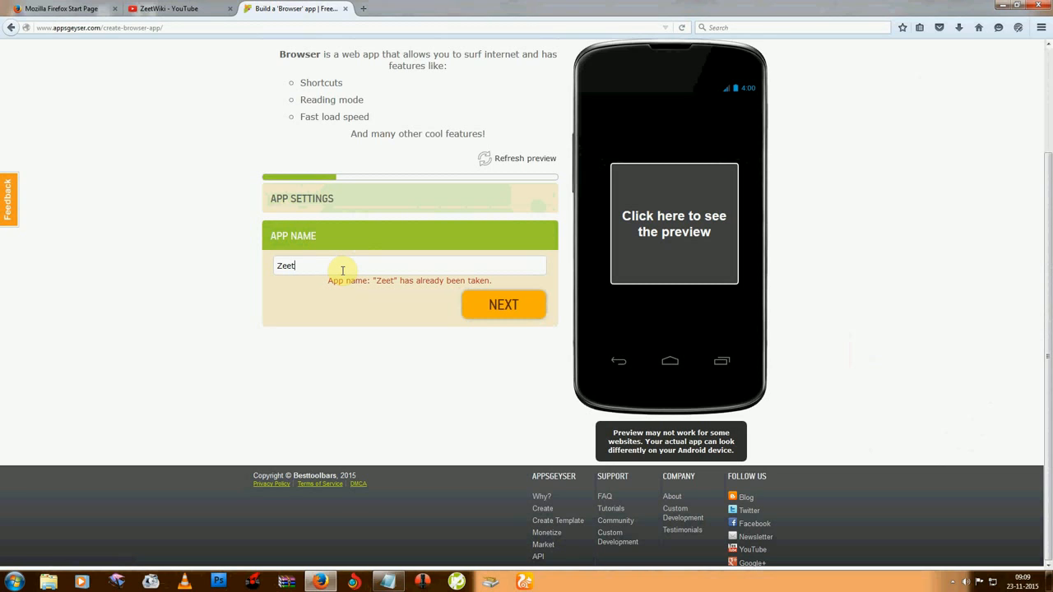
key("BackSpace")
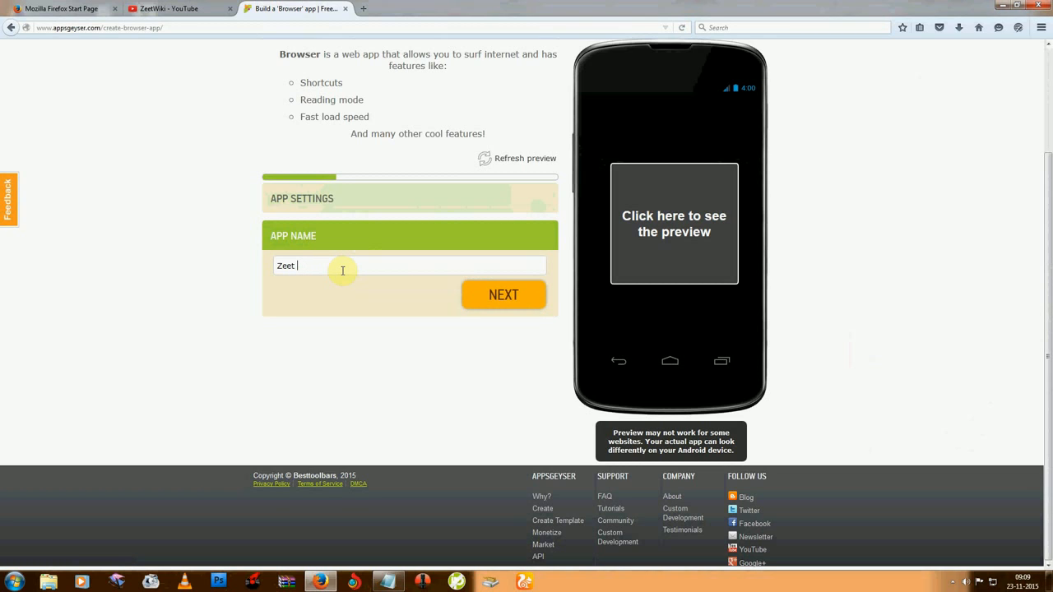
left_click(503, 295)
type(" max")
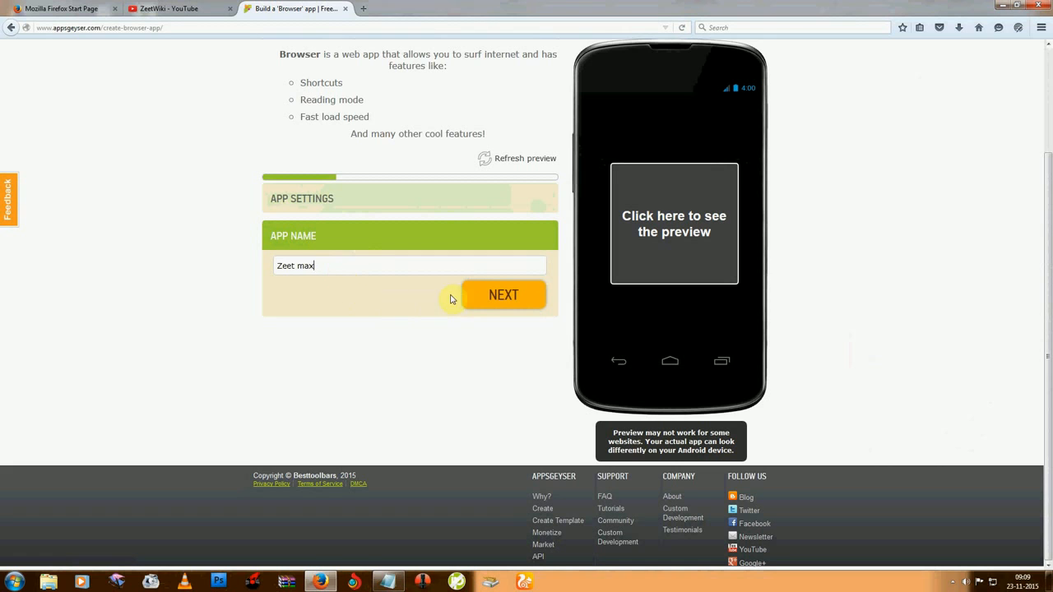
left_click(503, 295)
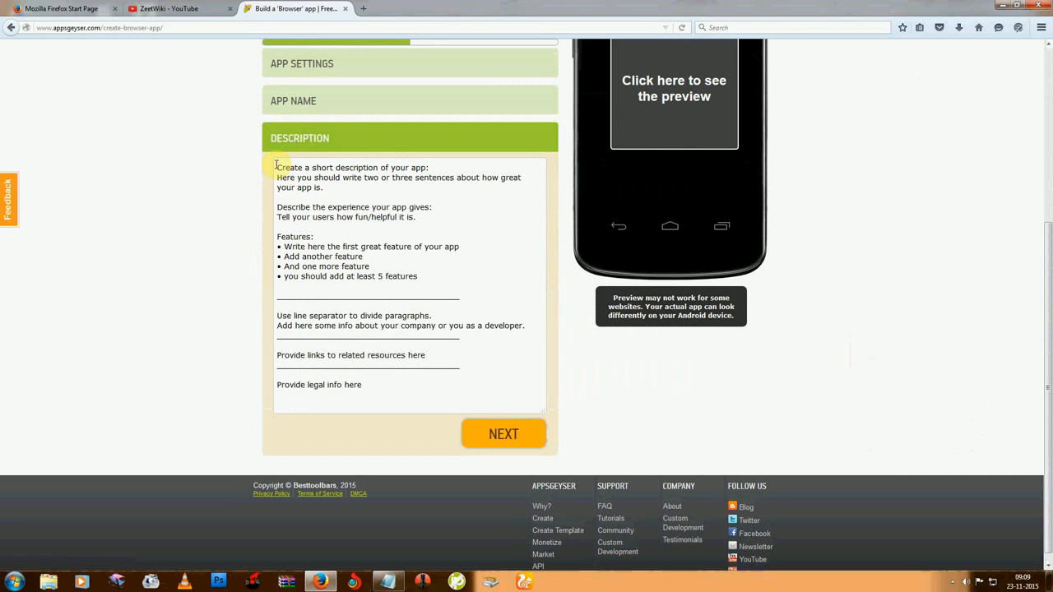
Step: Replace the sample text with 'Zeet Max world best and fast download'
left_click_drag(277, 167, 500, 375)
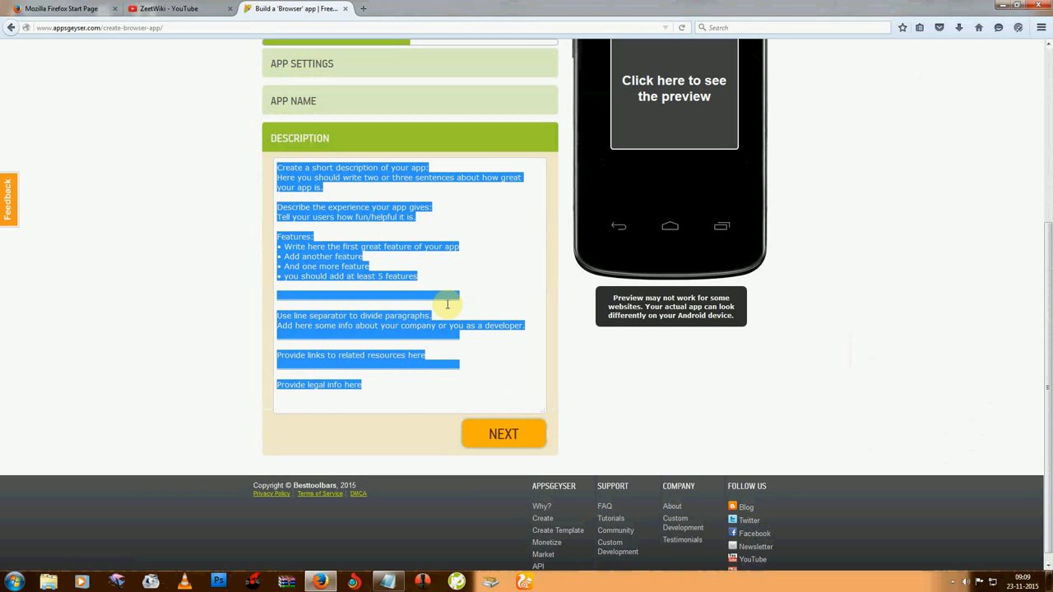
type("Zeet")
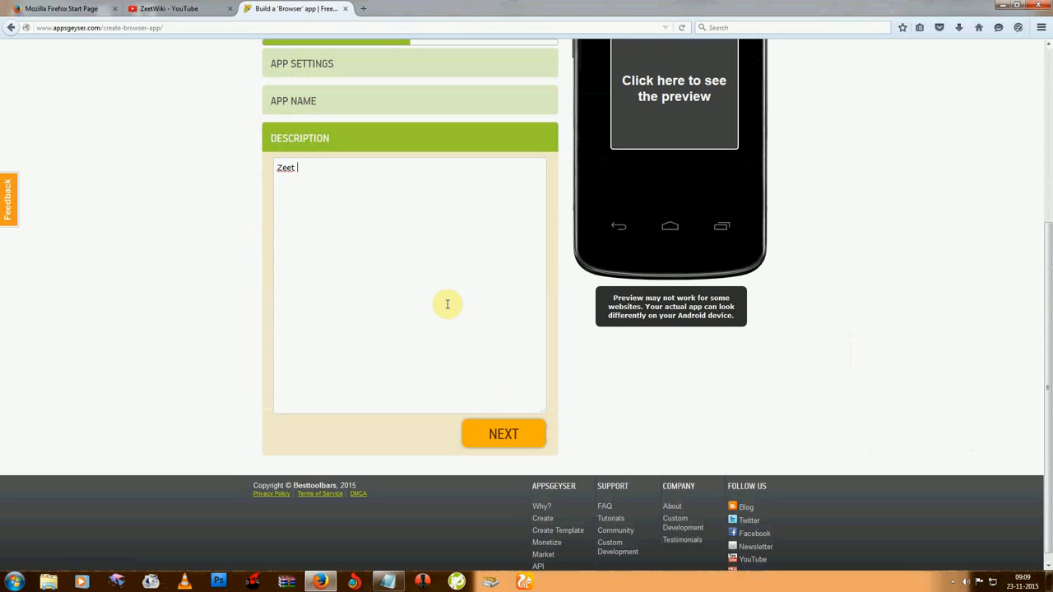
type("MAx world")
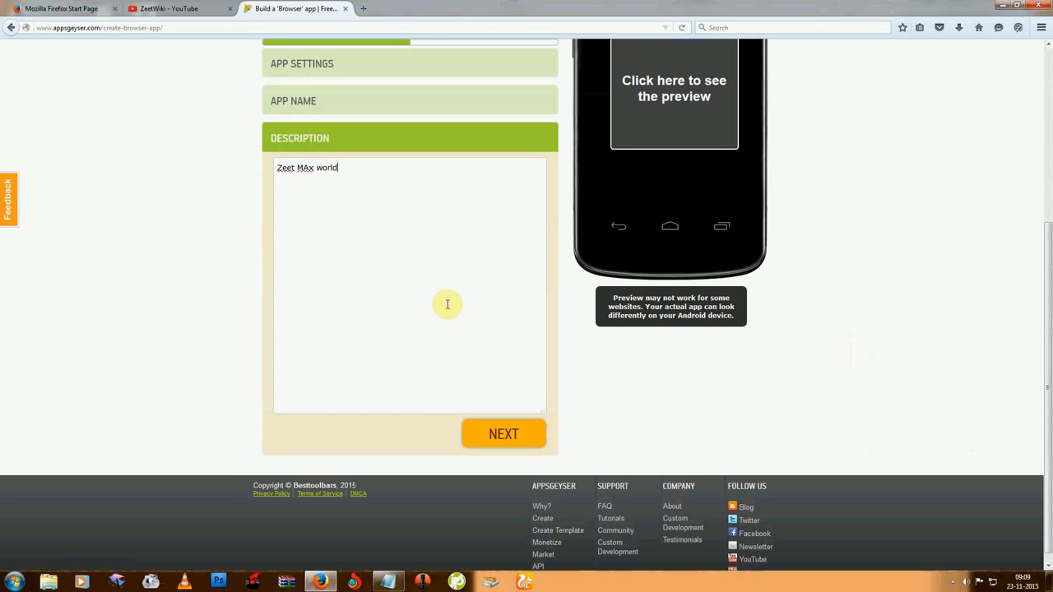
key("BackSpace")
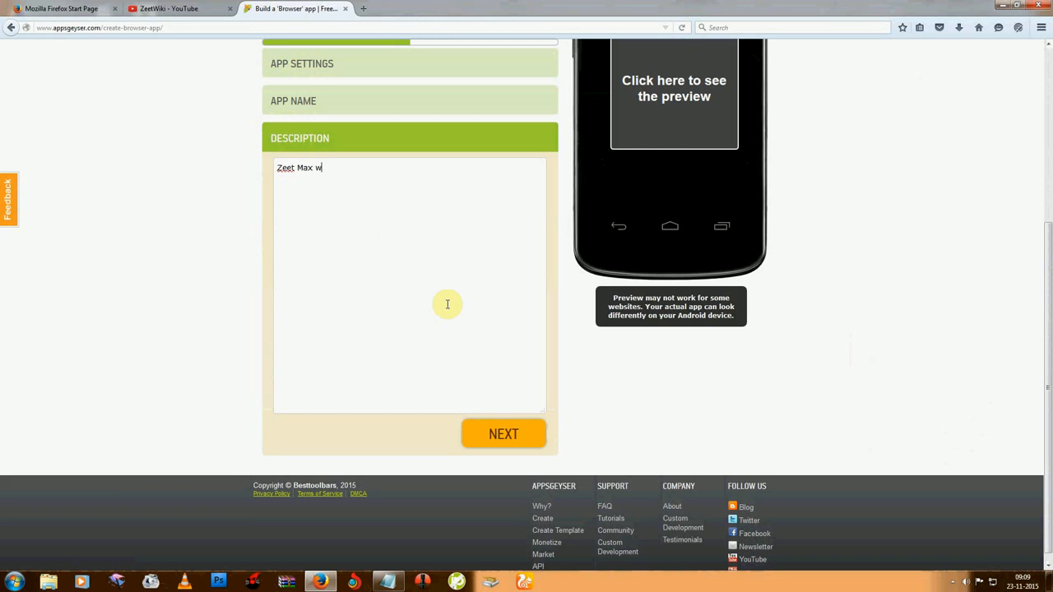
type("orld best")
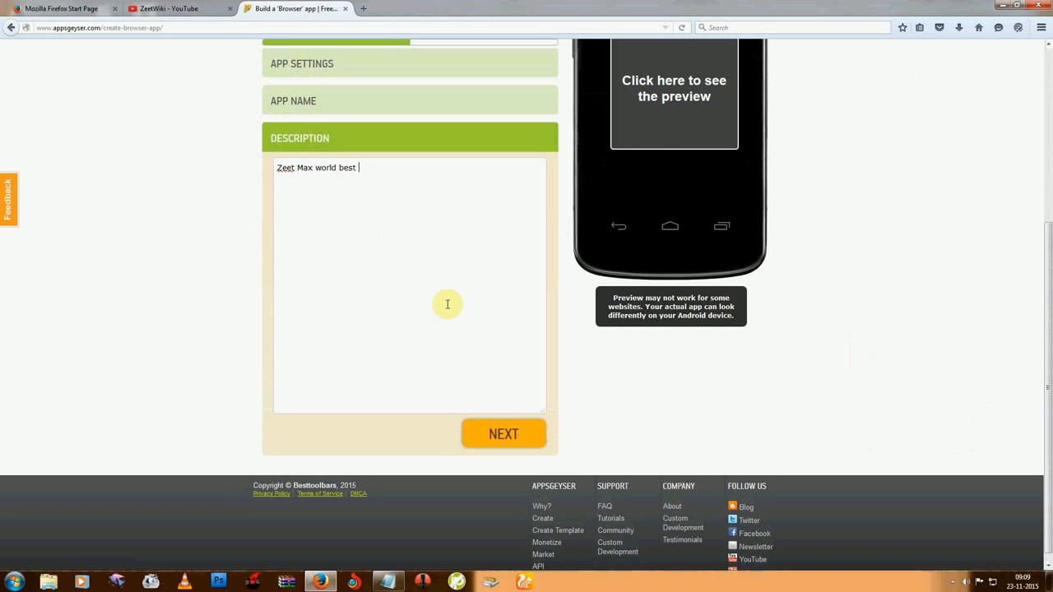
type("and fast")
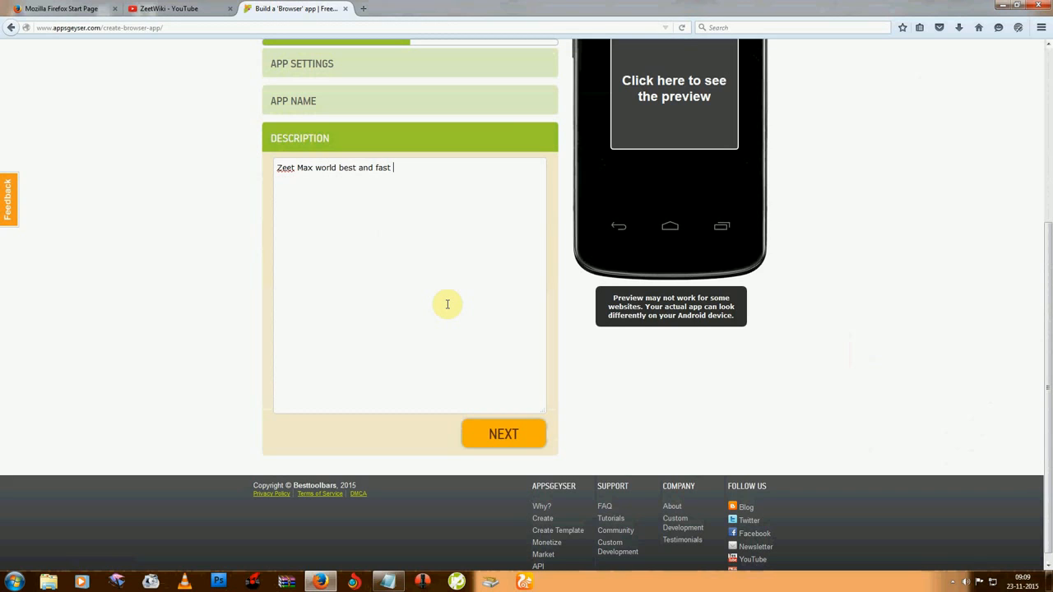
type("dow")
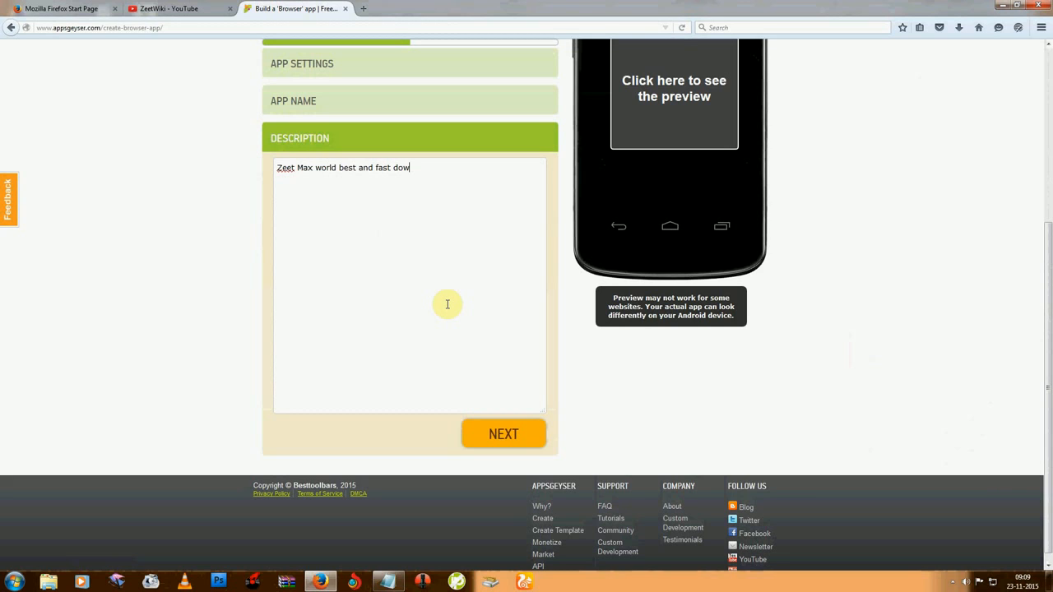
type("nload and brosw")
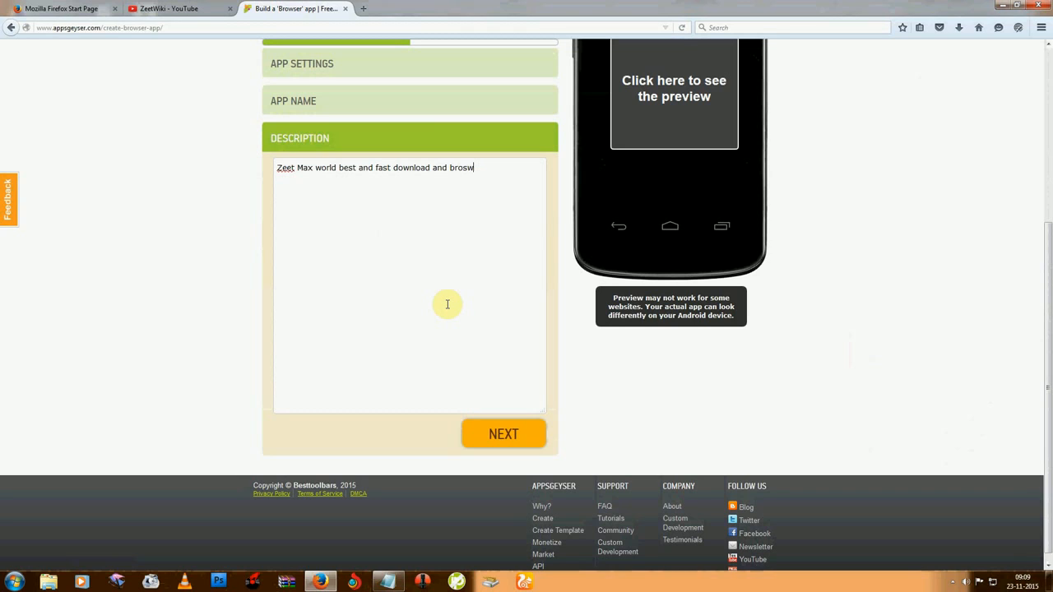
type("in")
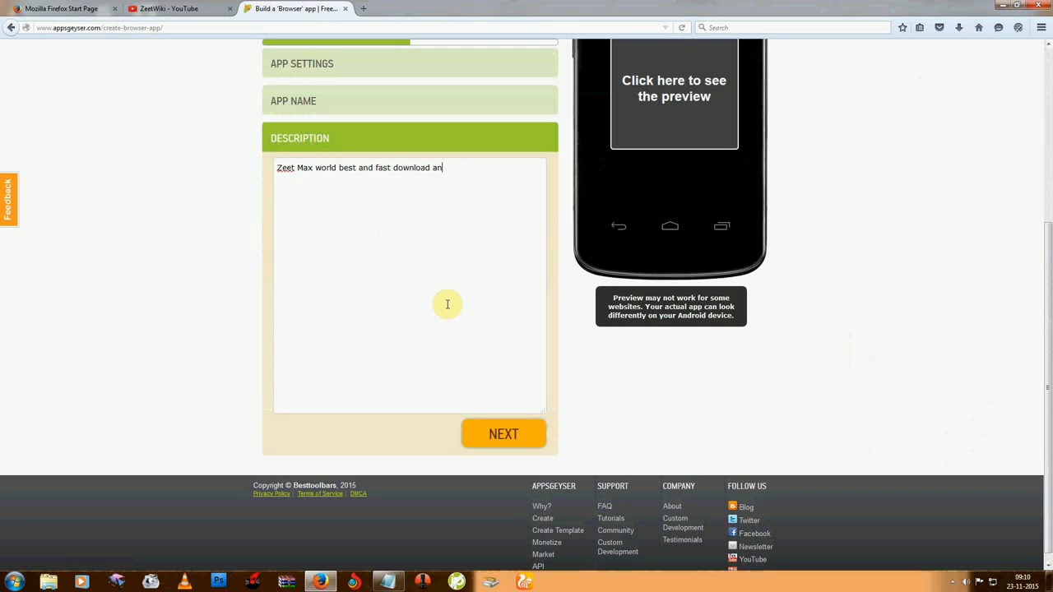
Step: Fix the trailing typos so the description ends with 'etc ...'
type("d")
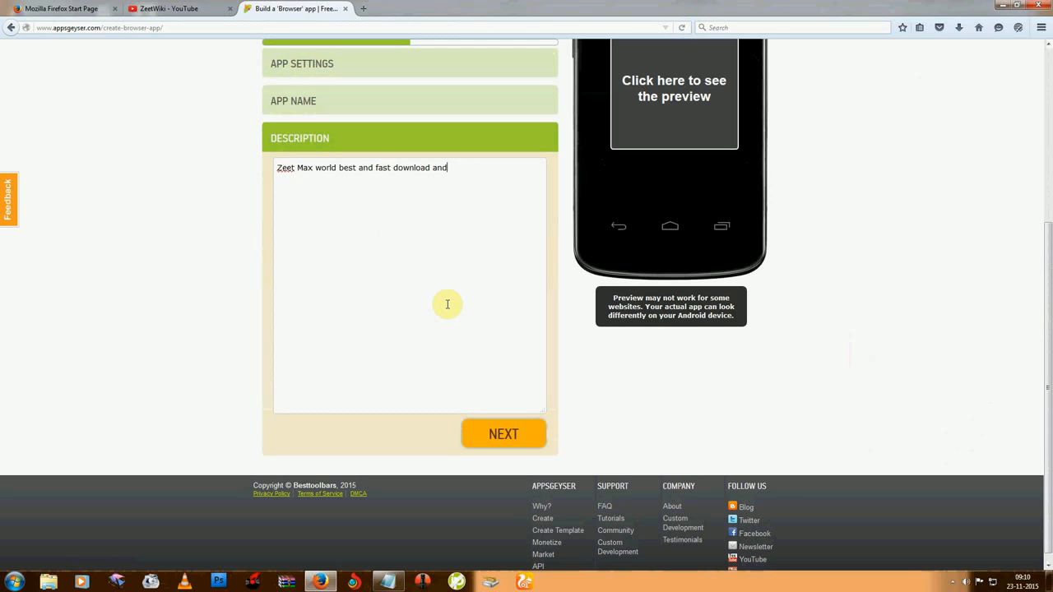
type("explorer")
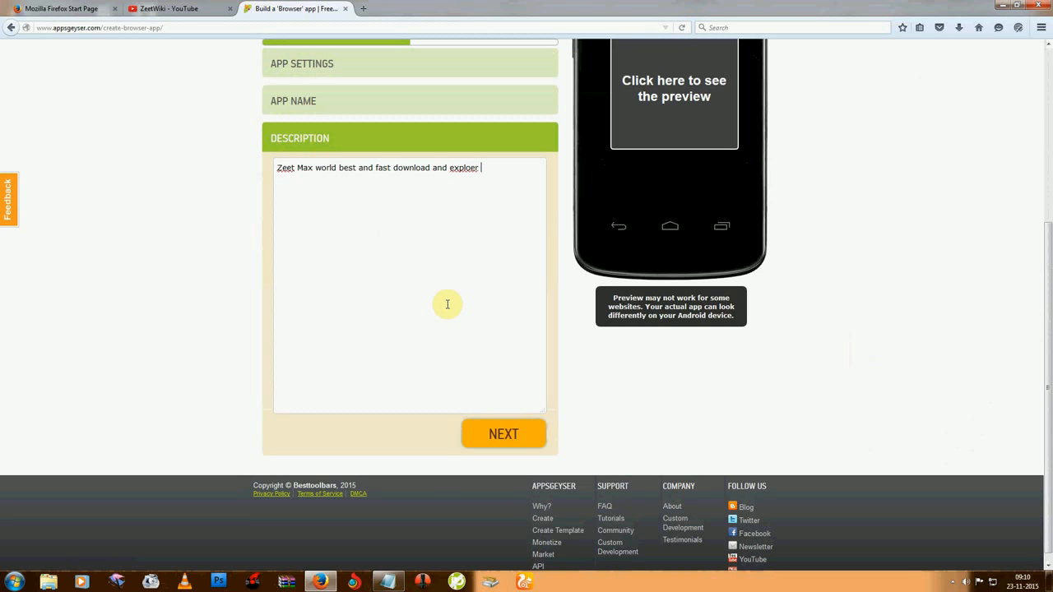
key("BackSpace")
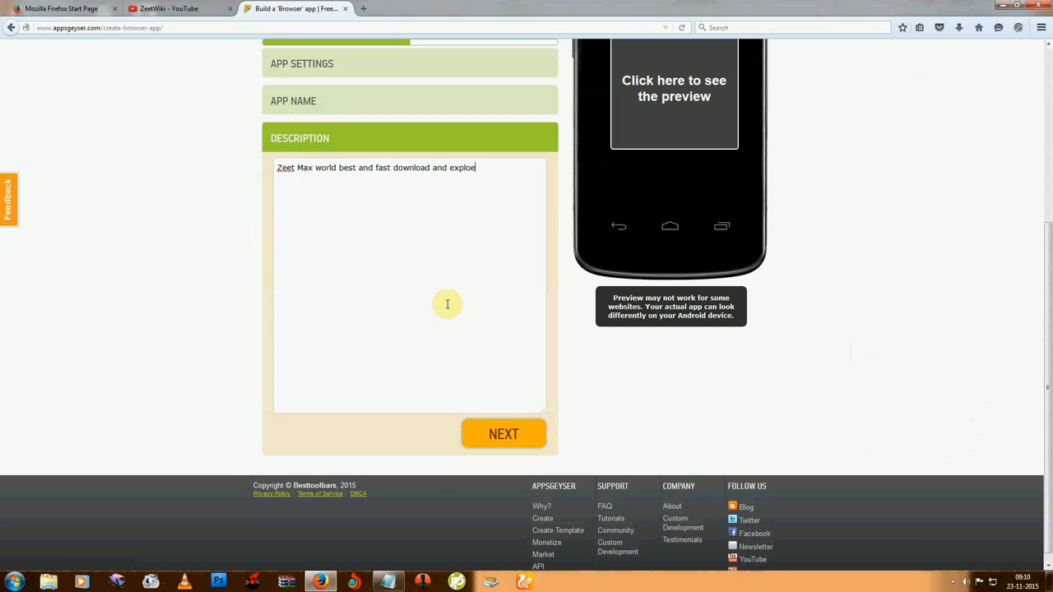
key("BackSpace")
type("oler")
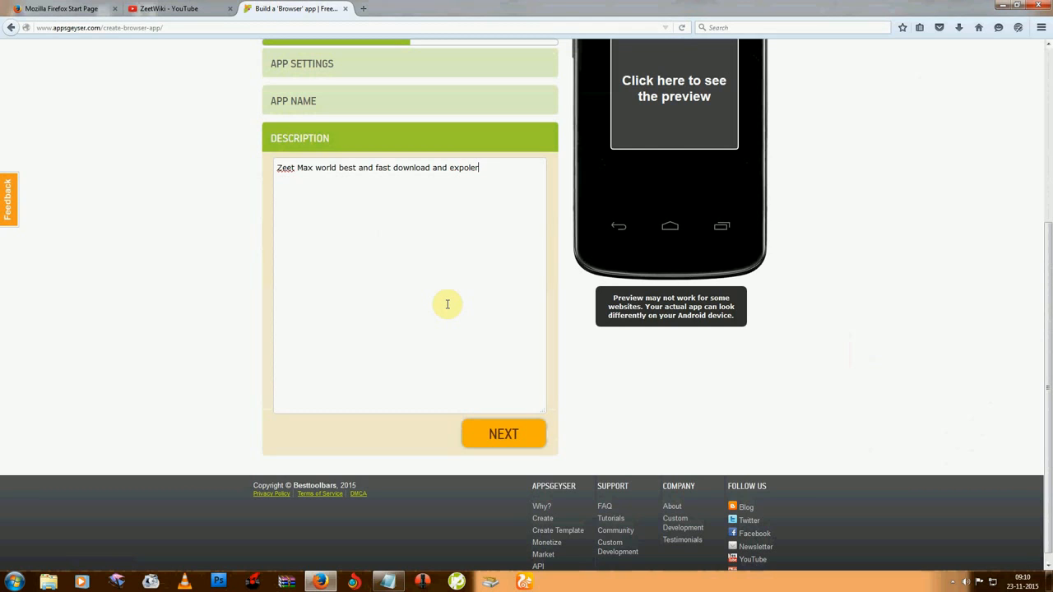
key("BackSpace")
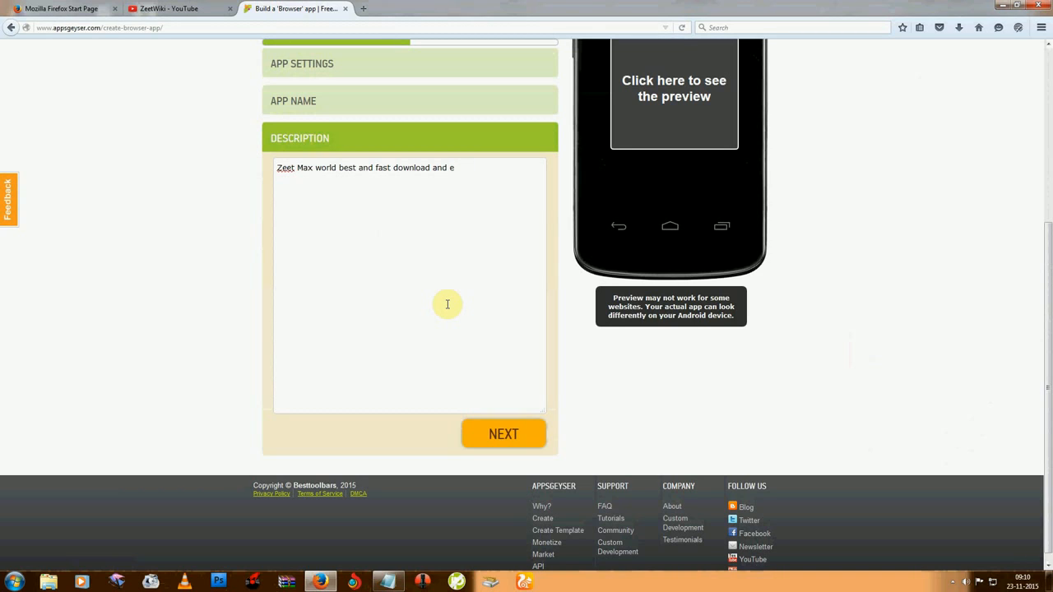
key("BackSpace")
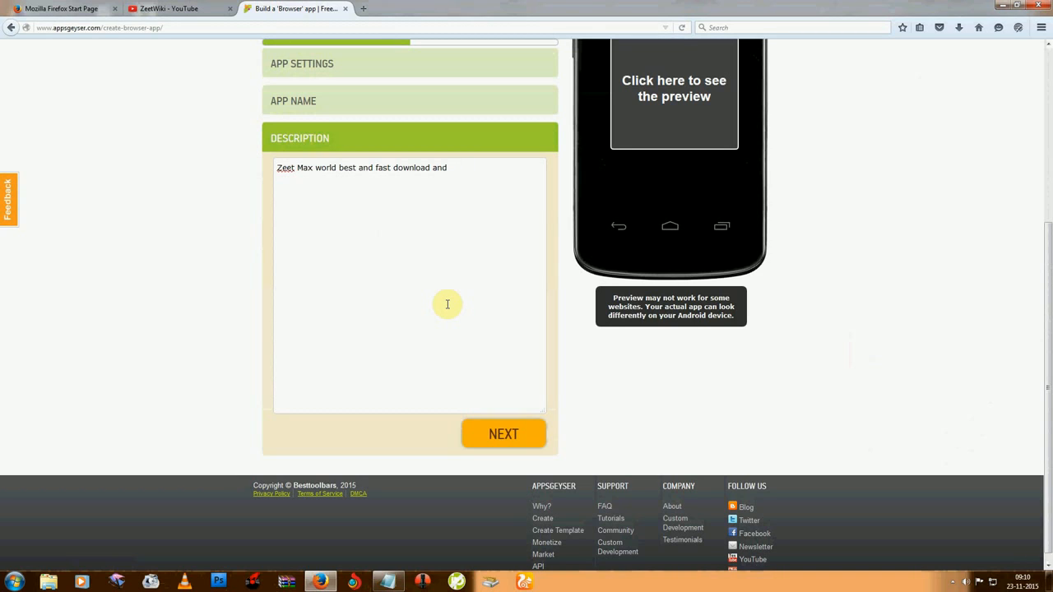
key("BackSpace")
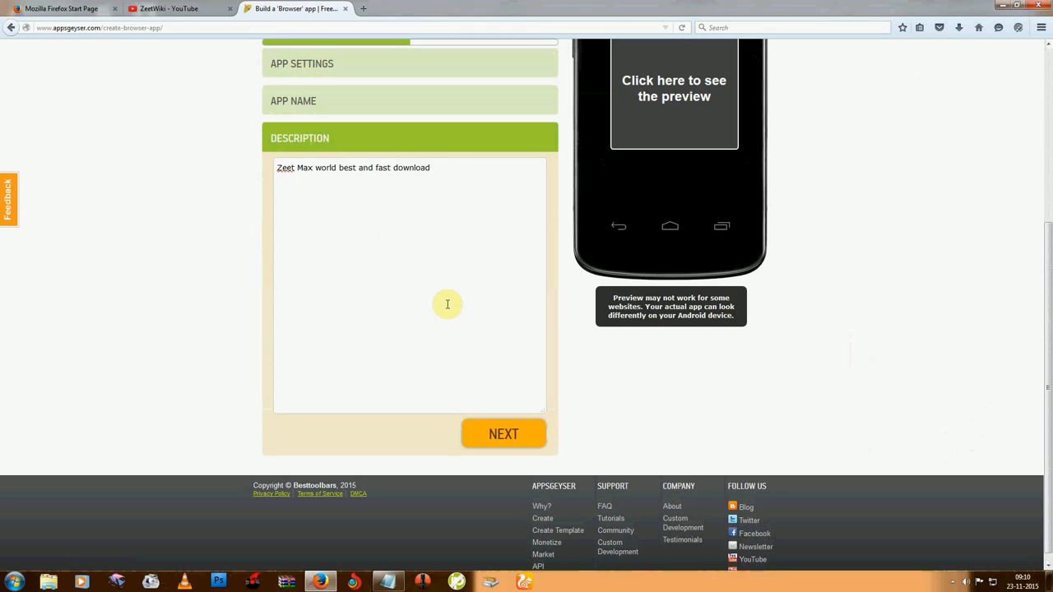
type("etc.")
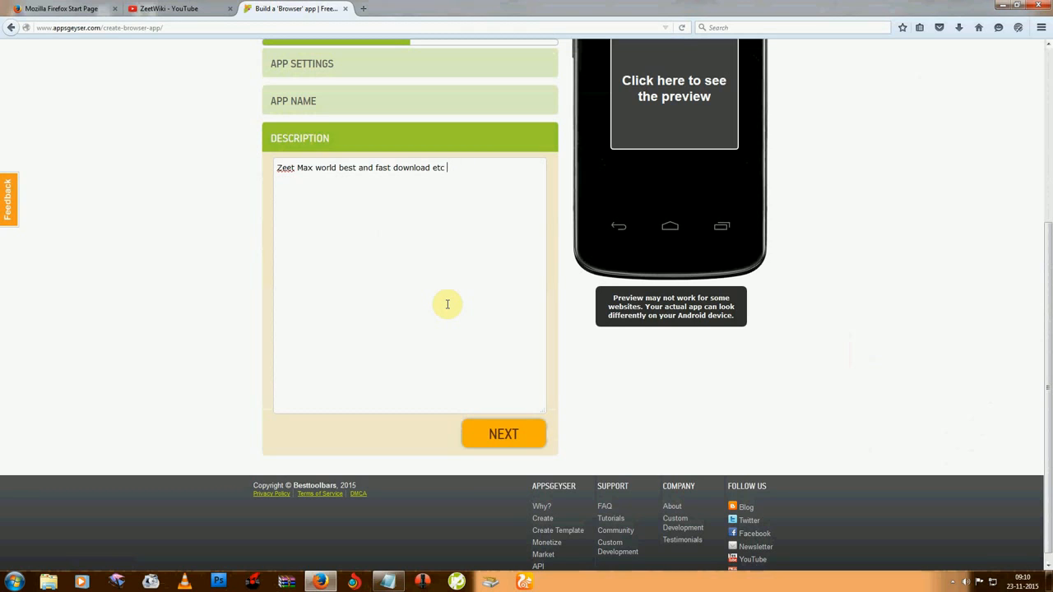
type("...")
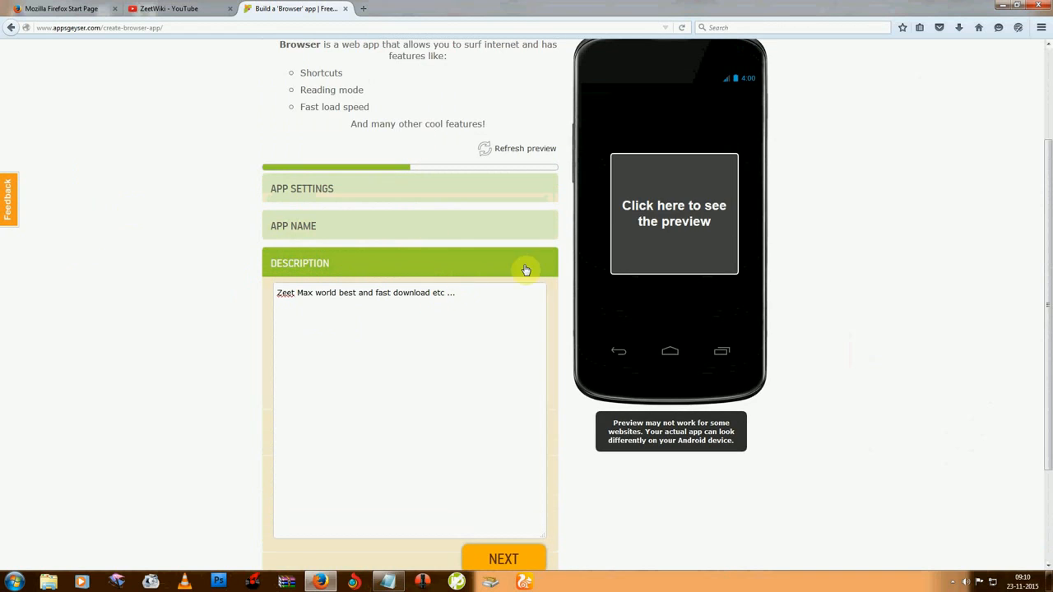
mouse_move(674, 214)
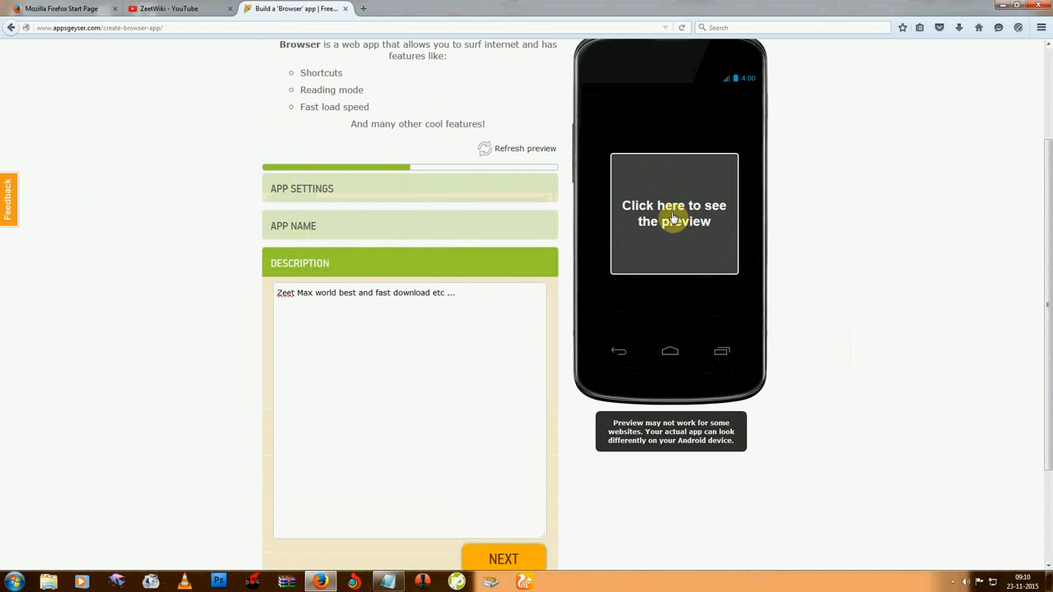
mouse_move(666, 214)
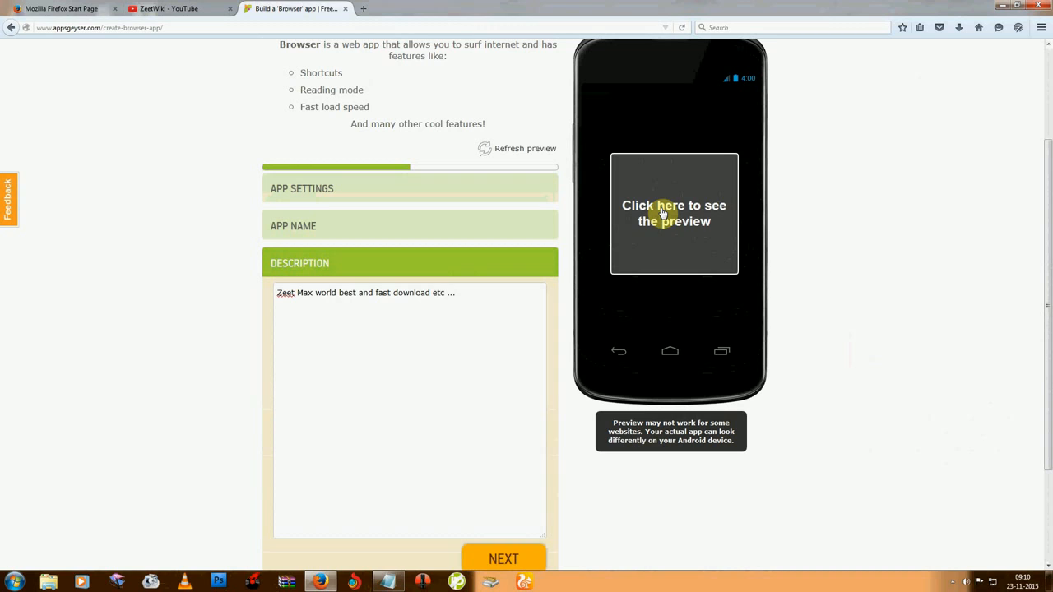
Step: Load the phone preview showing Social network, Search Google and zeetwiki tiles
left_click(674, 213)
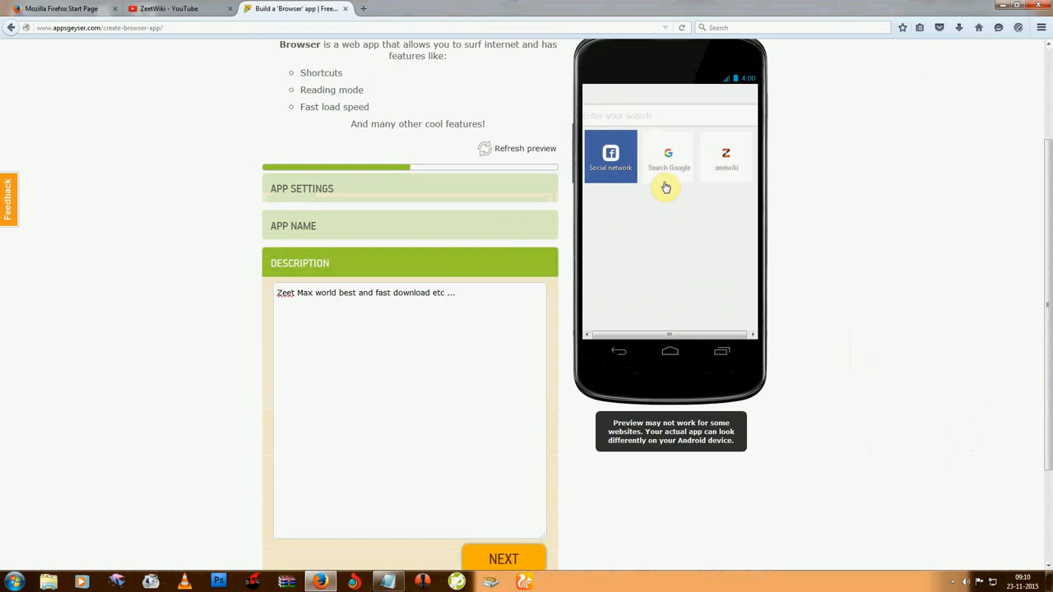
left_click(648, 116)
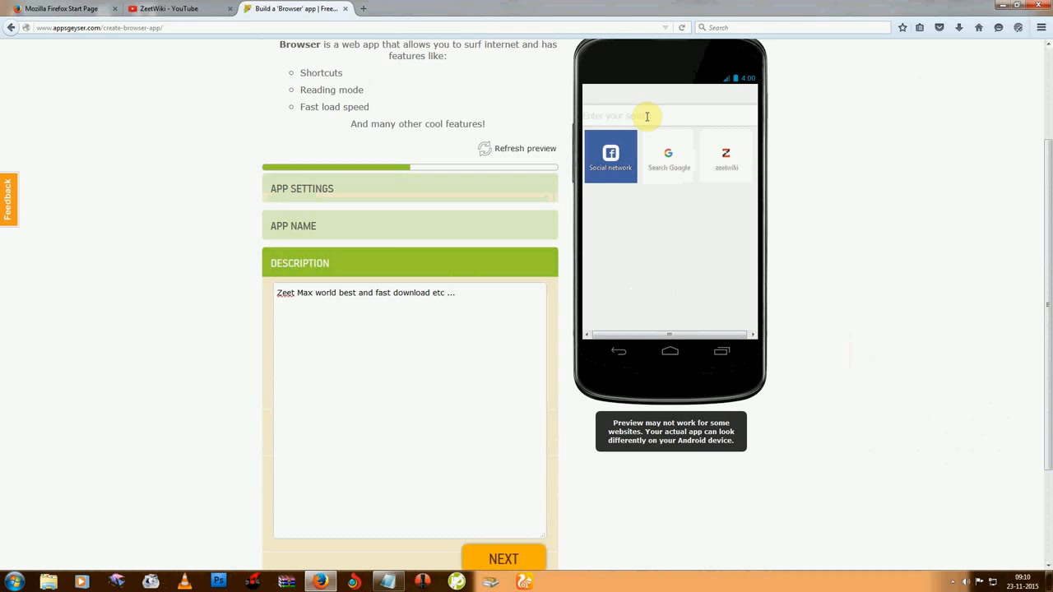
mouse_move(661, 353)
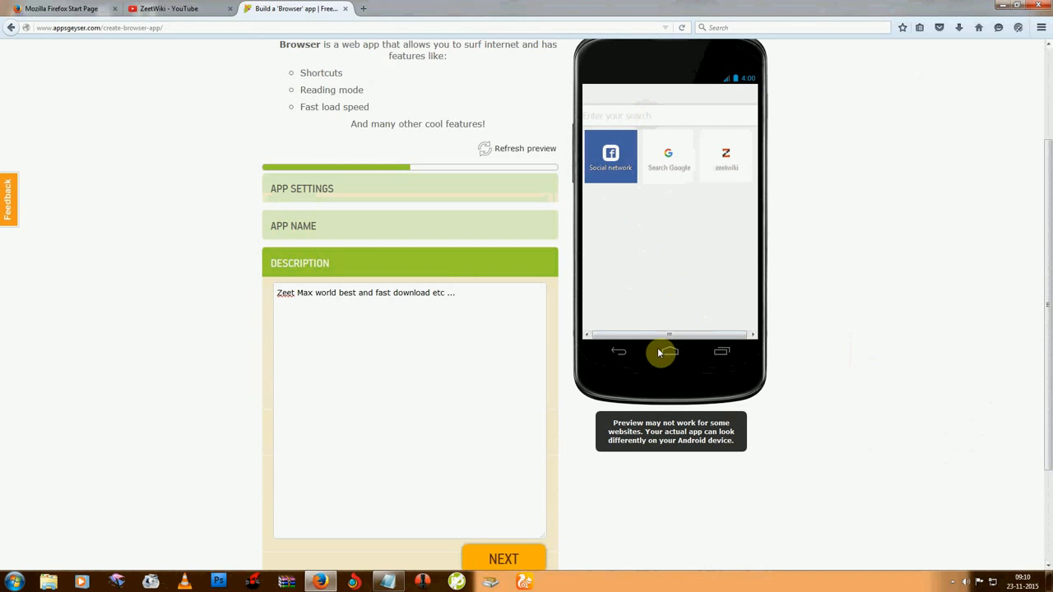
scroll("down", 3)
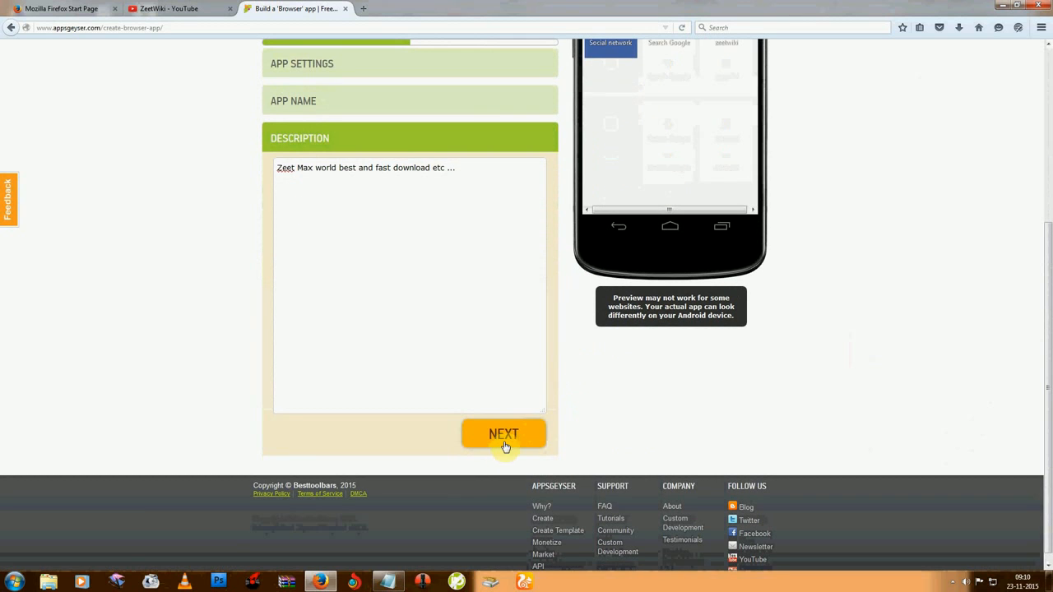
Step: Continue to the Icon step and choose Custom icon to reveal free icons
left_click(504, 434)
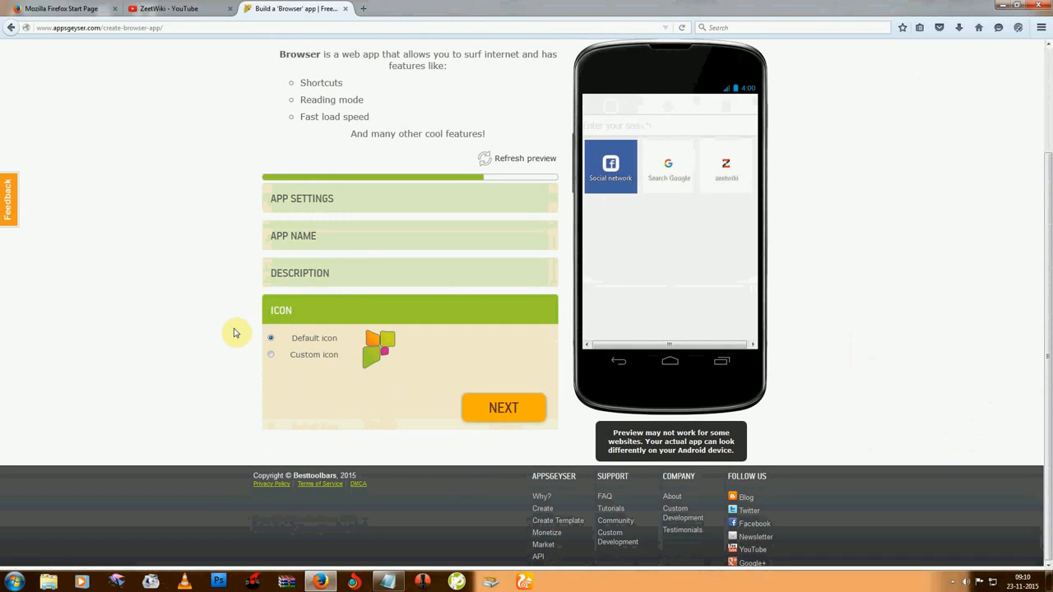
mouse_move(428, 333)
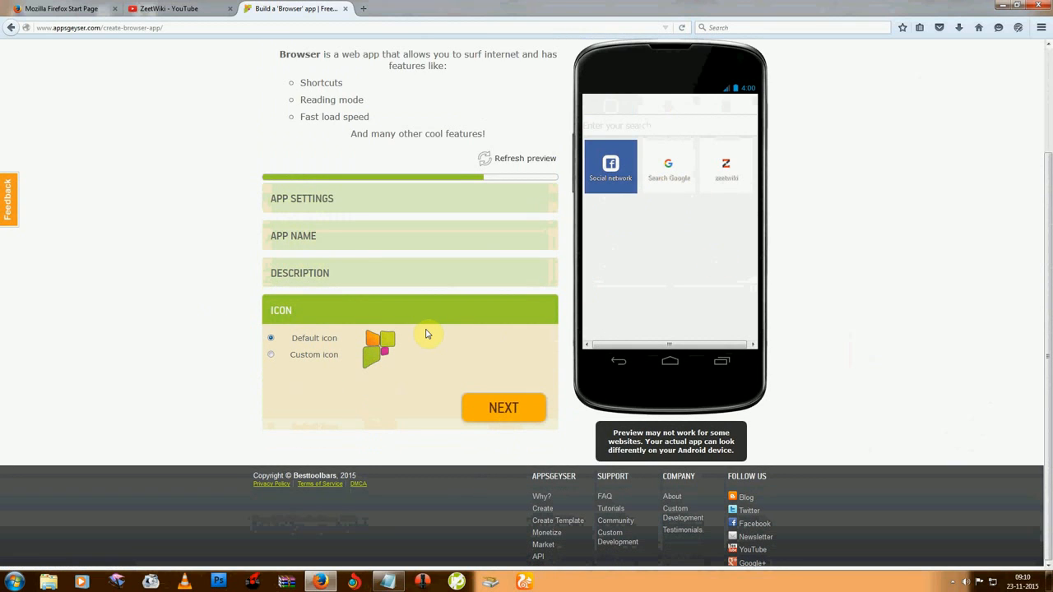
mouse_move(353, 349)
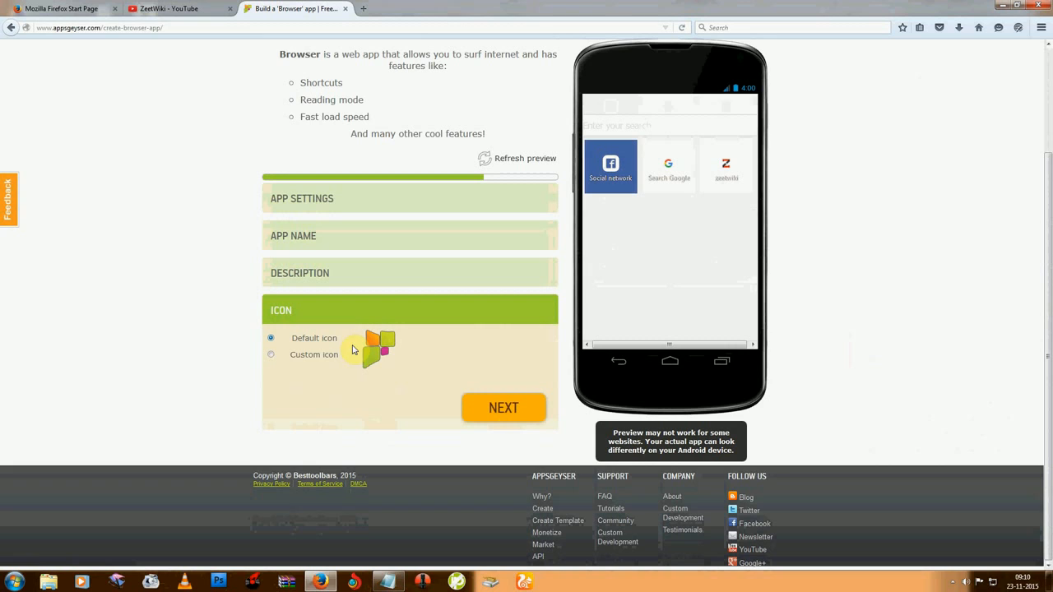
mouse_move(710, 217)
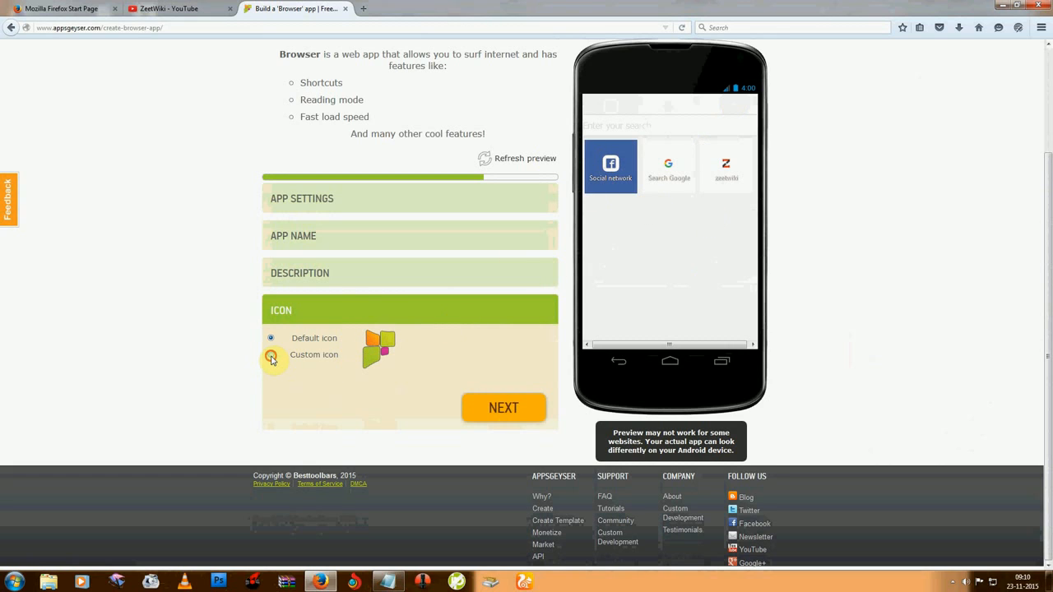
left_click(271, 354)
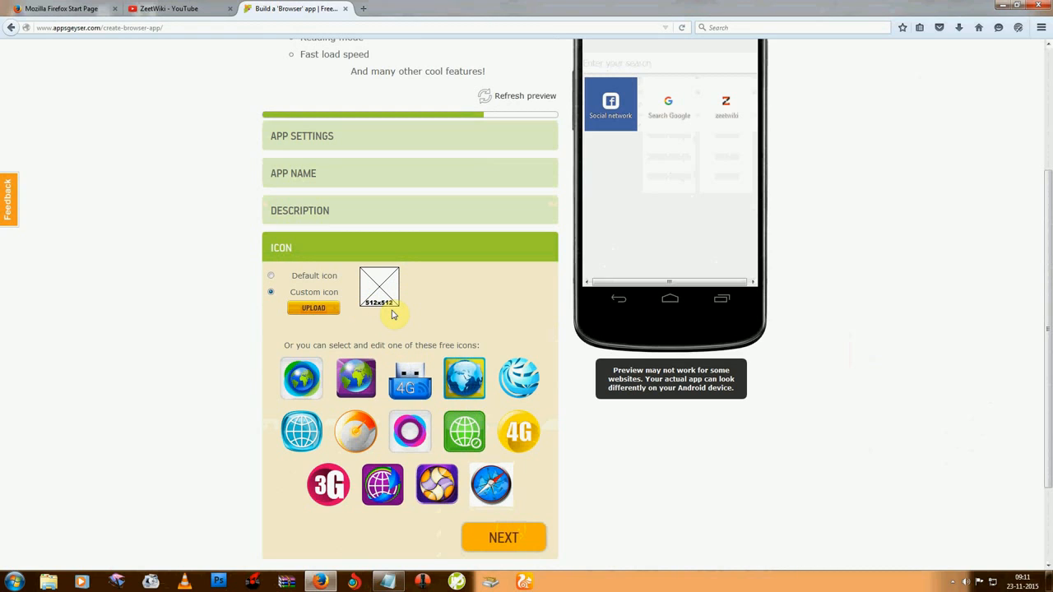
mouse_move(377, 308)
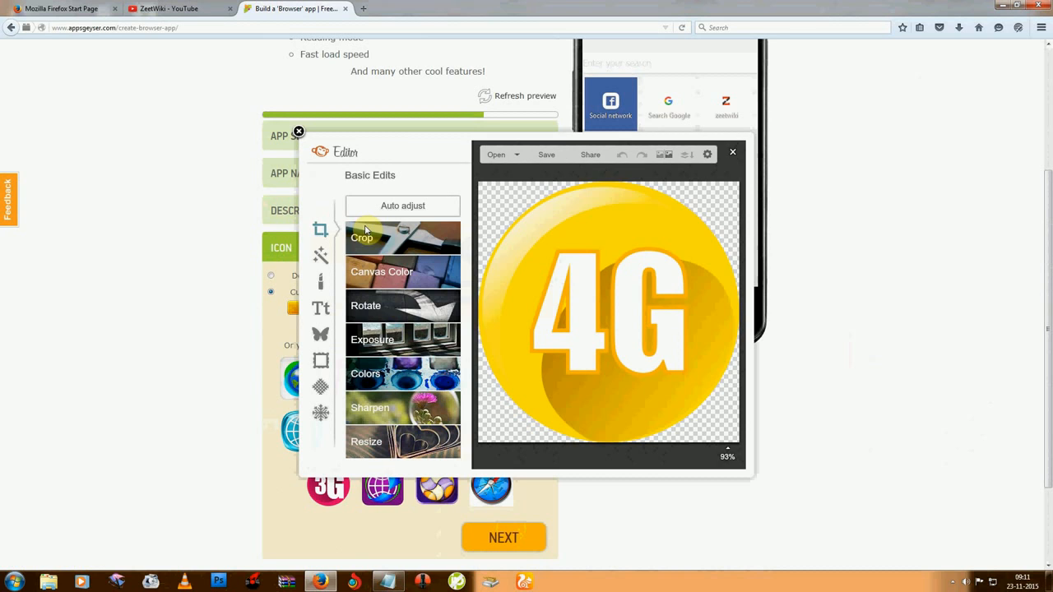
mouse_move(628, 210)
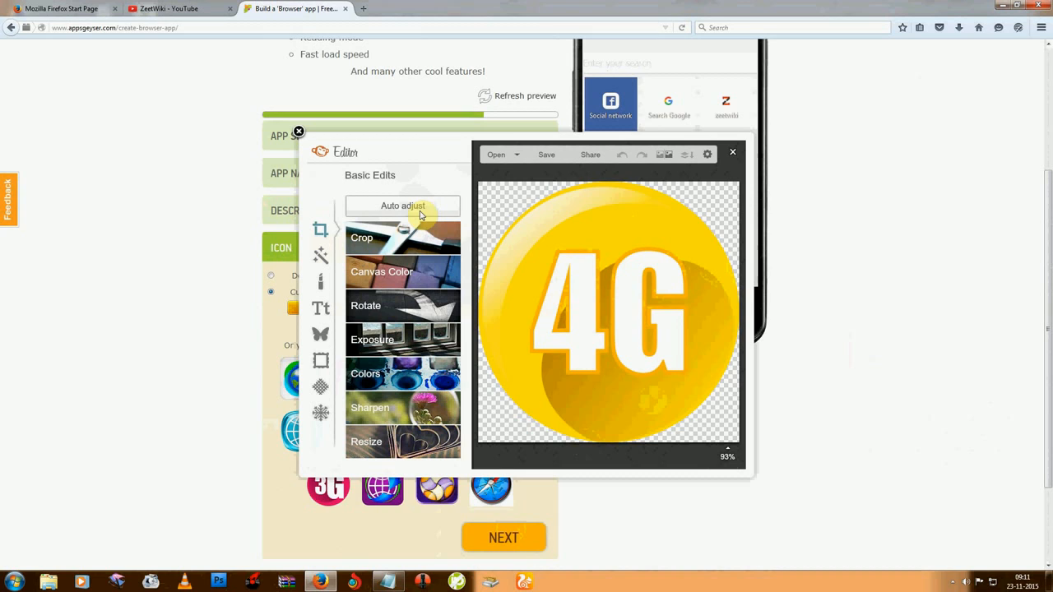
Step: Auto-adjust and save the yellow 4G icon, then submit Create App
left_click(402, 206)
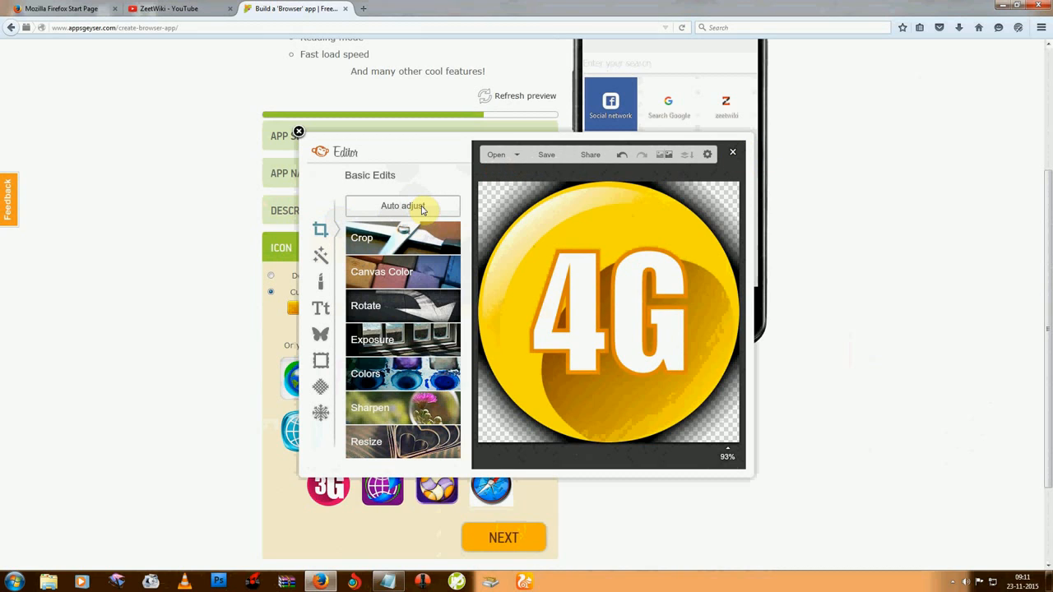
mouse_move(457, 166)
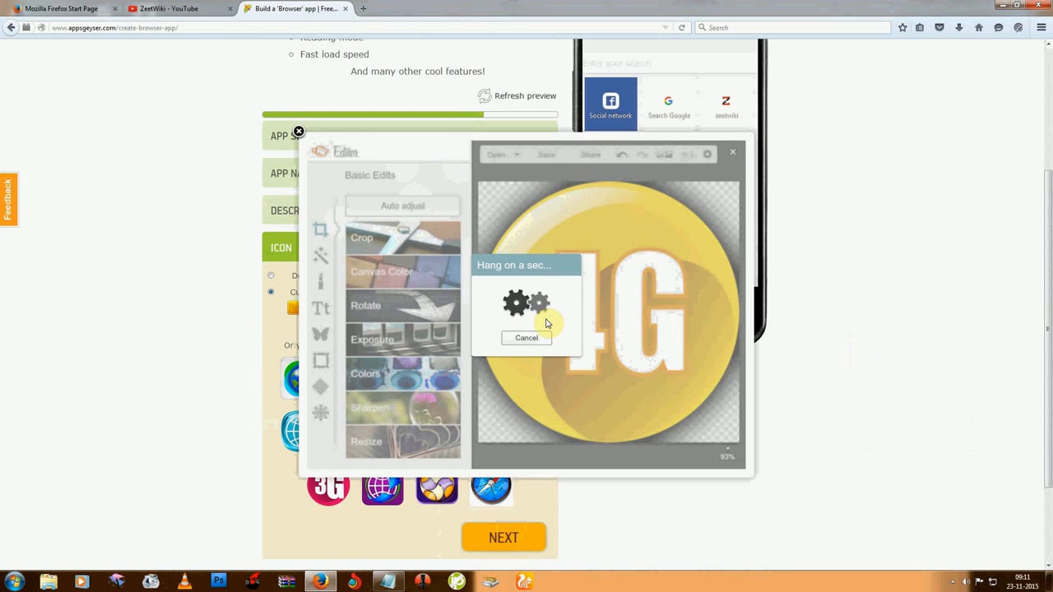
mouse_move(547, 298)
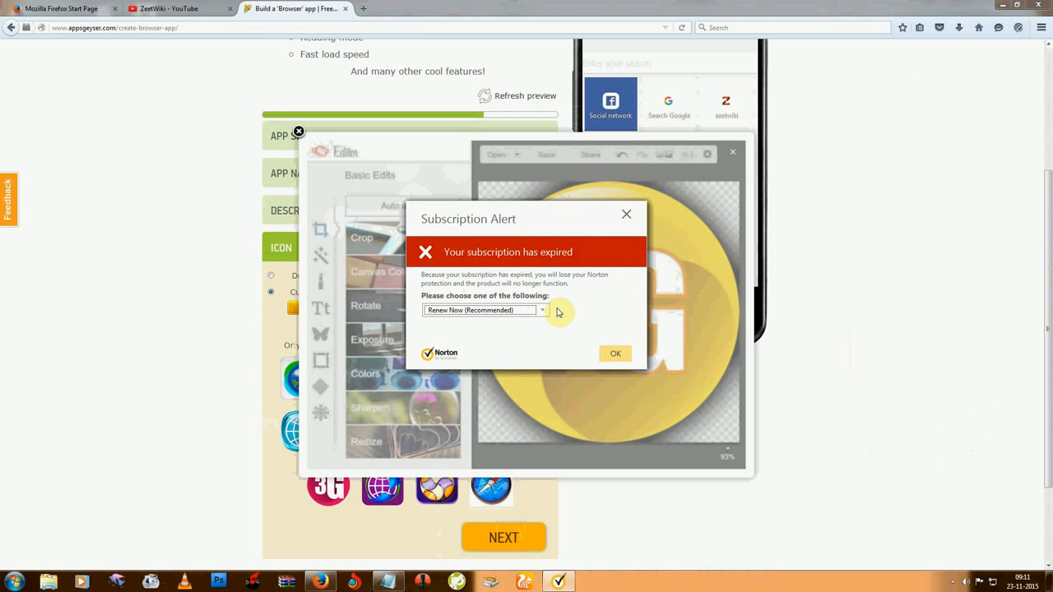
left_click(615, 354)
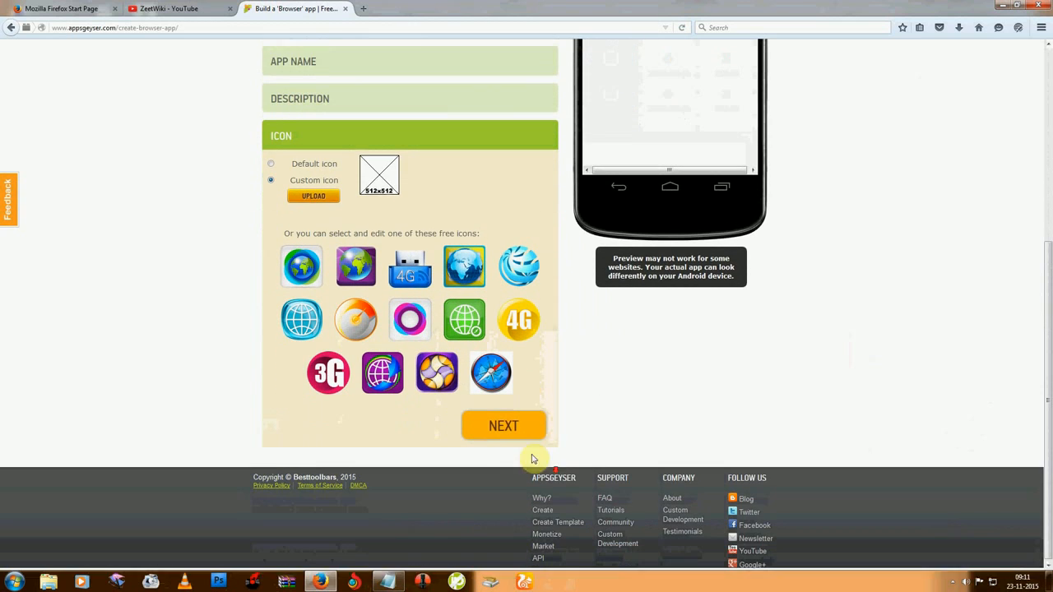
left_click(519, 319)
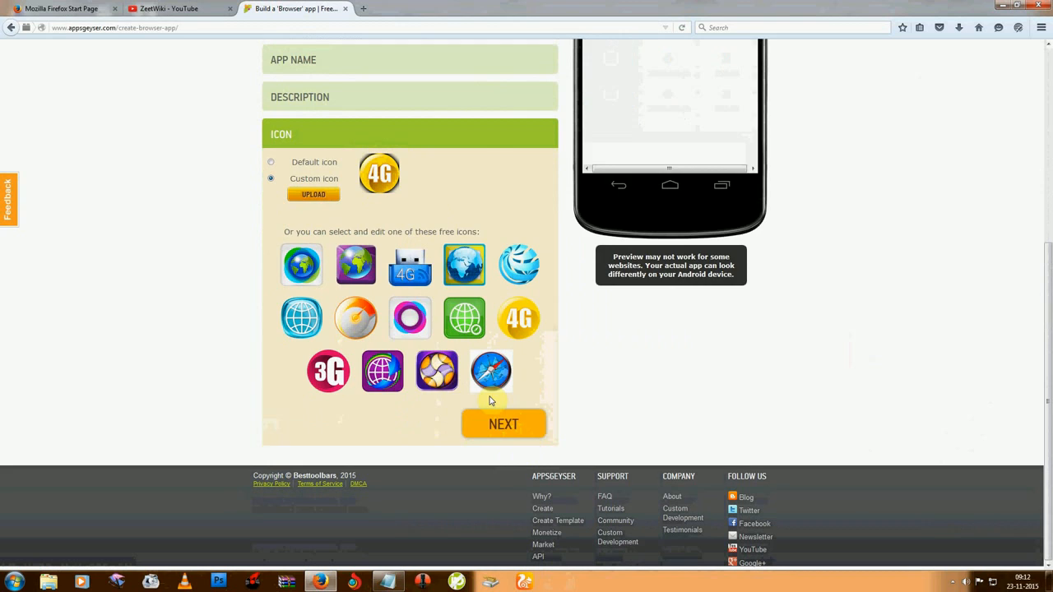
left_click(504, 424)
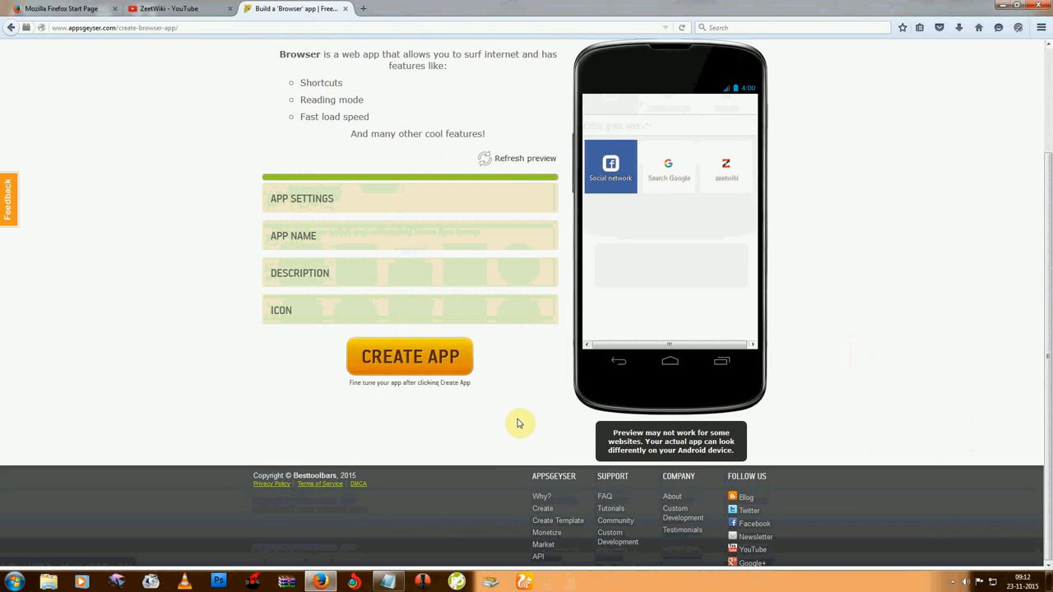
mouse_move(411, 364)
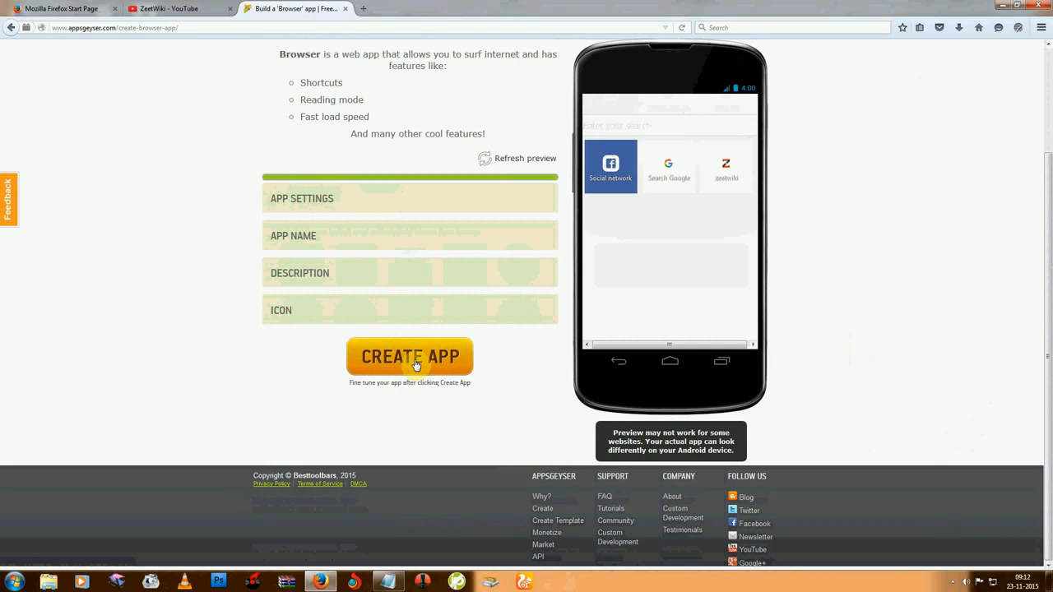
left_click(410, 356)
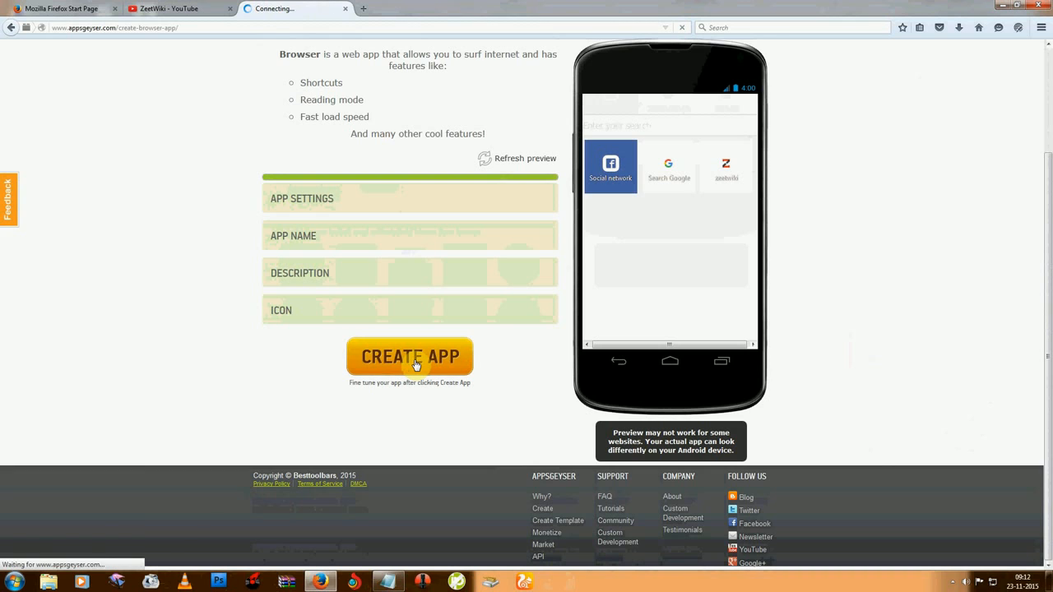
Step: Choose Facebook Connect on the AppsGeyser Create account page instead of e-mail sign-up
left_click(410, 356)
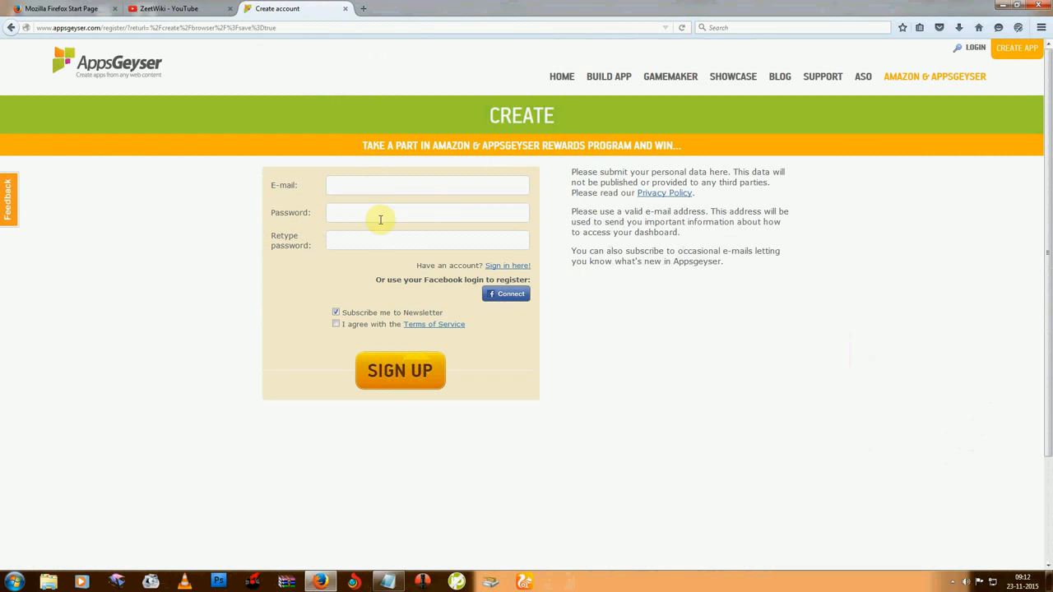
mouse_move(360, 279)
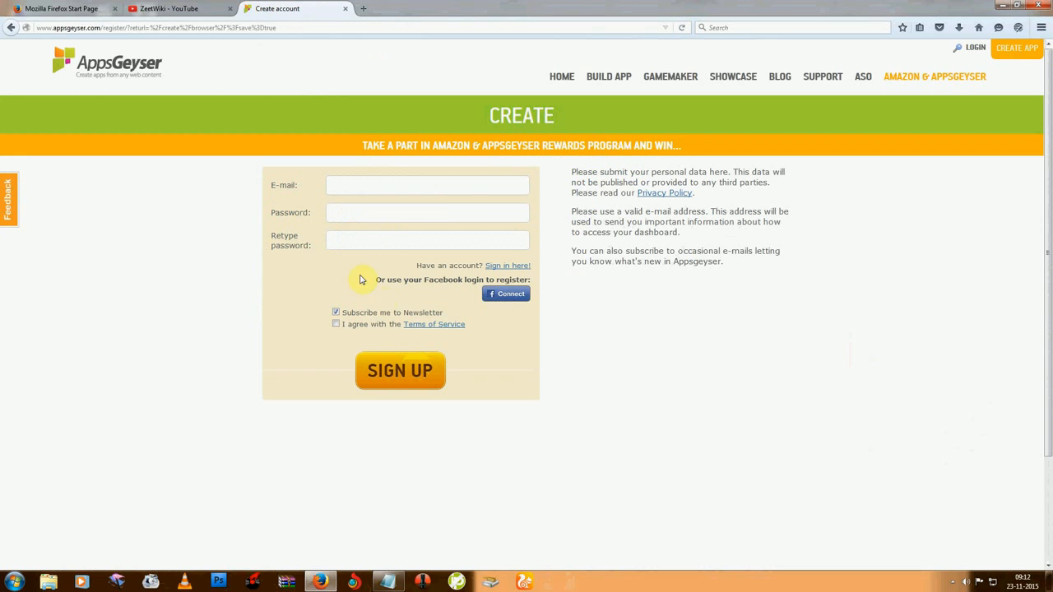
mouse_move(505, 294)
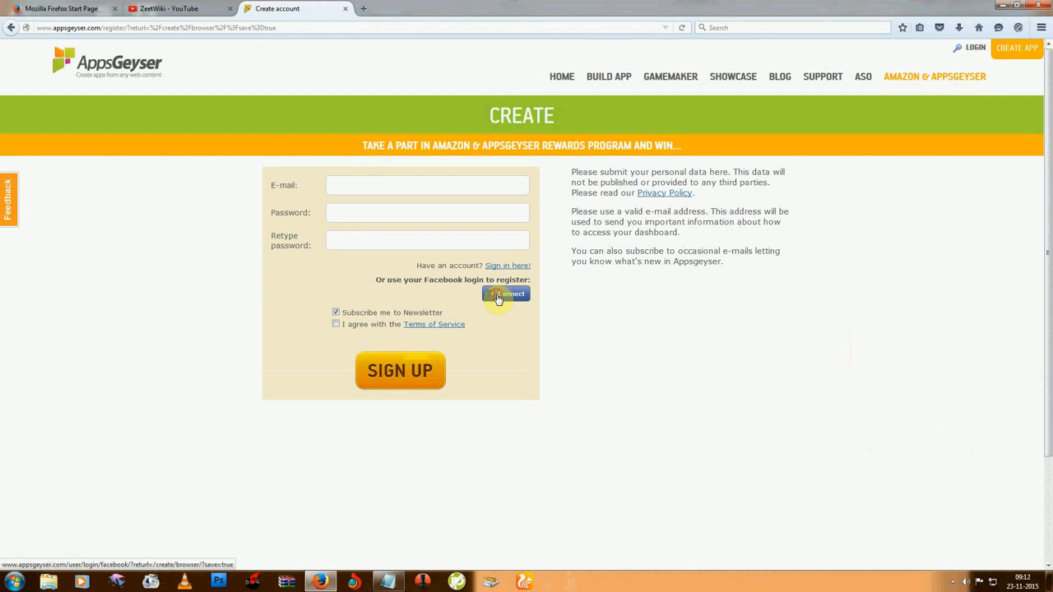
left_click(505, 294)
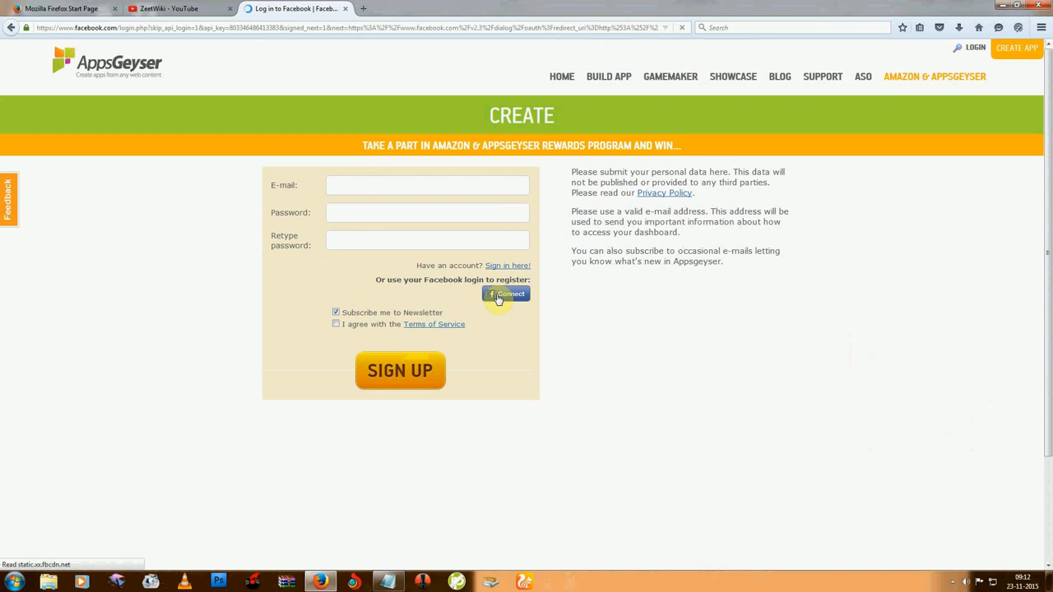
left_click(506, 294)
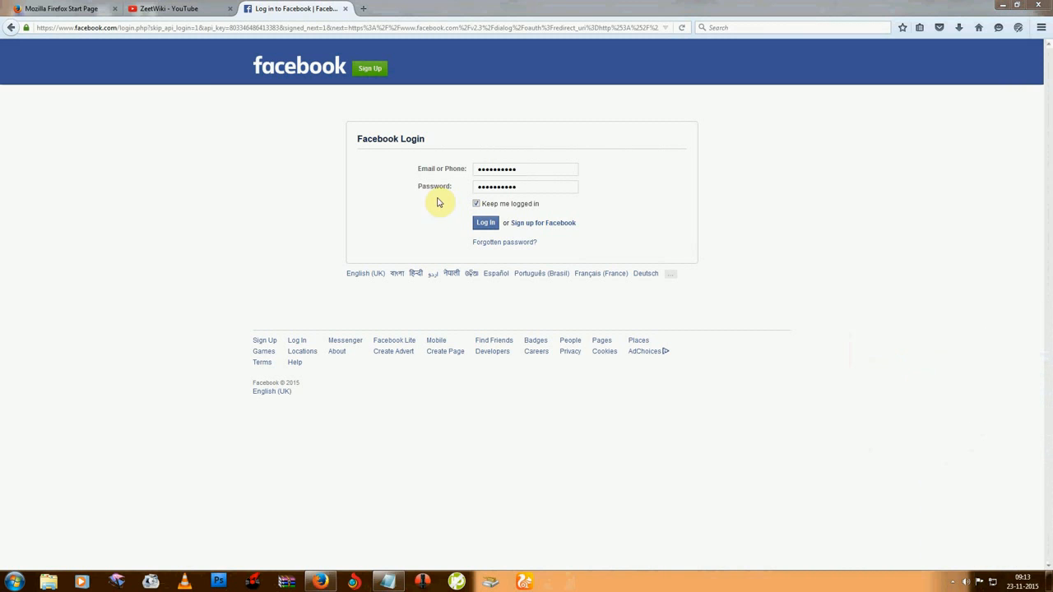
Step: Log in to Facebook and dismiss Firefox's remember-password prompt
left_click(486, 223)
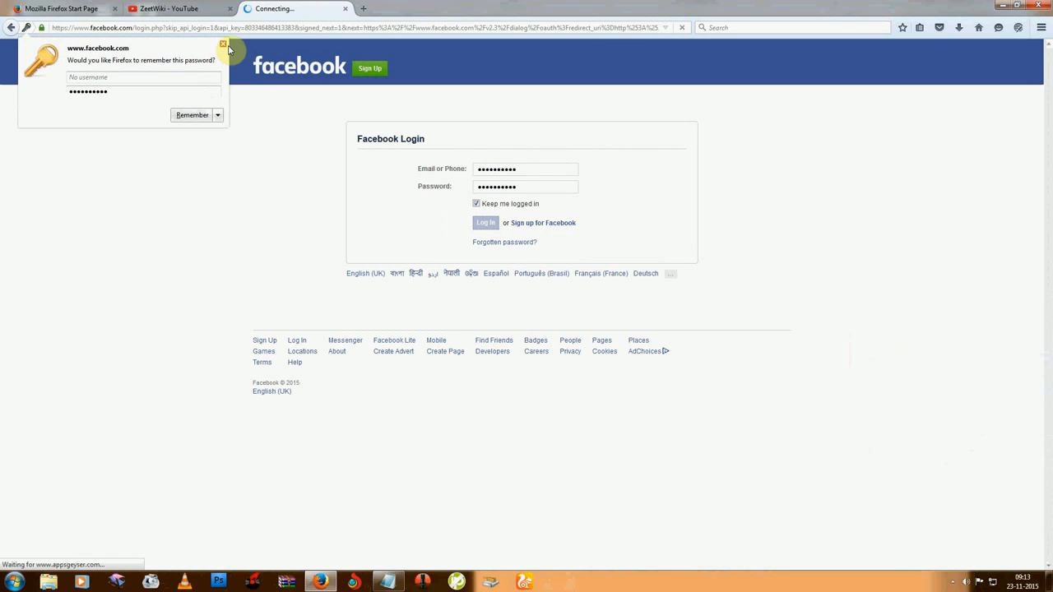
left_click(224, 43)
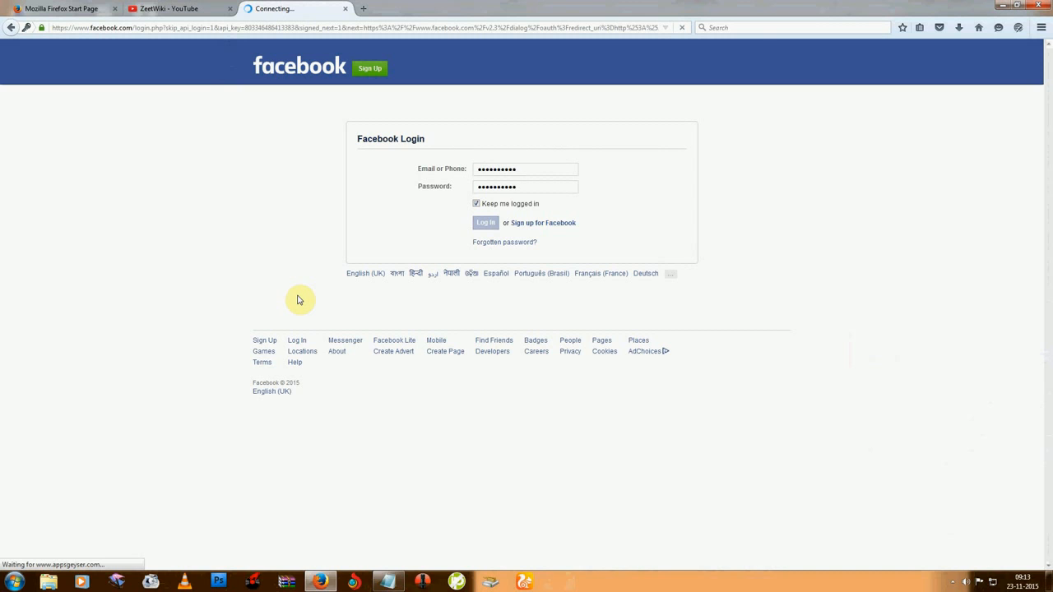
left_click(485, 222)
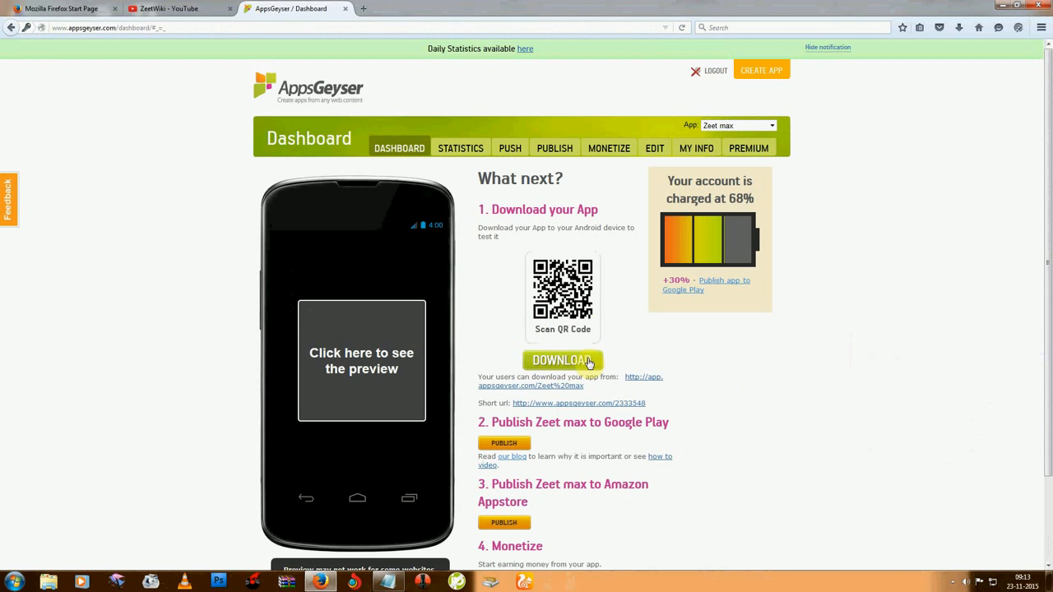
mouse_move(620, 295)
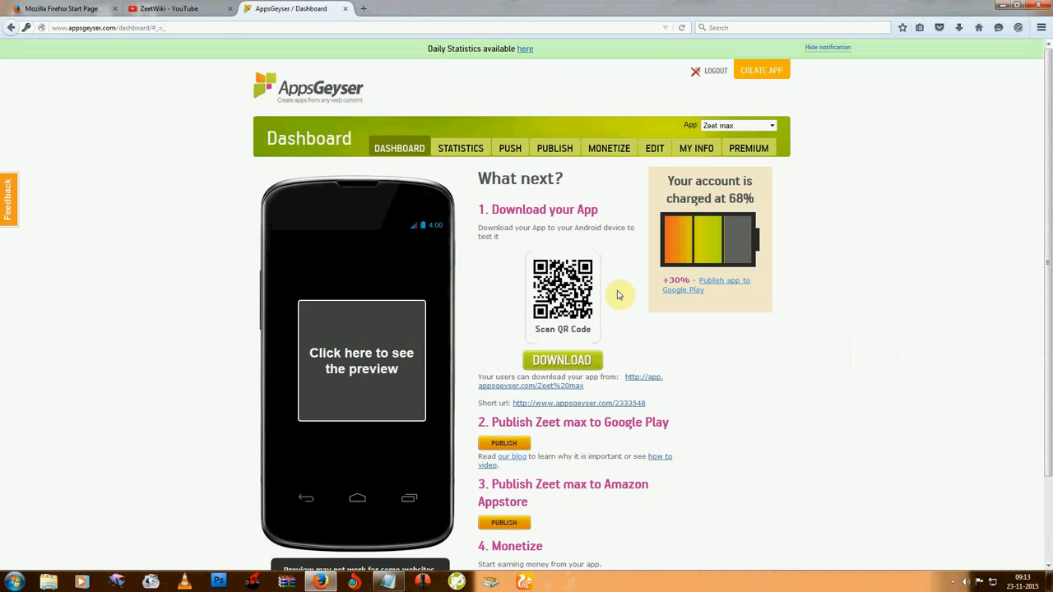
mouse_move(667, 145)
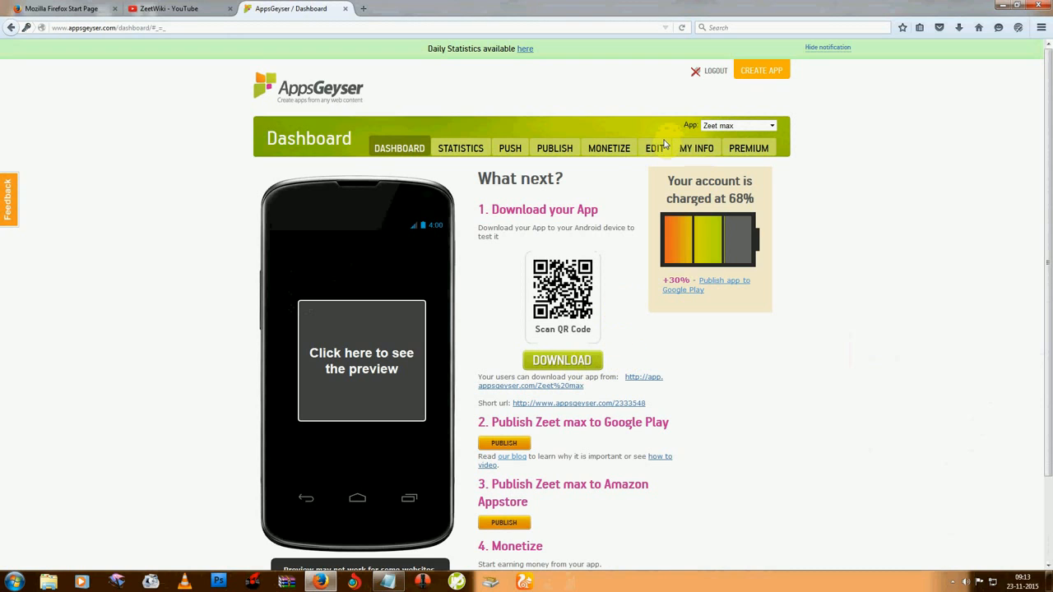
Step: Visit Zeet max's EDIT tab, return to DASHBOARD, and bring up link options for PUBLISH
left_click(654, 148)
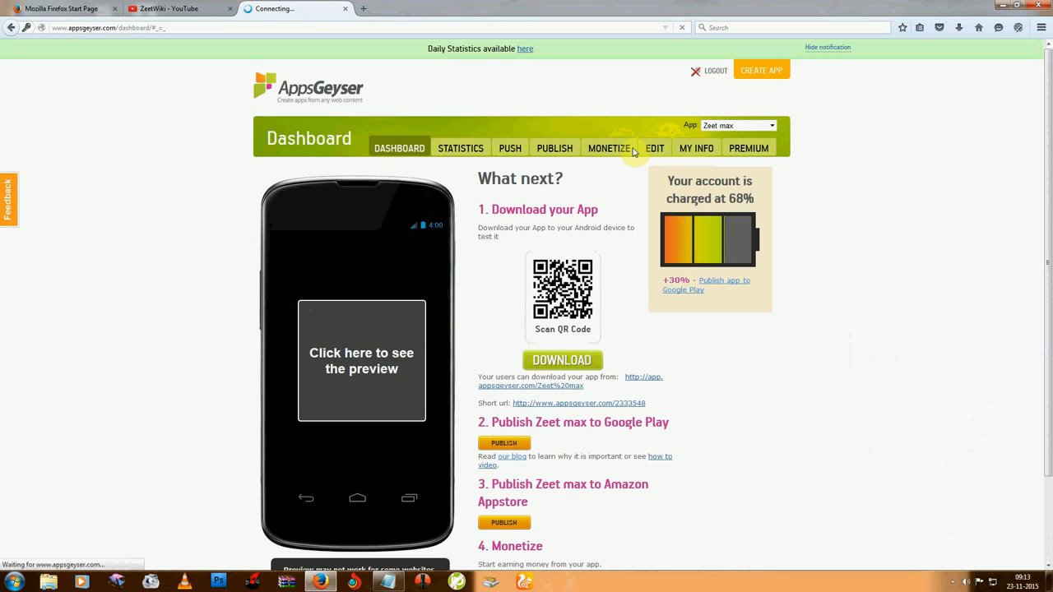
left_click(654, 148)
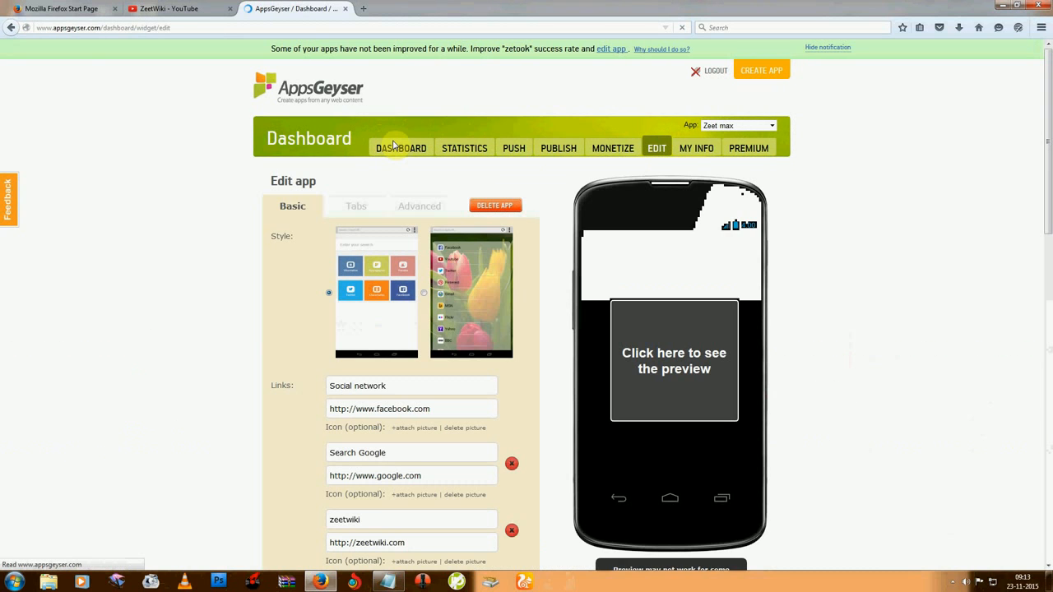
left_click(399, 148)
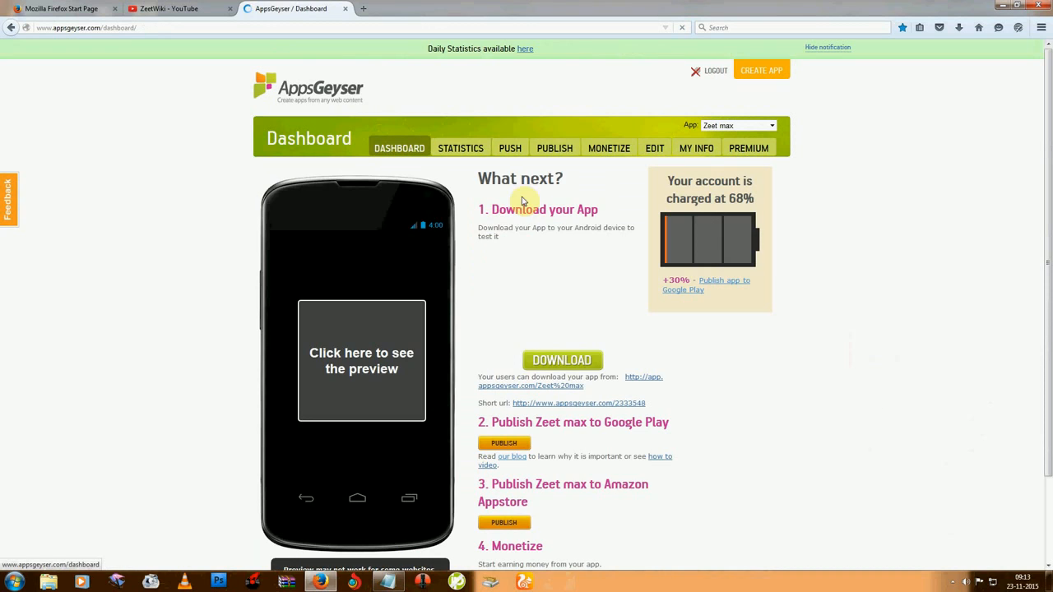
right_click(553, 148)
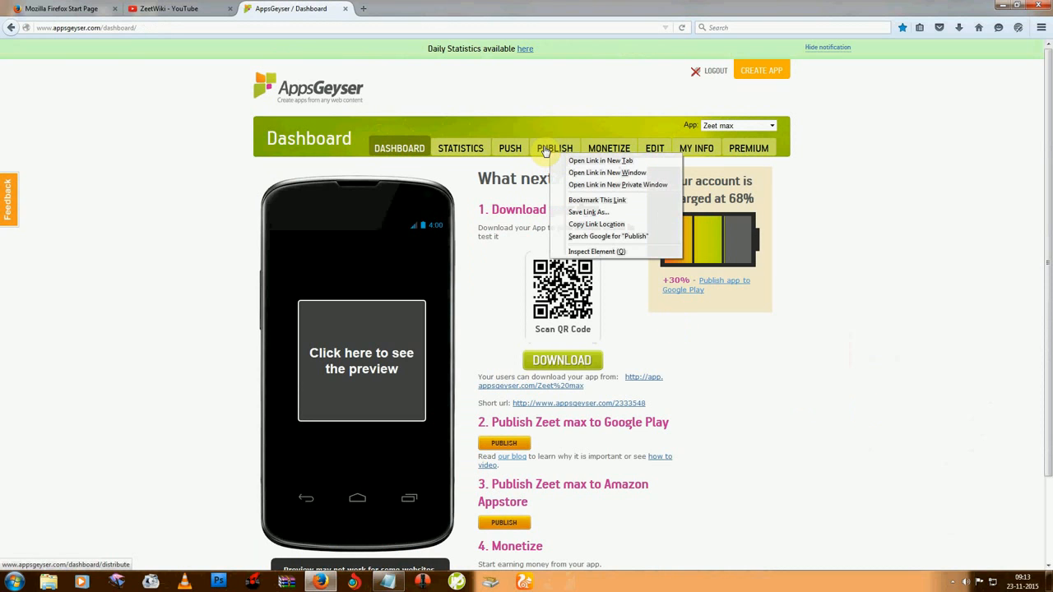
Step: View the Google Play and Amazon Appstore publishing options, then load the Statistics page
left_click(554, 148)
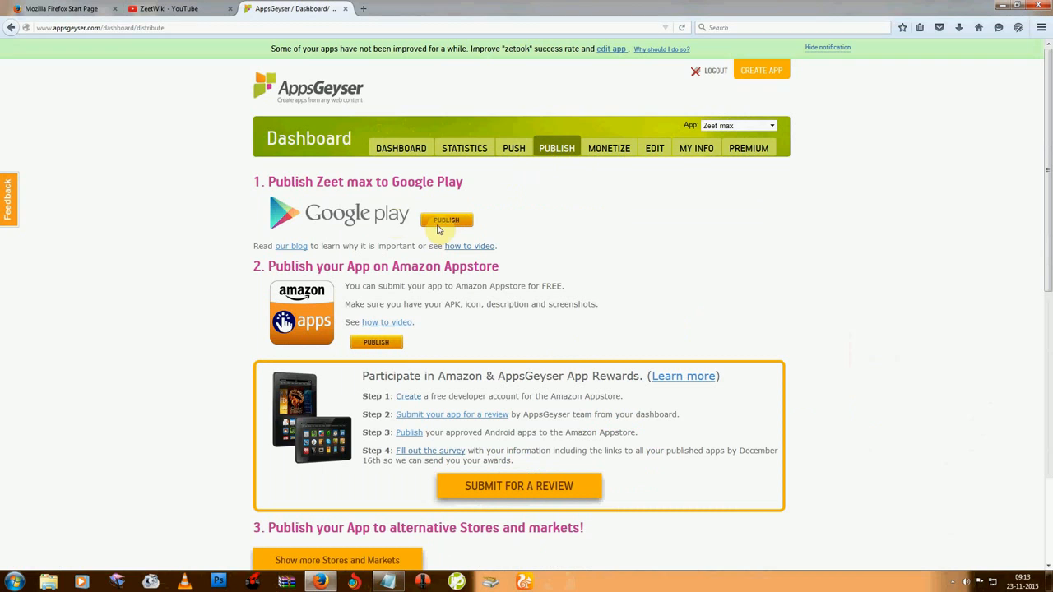
mouse_move(447, 220)
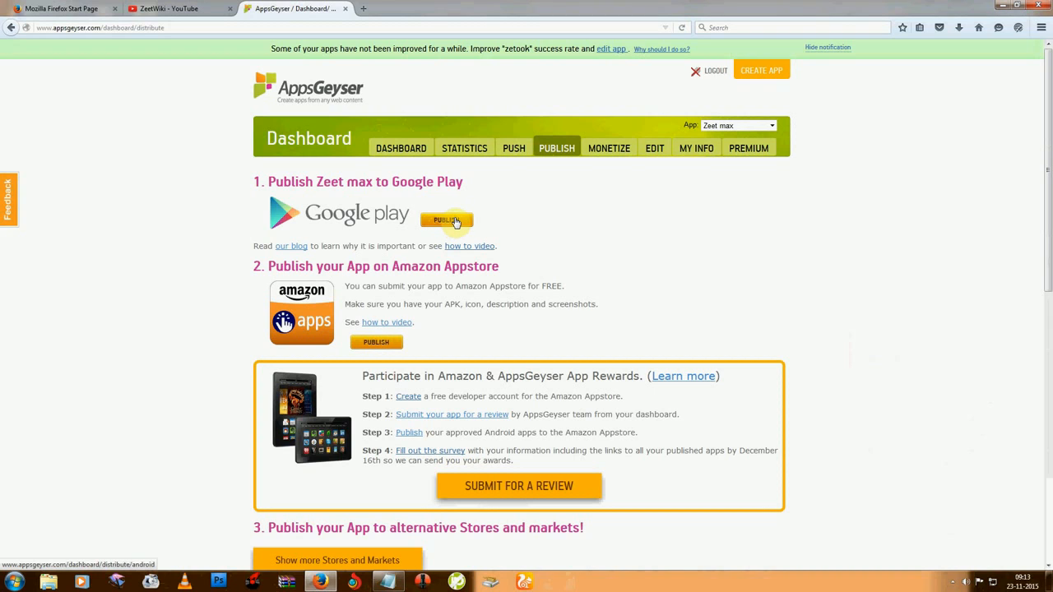
mouse_move(410, 335)
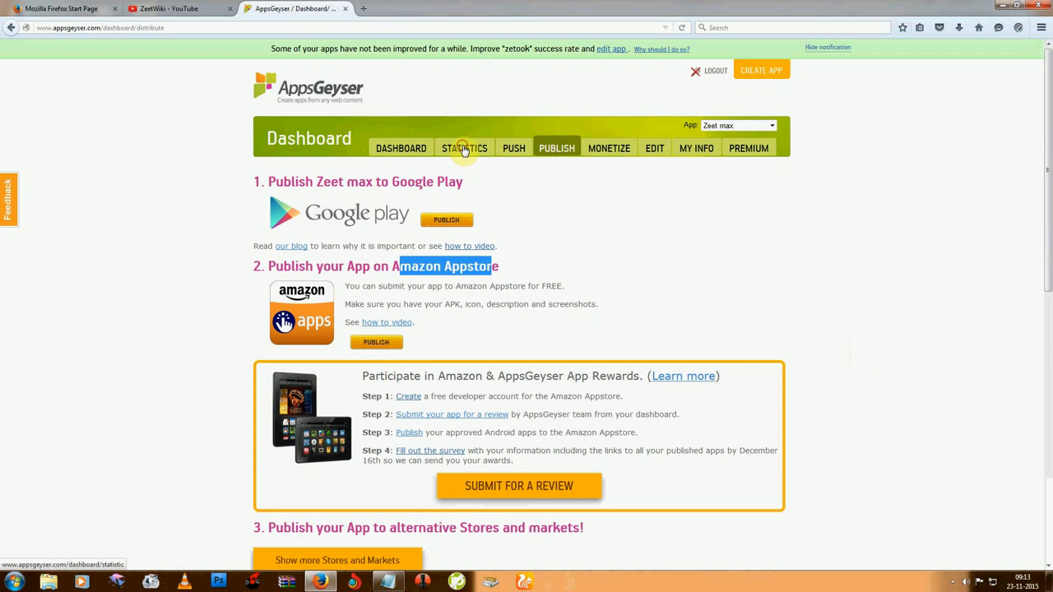
left_click(464, 148)
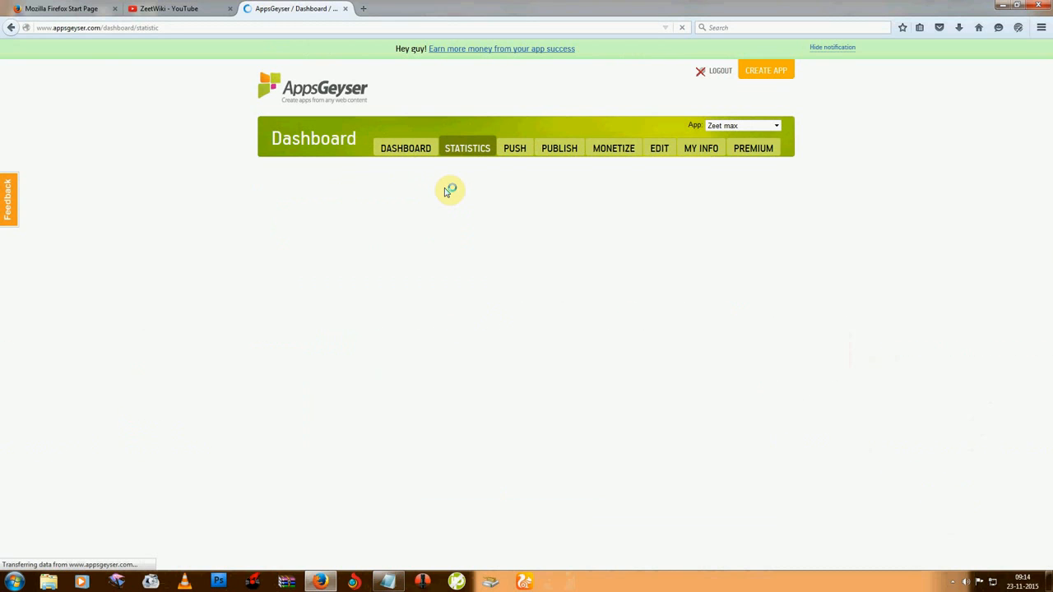
Step: Return from Statistics to the Zeet max Dashboard
left_click(467, 149)
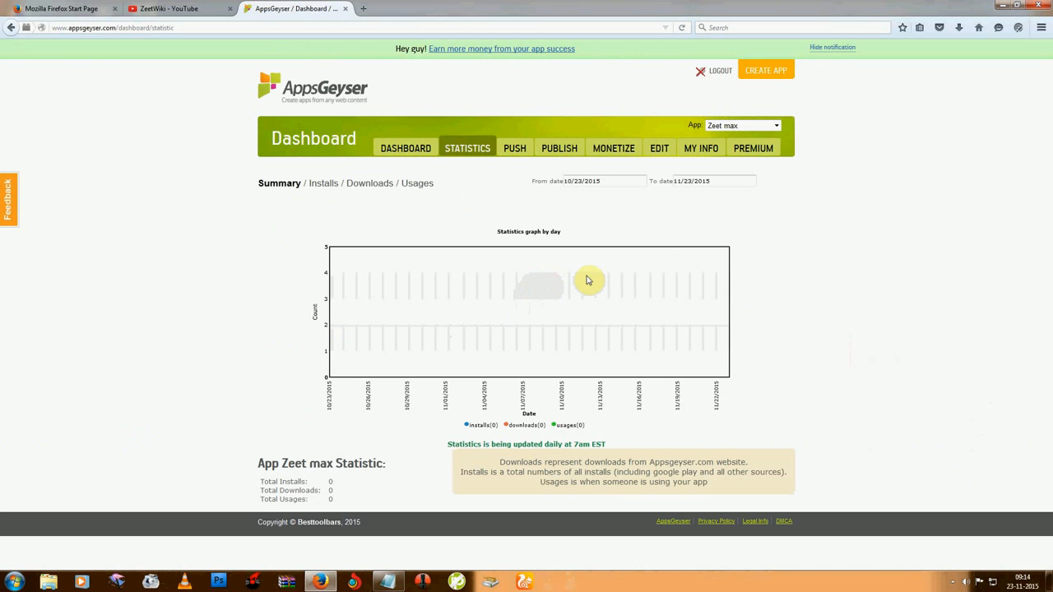
mouse_move(346, 405)
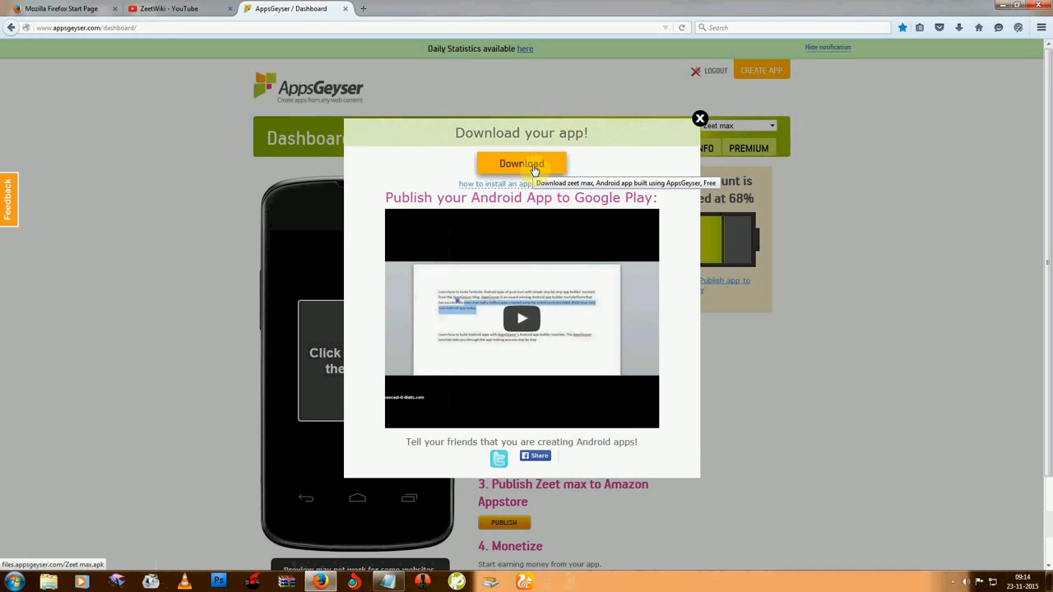
Step: Start the Zeet max APK build and download from the Download popup
left_click(521, 163)
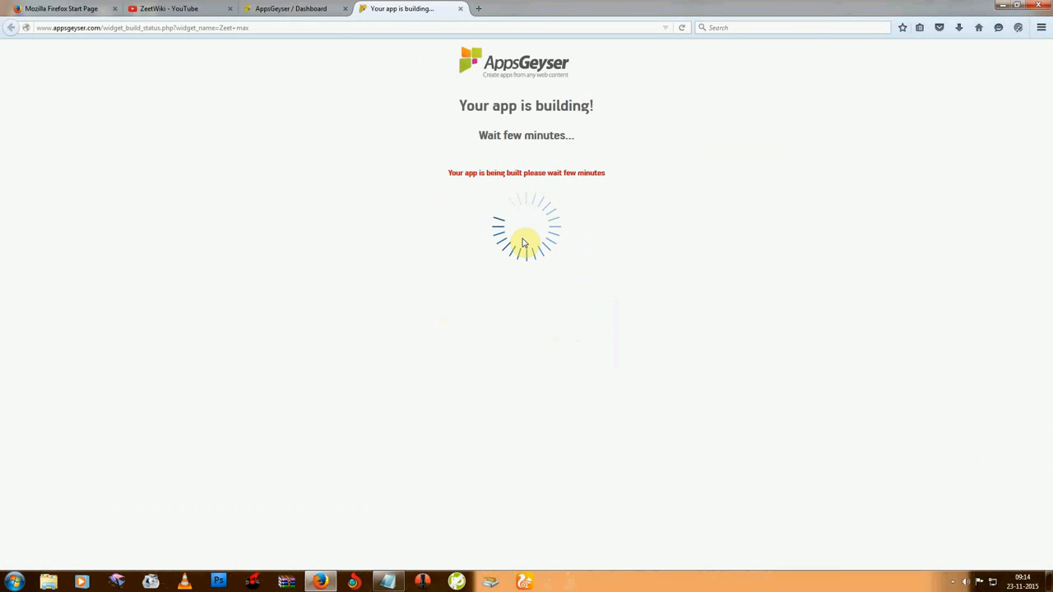
mouse_move(451, 131)
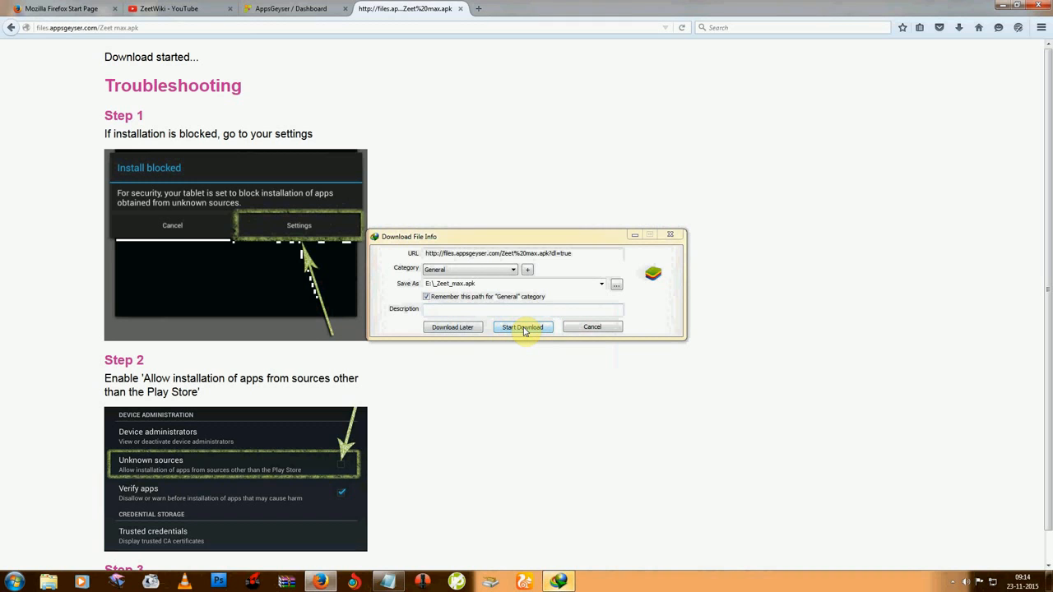
Step: Start the IDM download of Zeet_max.apk, decline the follow-up prompt, and show the desktop
left_click(522, 327)
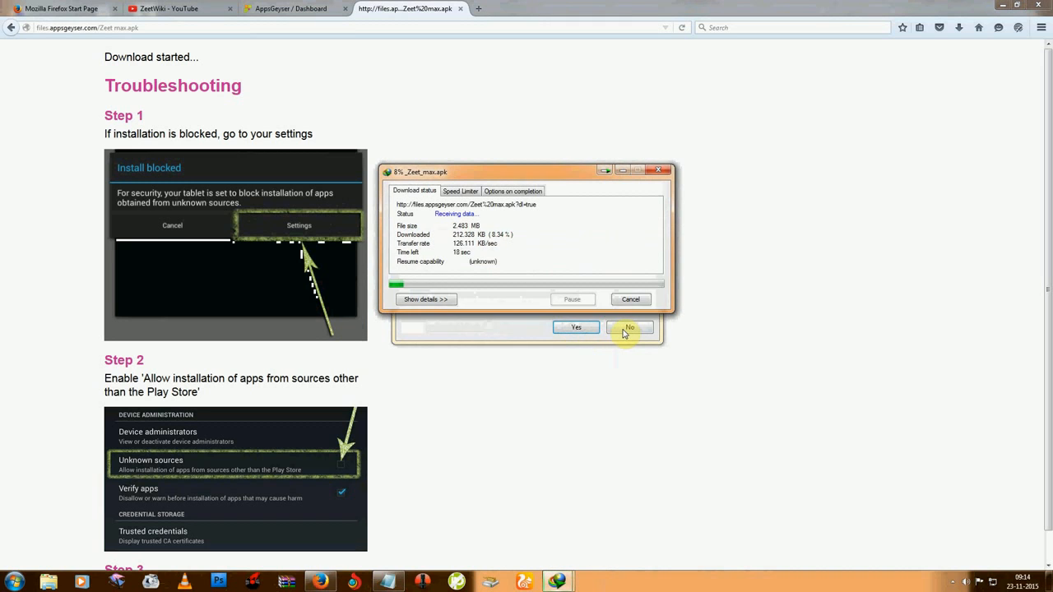
left_click(630, 328)
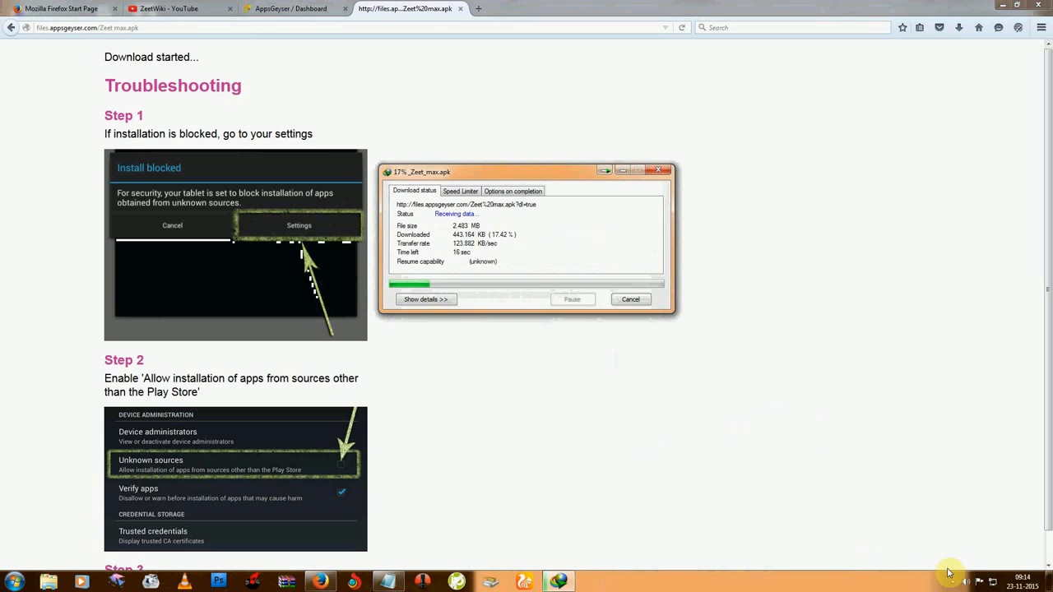
left_click(952, 582)
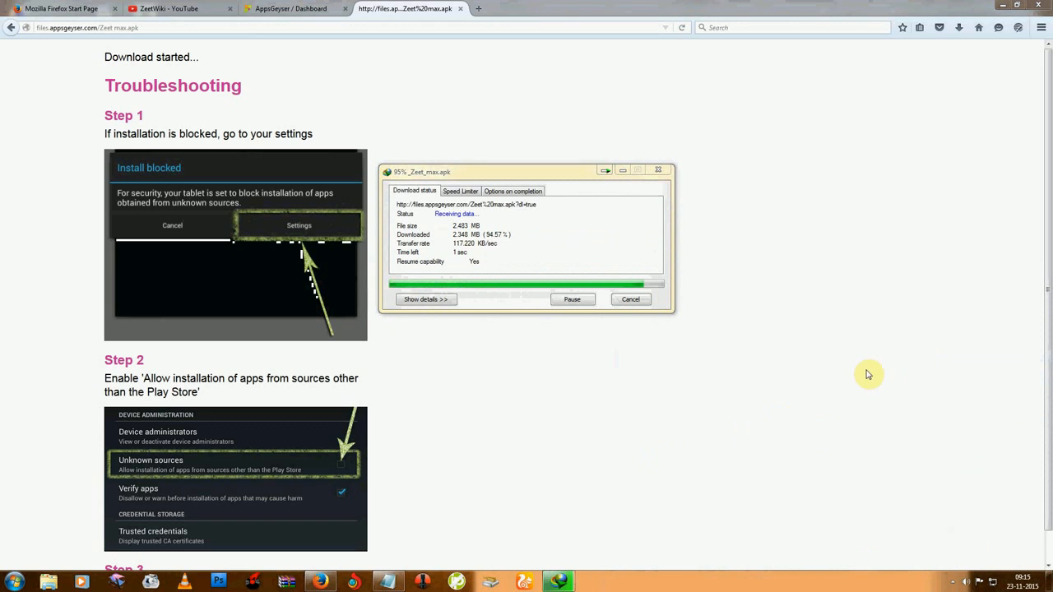
mouse_move(852, 375)
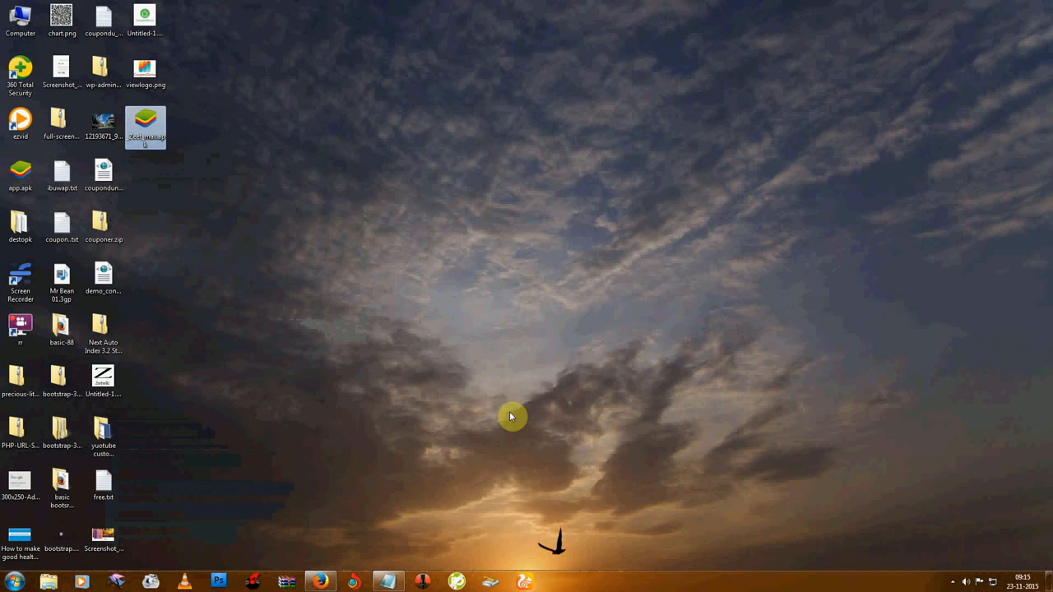
Step: Check the actions and properties of the downloaded _Zeet_max.apk, then bring up the Start menu
right_click(511, 417)
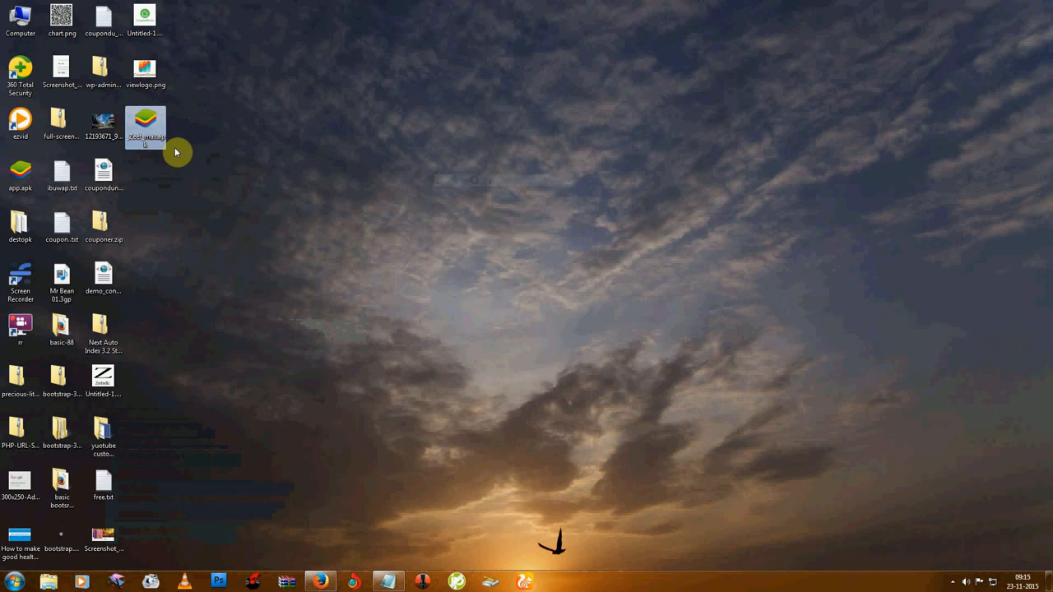
mouse_move(163, 141)
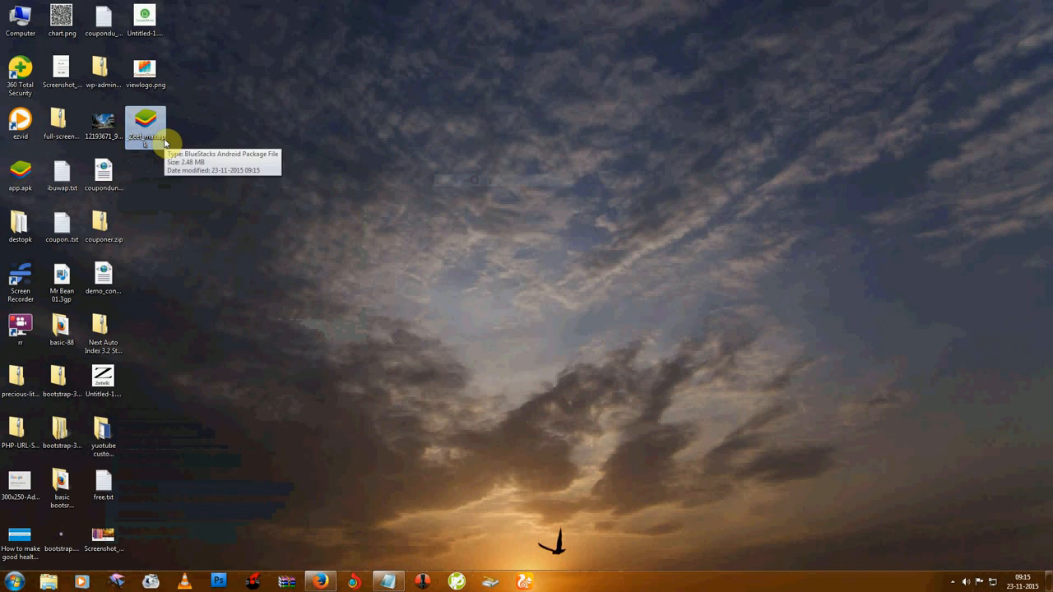
right_click(230, 197)
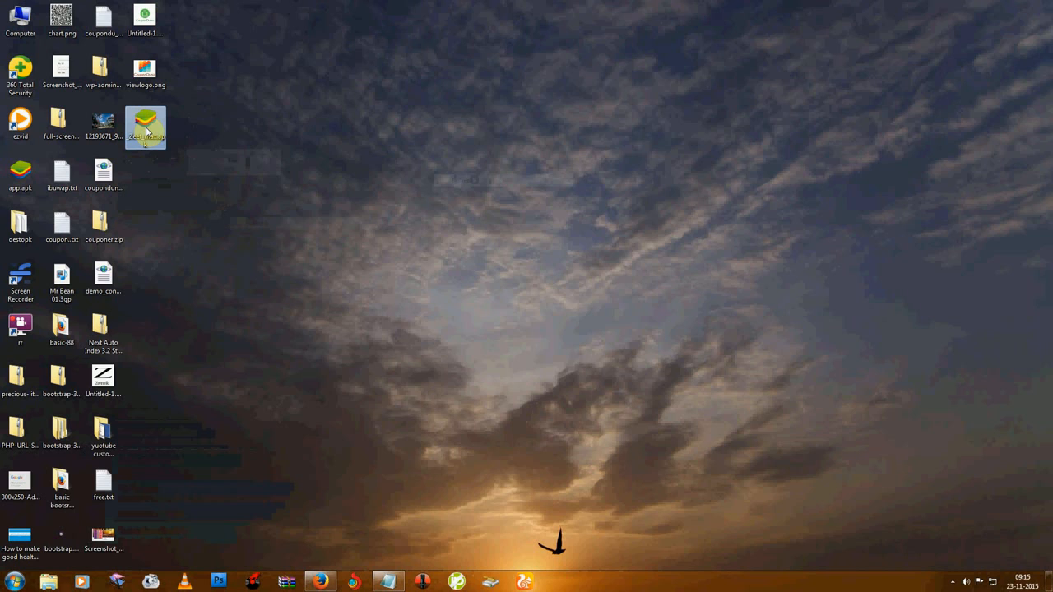
mouse_move(254, 124)
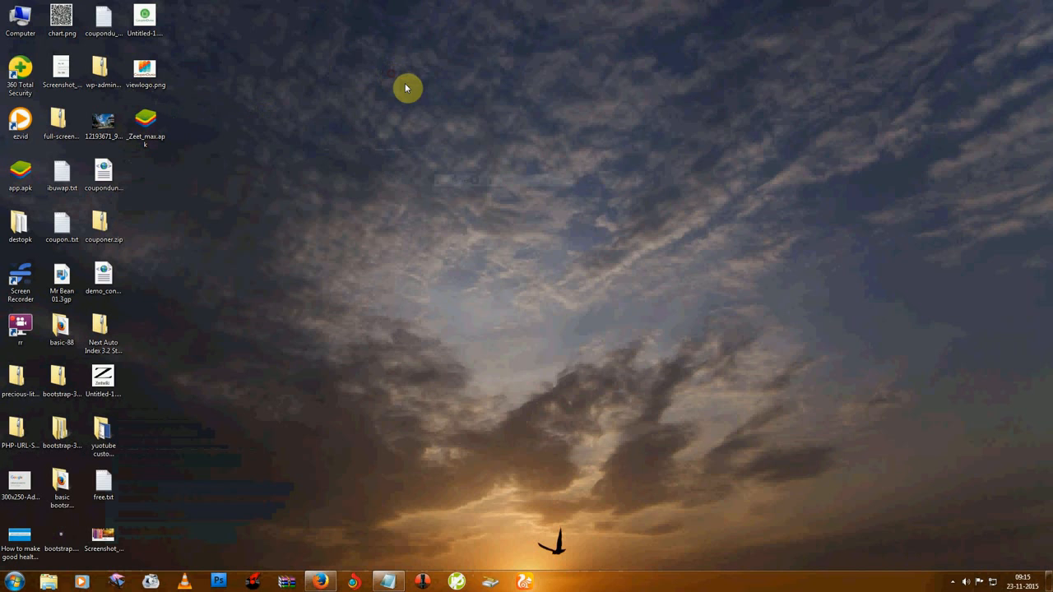
mouse_move(172, 135)
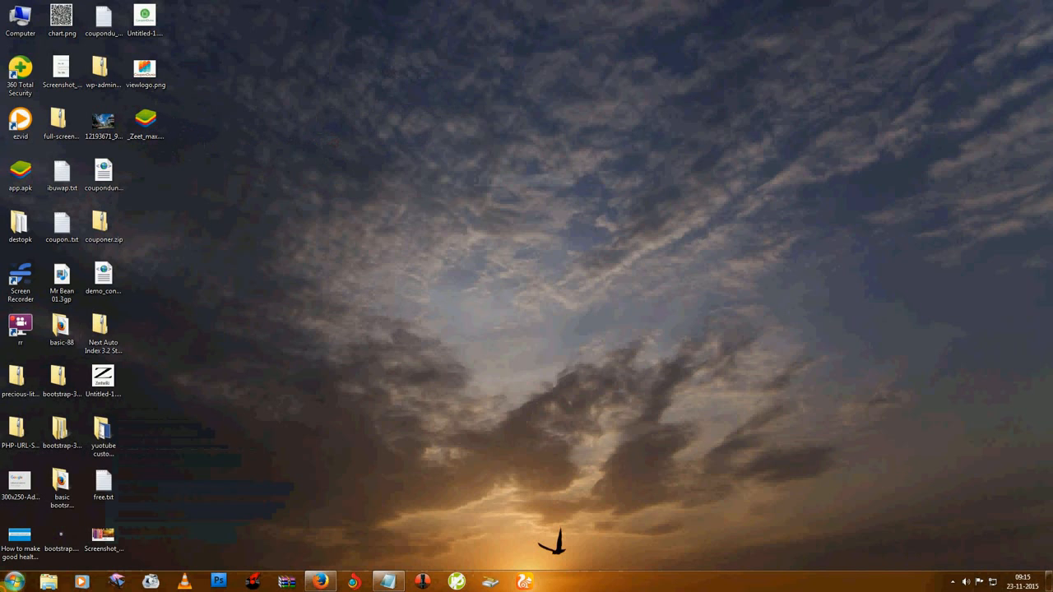
left_click(12, 582)
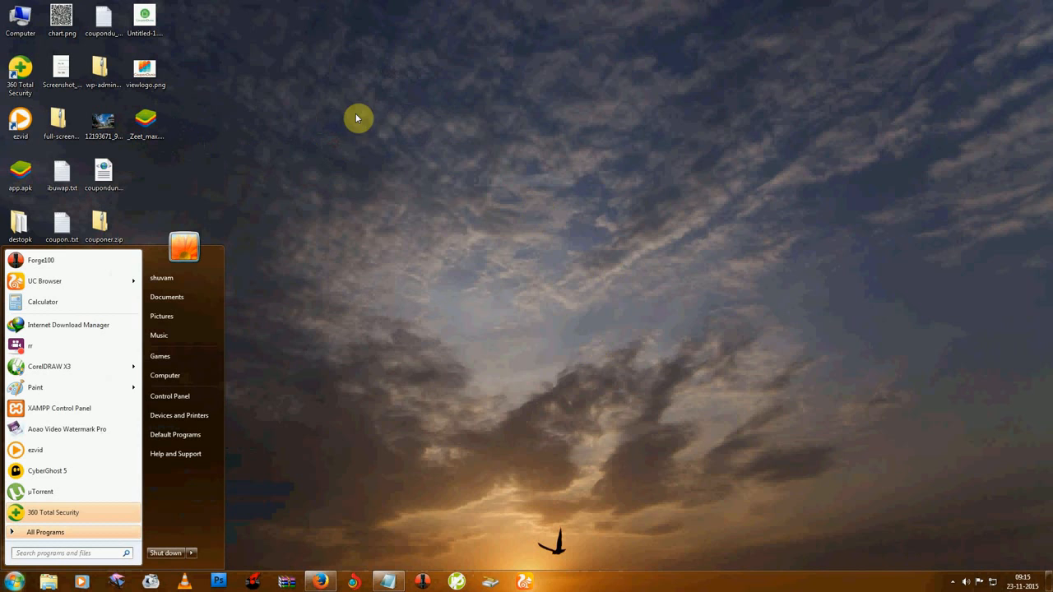
mouse_move(383, 154)
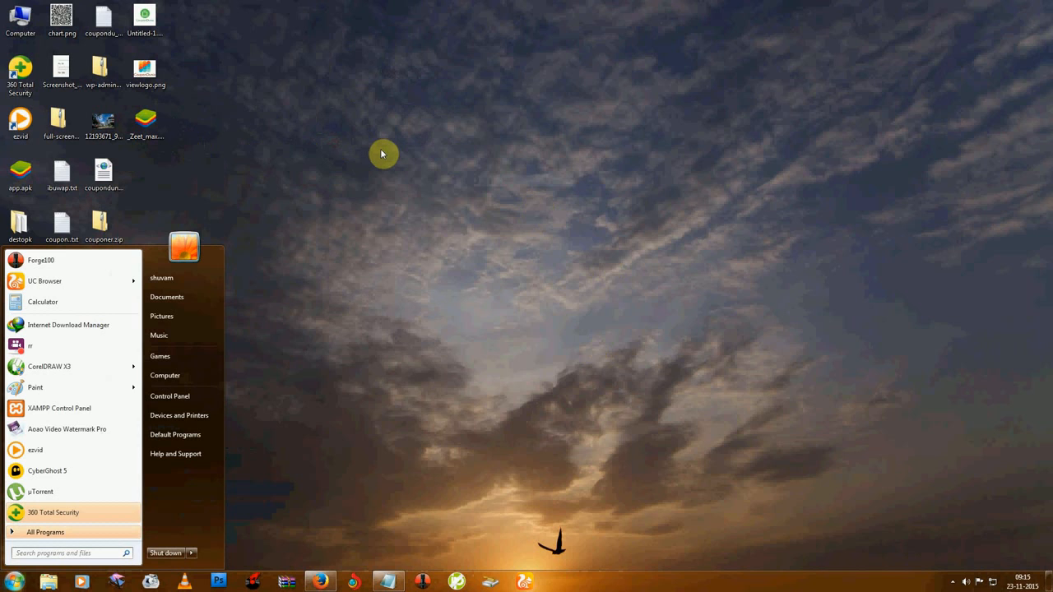
mouse_move(181, 140)
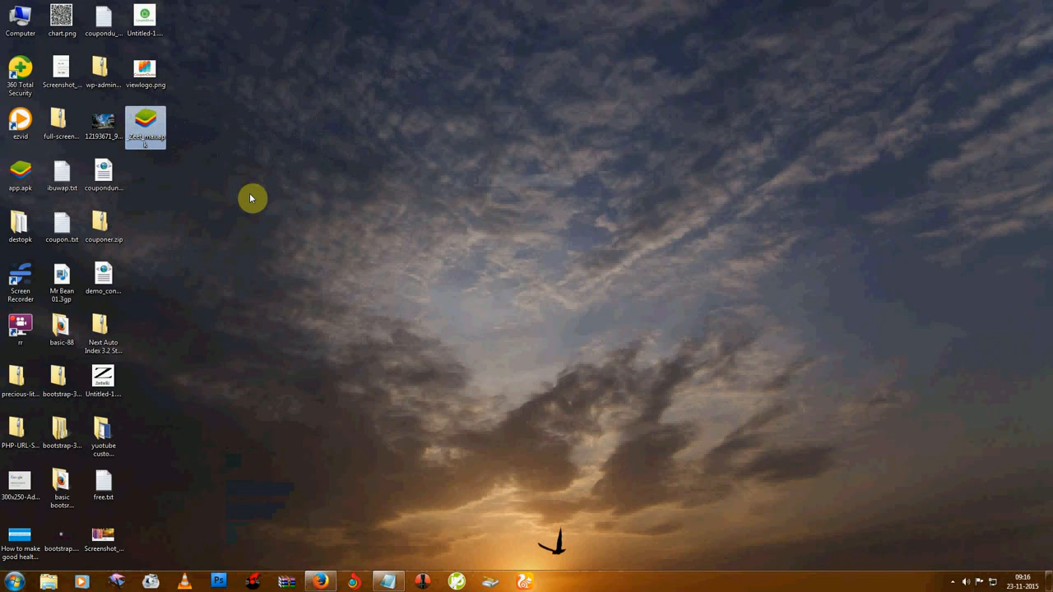
mouse_move(288, 251)
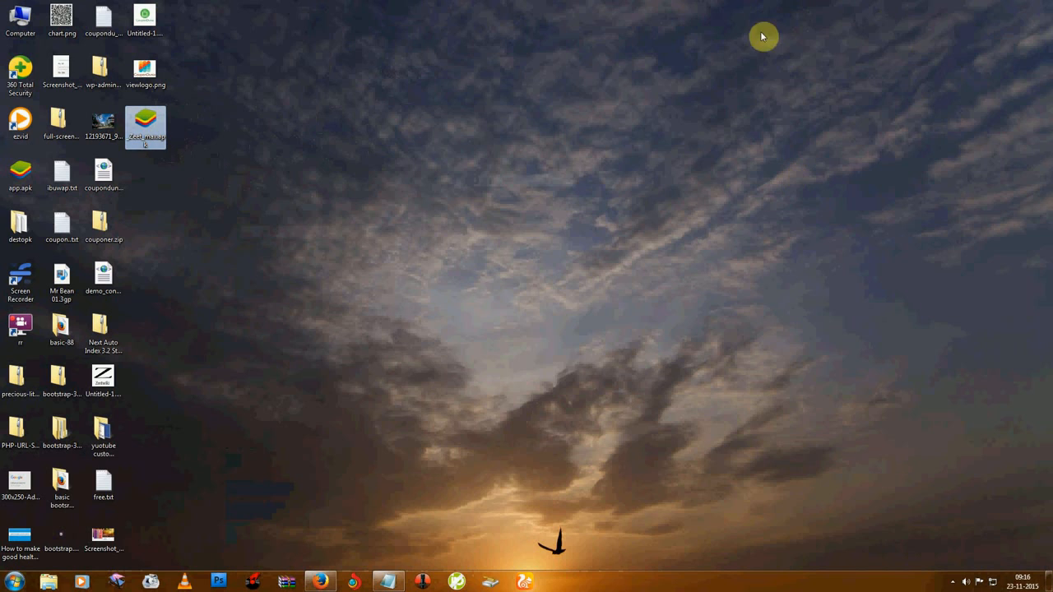
mouse_move(648, 300)
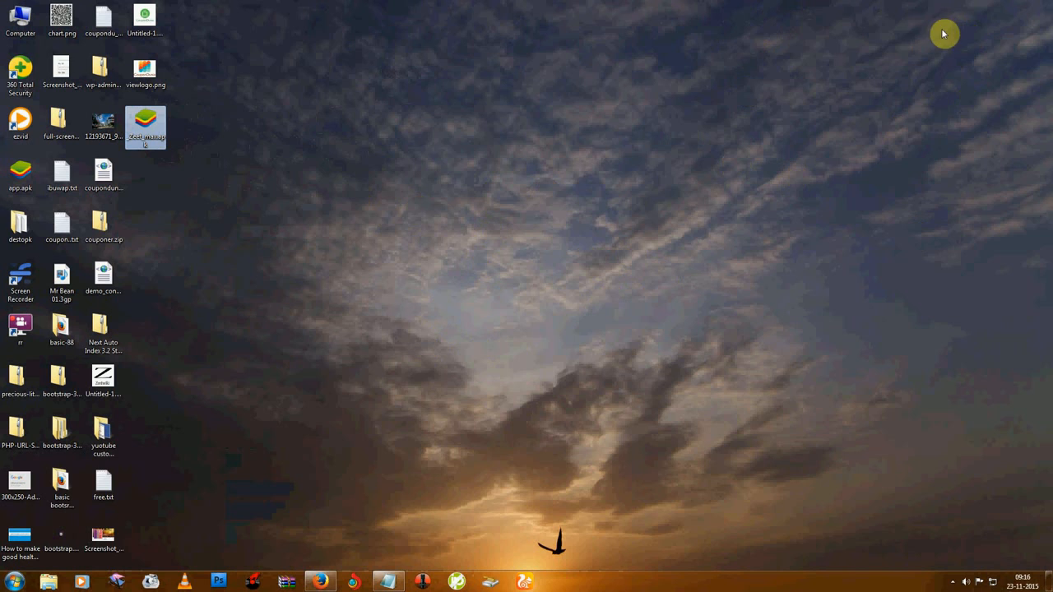
mouse_move(326, 193)
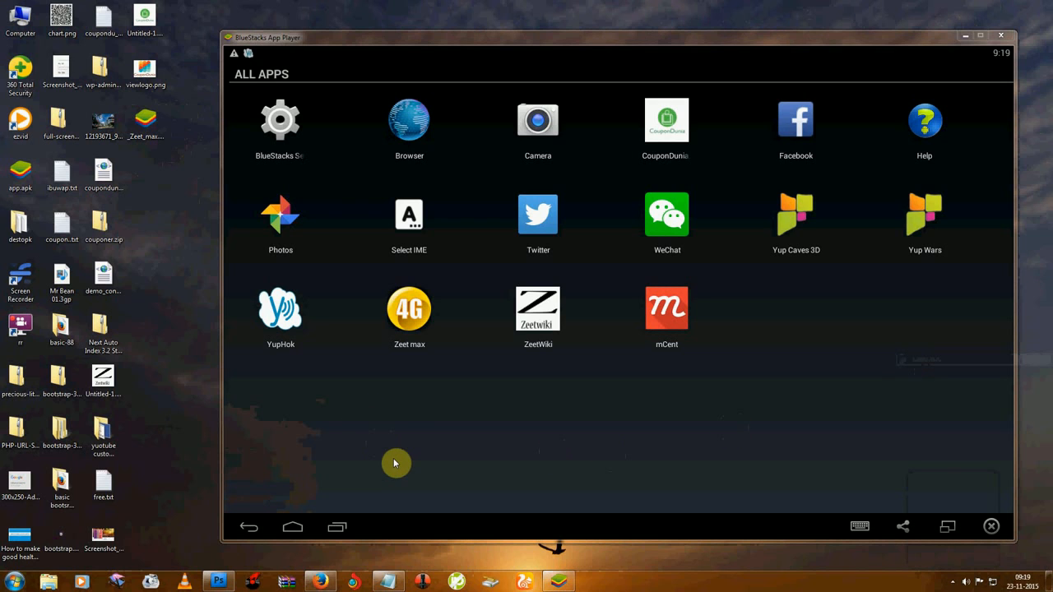
mouse_move(435, 333)
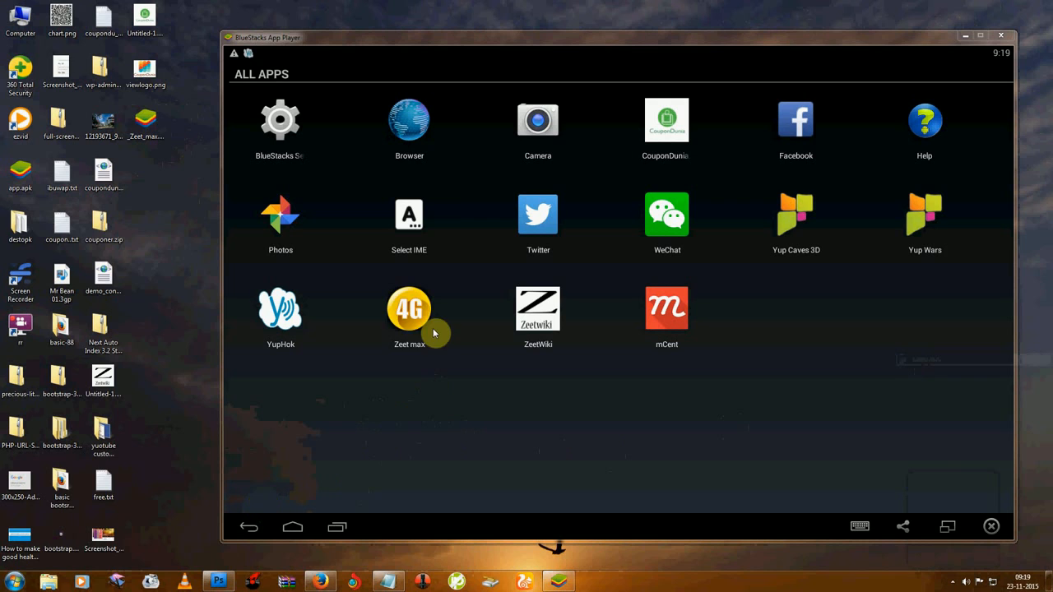
mouse_move(409, 310)
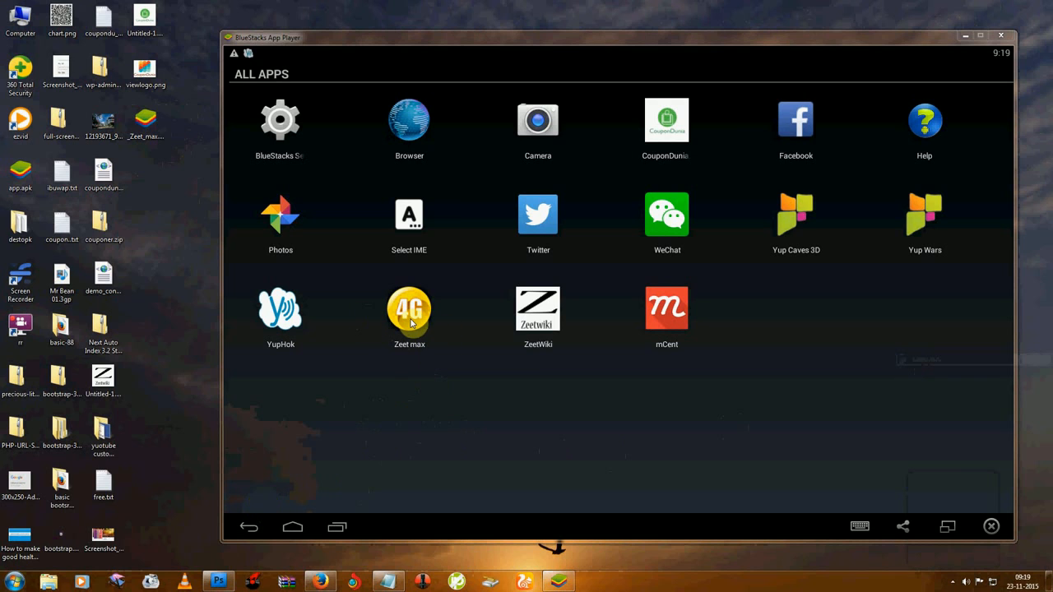
Step: Launch Zeet max to show its Social network, Search Google and zeetwiki tiles, then close BlueStacks
left_click(409, 309)
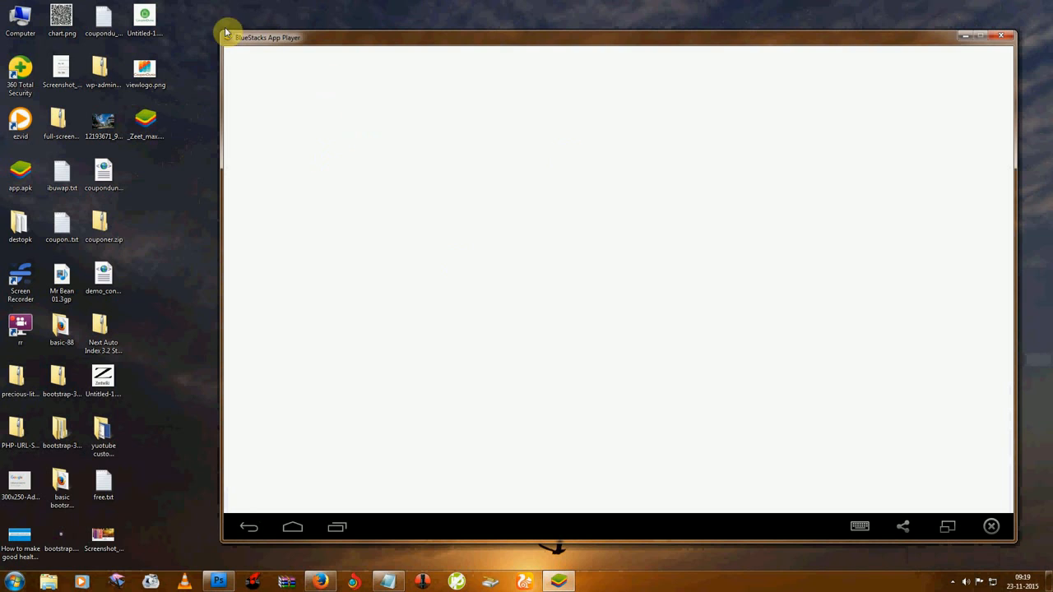
mouse_move(1045, 338)
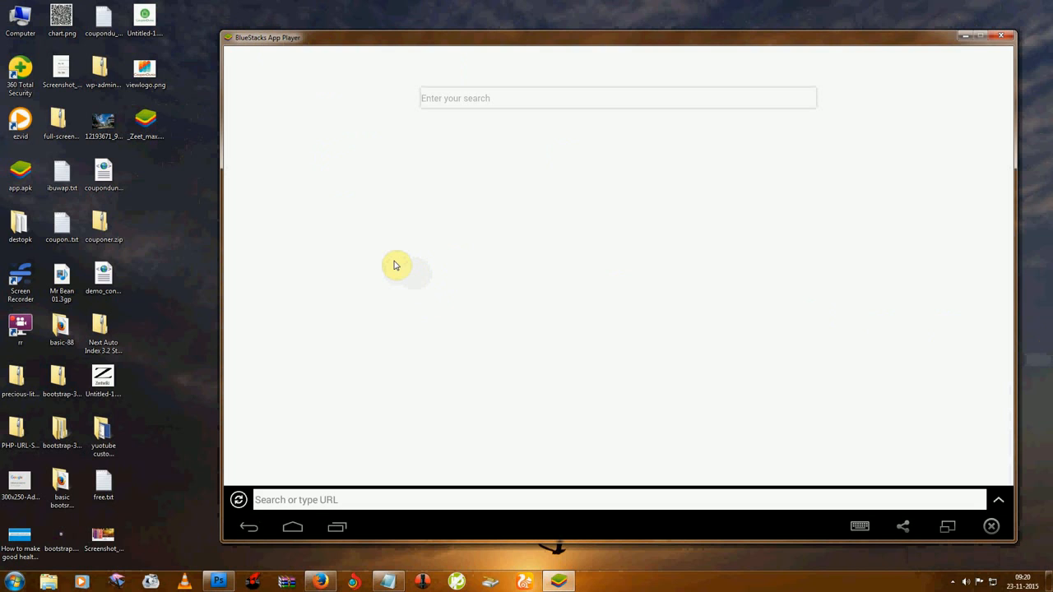
left_click(468, 100)
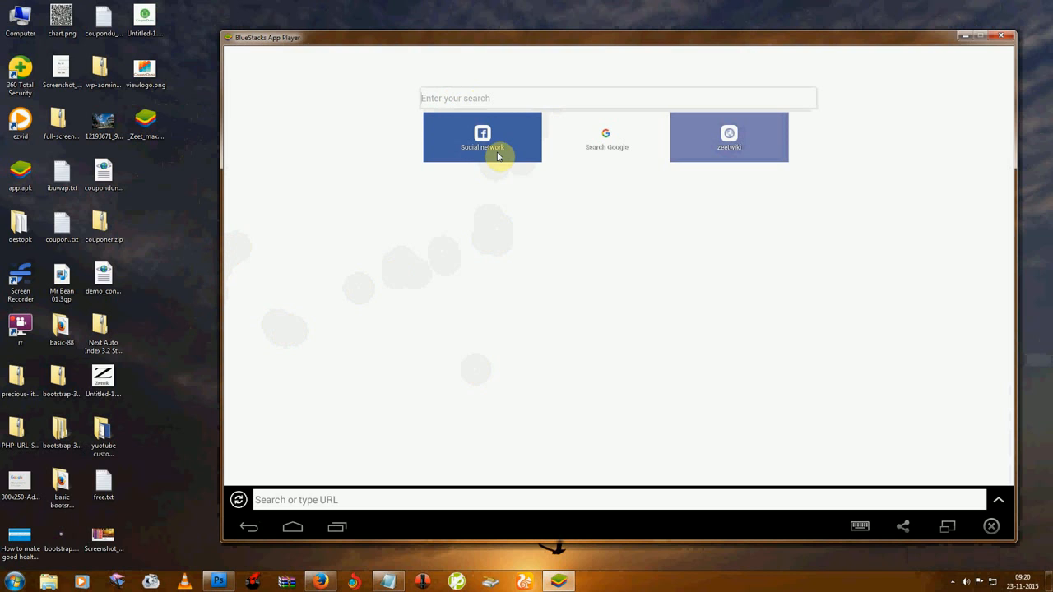
mouse_move(516, 284)
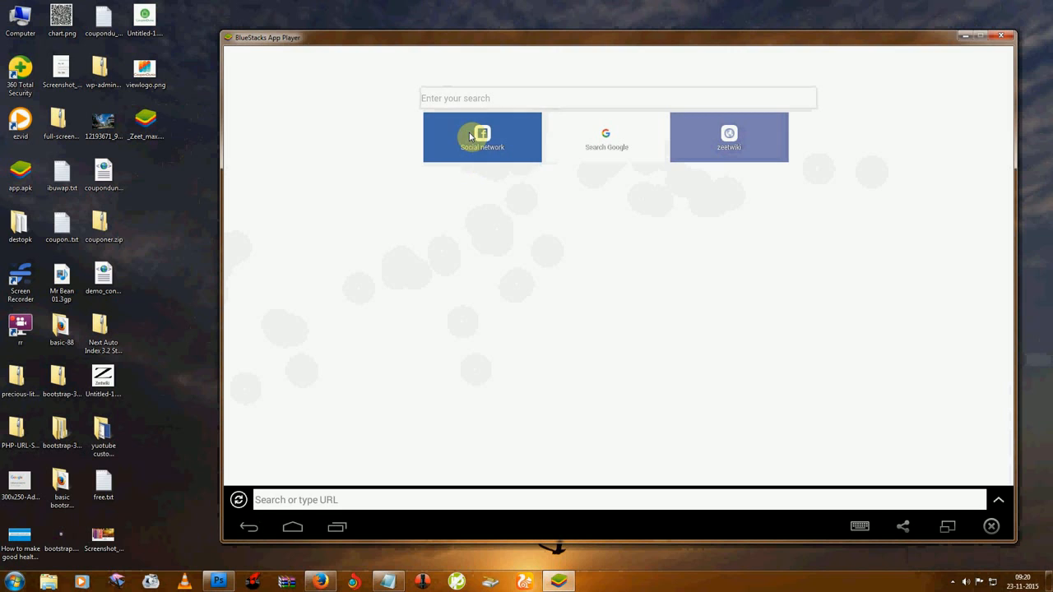
mouse_move(437, 173)
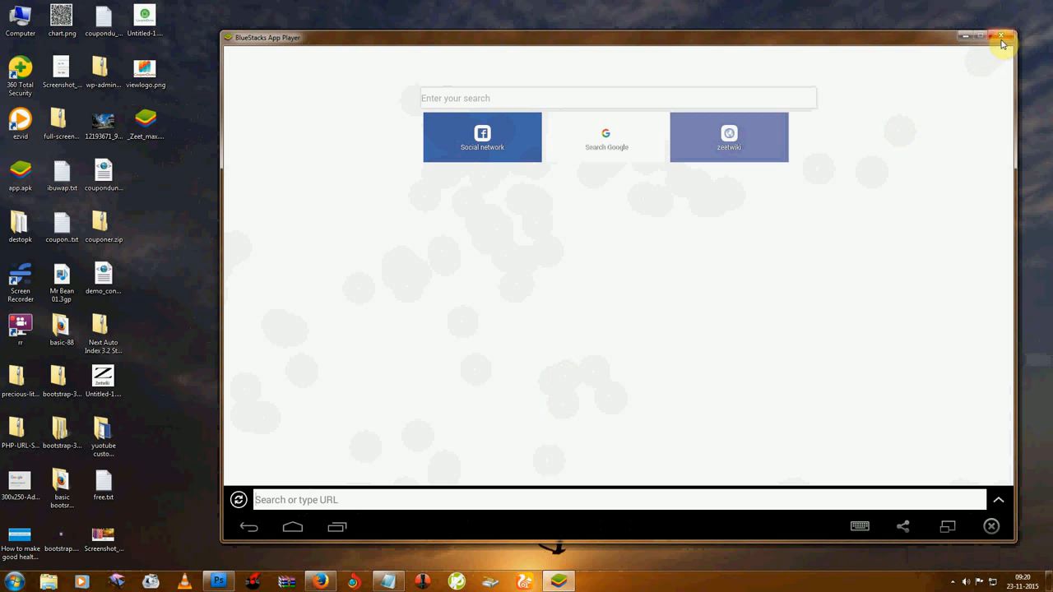
left_click(1005, 37)
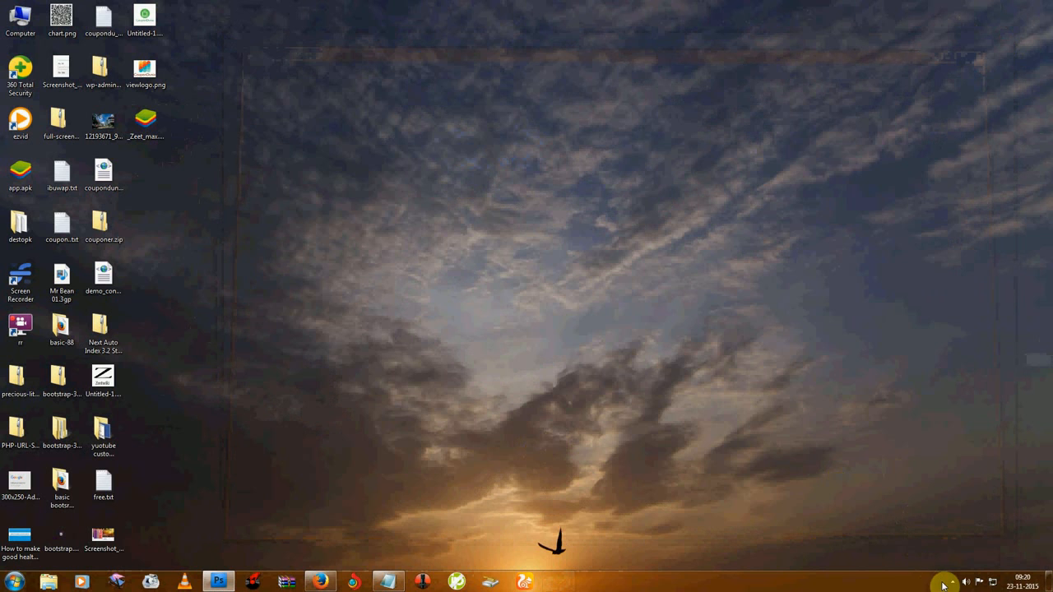
right_click(945, 583)
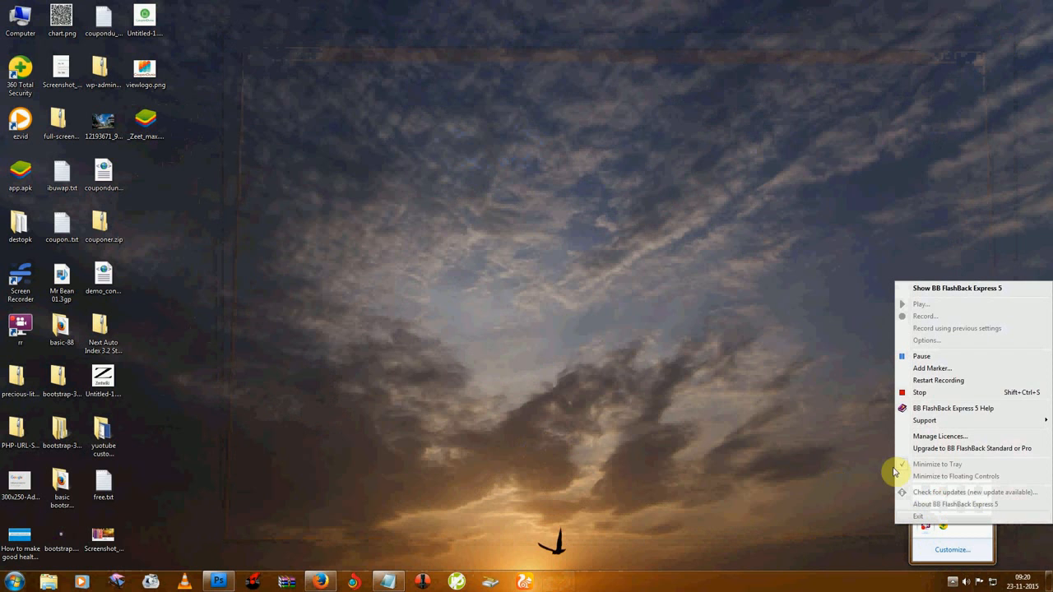